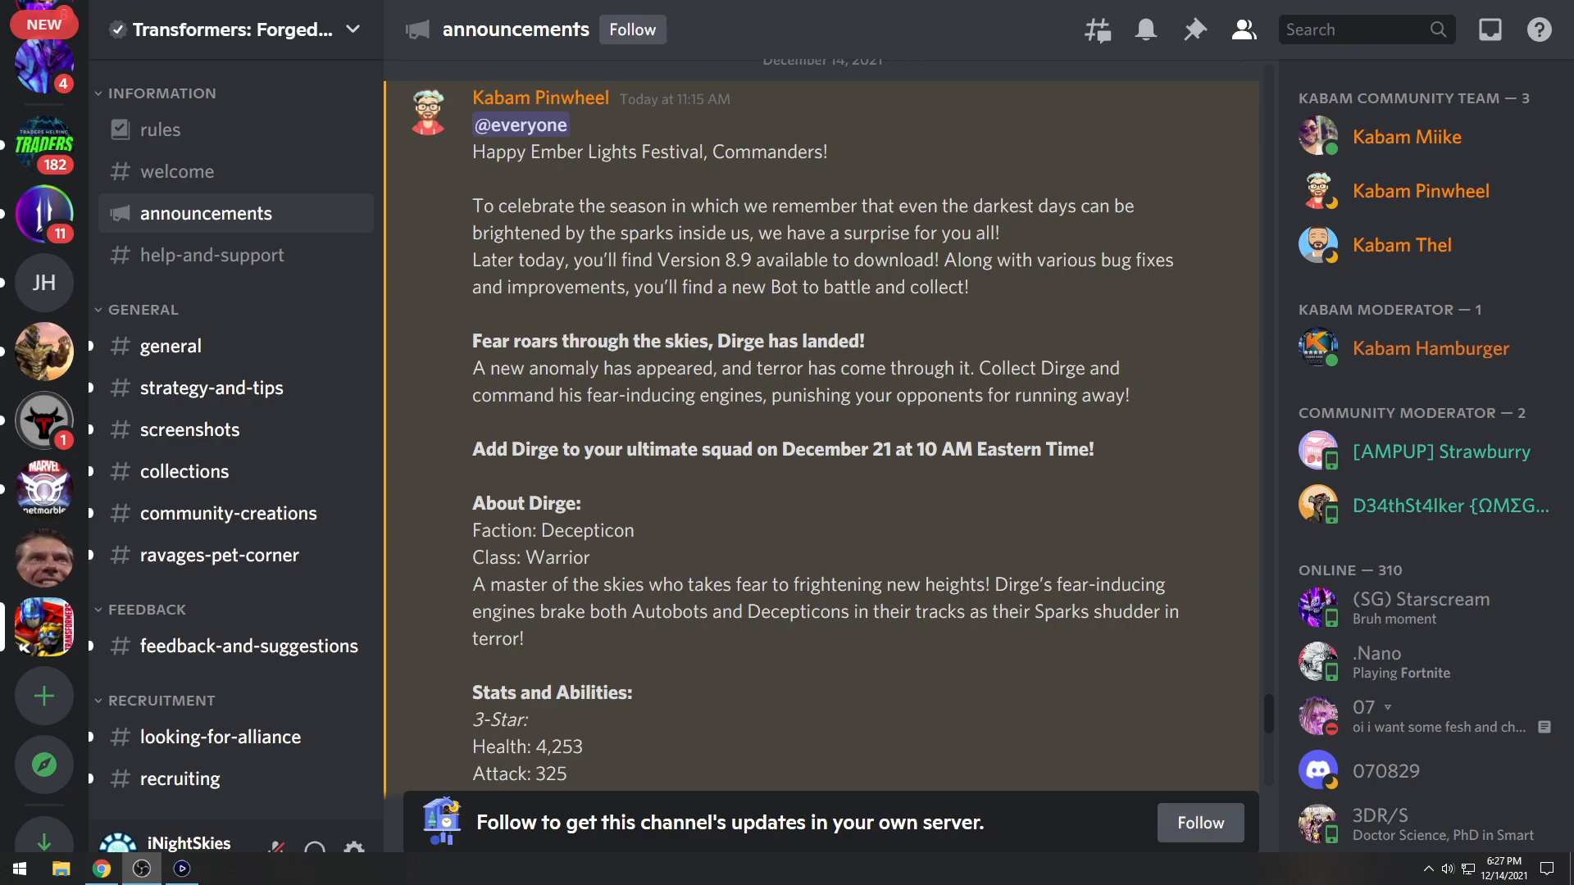
pyautogui.moveTo(84, 720)
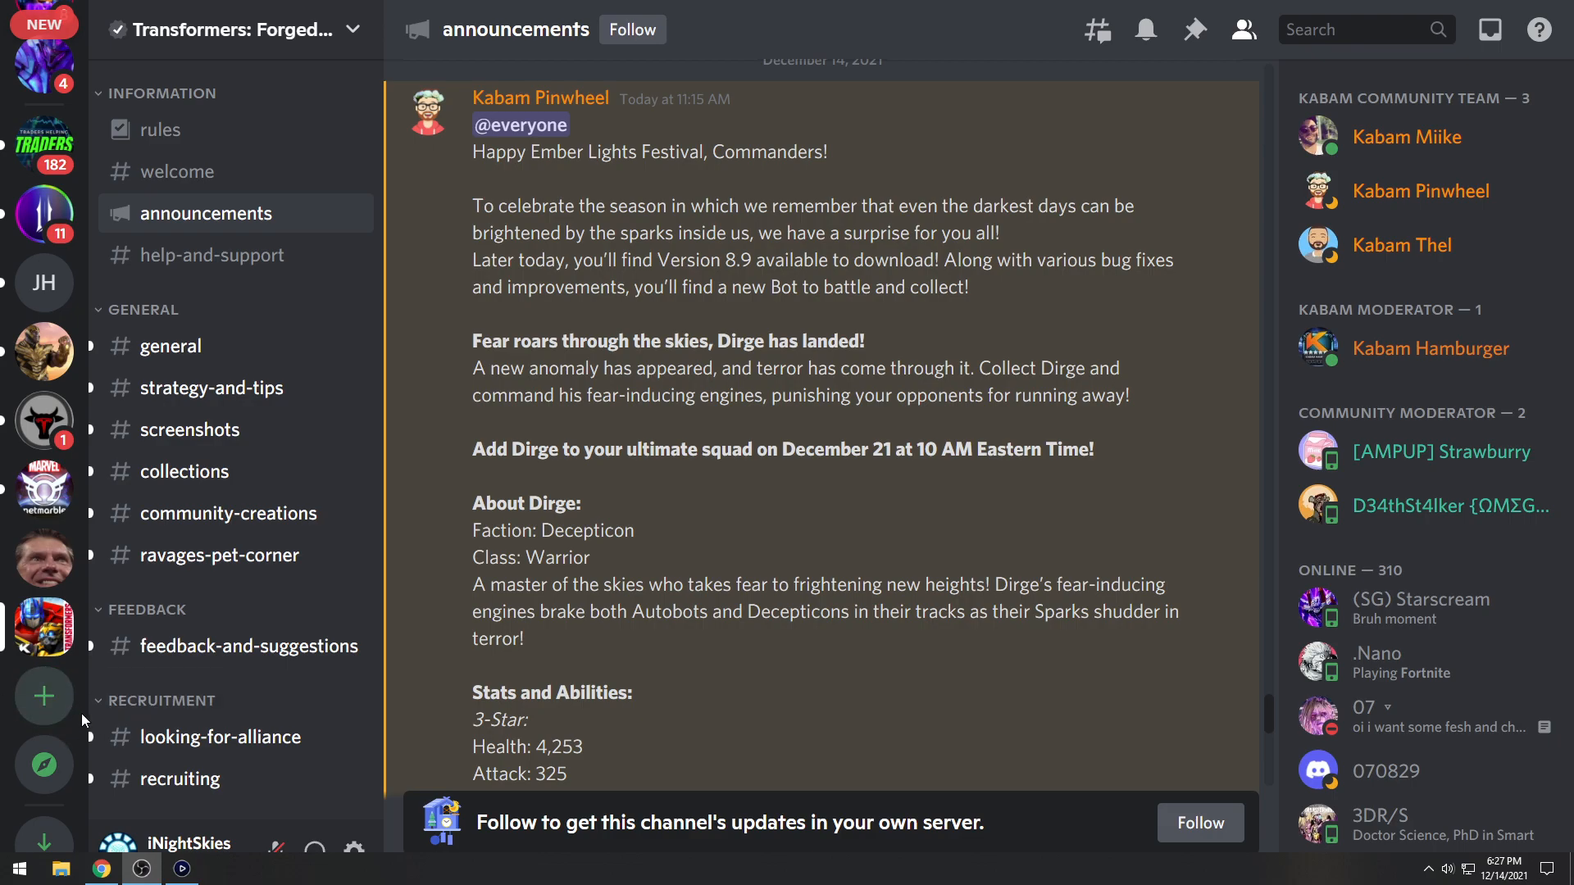
pyautogui.moveTo(1054, 534)
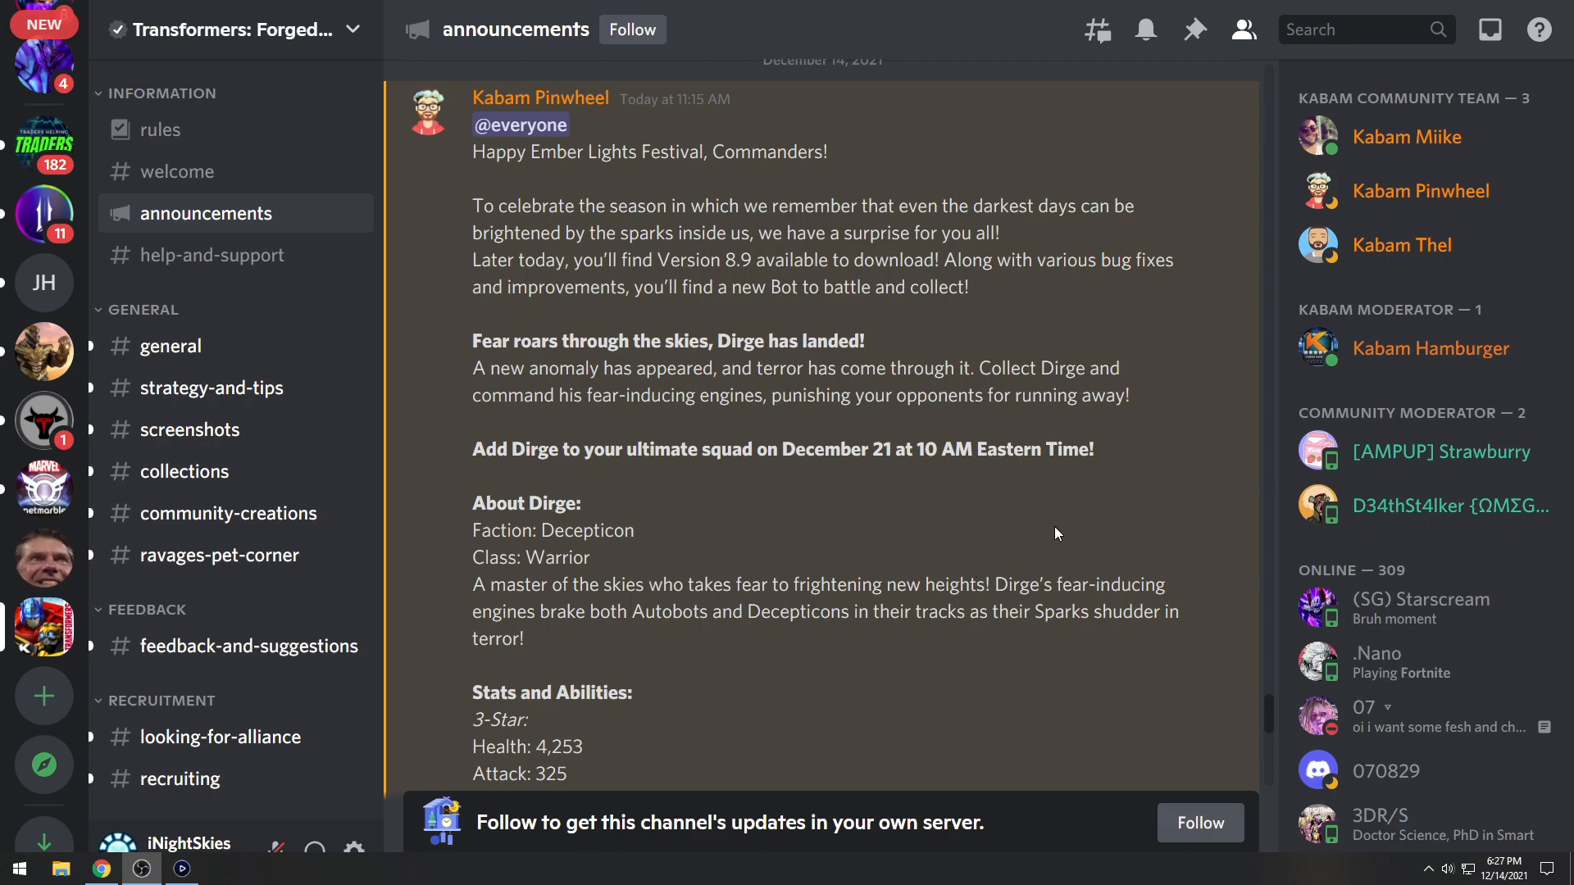
pyautogui.moveTo(1082, 524)
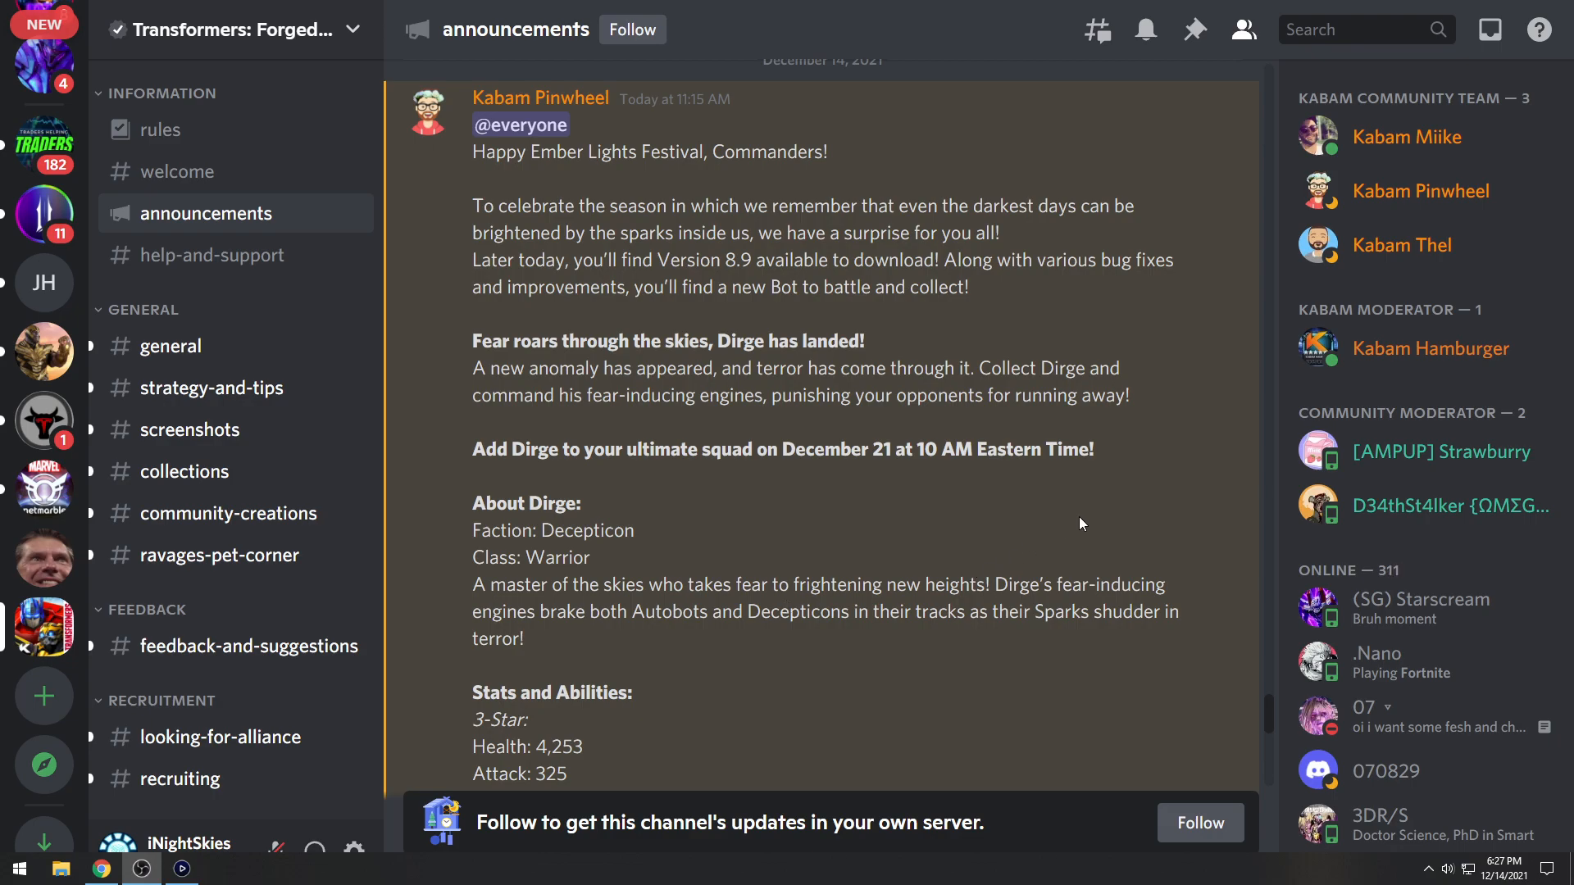
# Scroll the Dirge announcement down to its About Dirge details and 3-Star and 4-Star stats
pyautogui.scroll(-3)
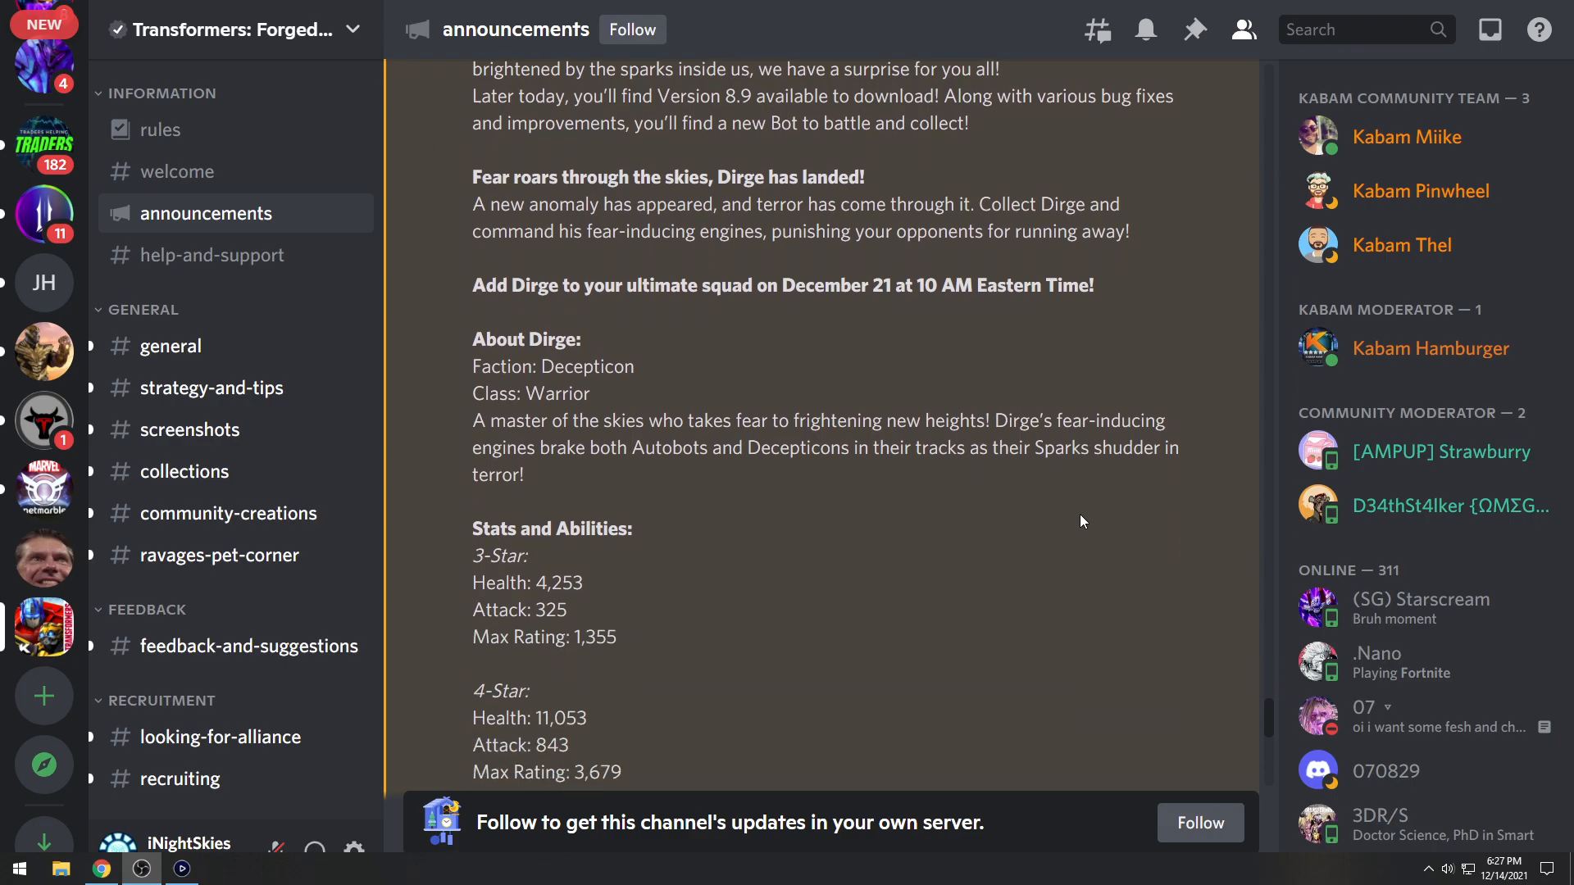
# Scroll further to the start of Dirge's 5-Star stats, beginning with Health 30,844
pyautogui.scroll(-3)
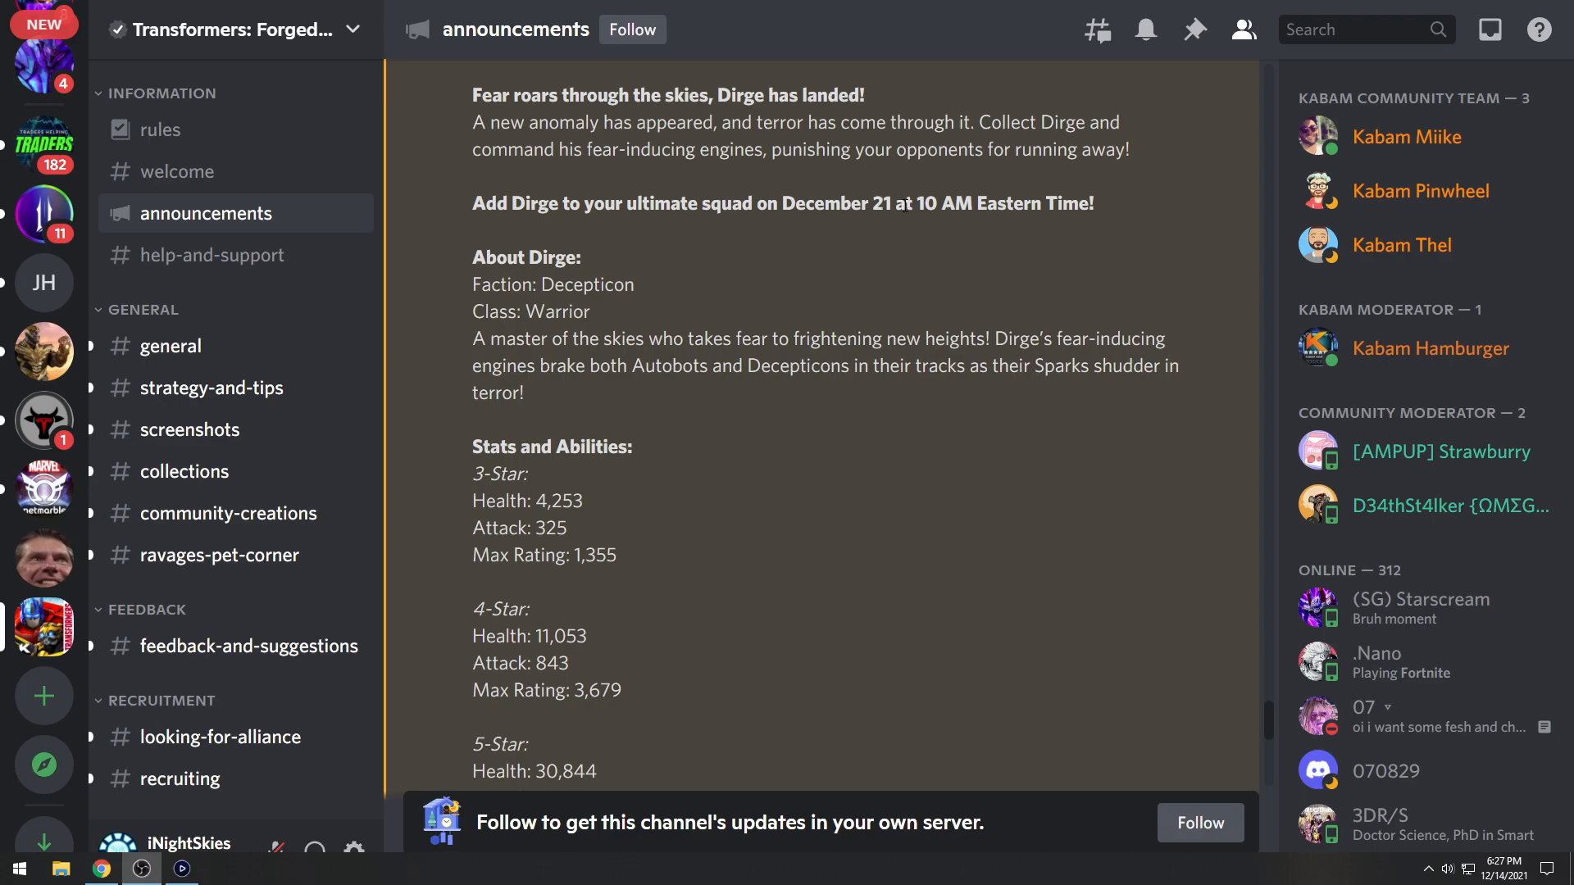
pyautogui.moveTo(862, 278)
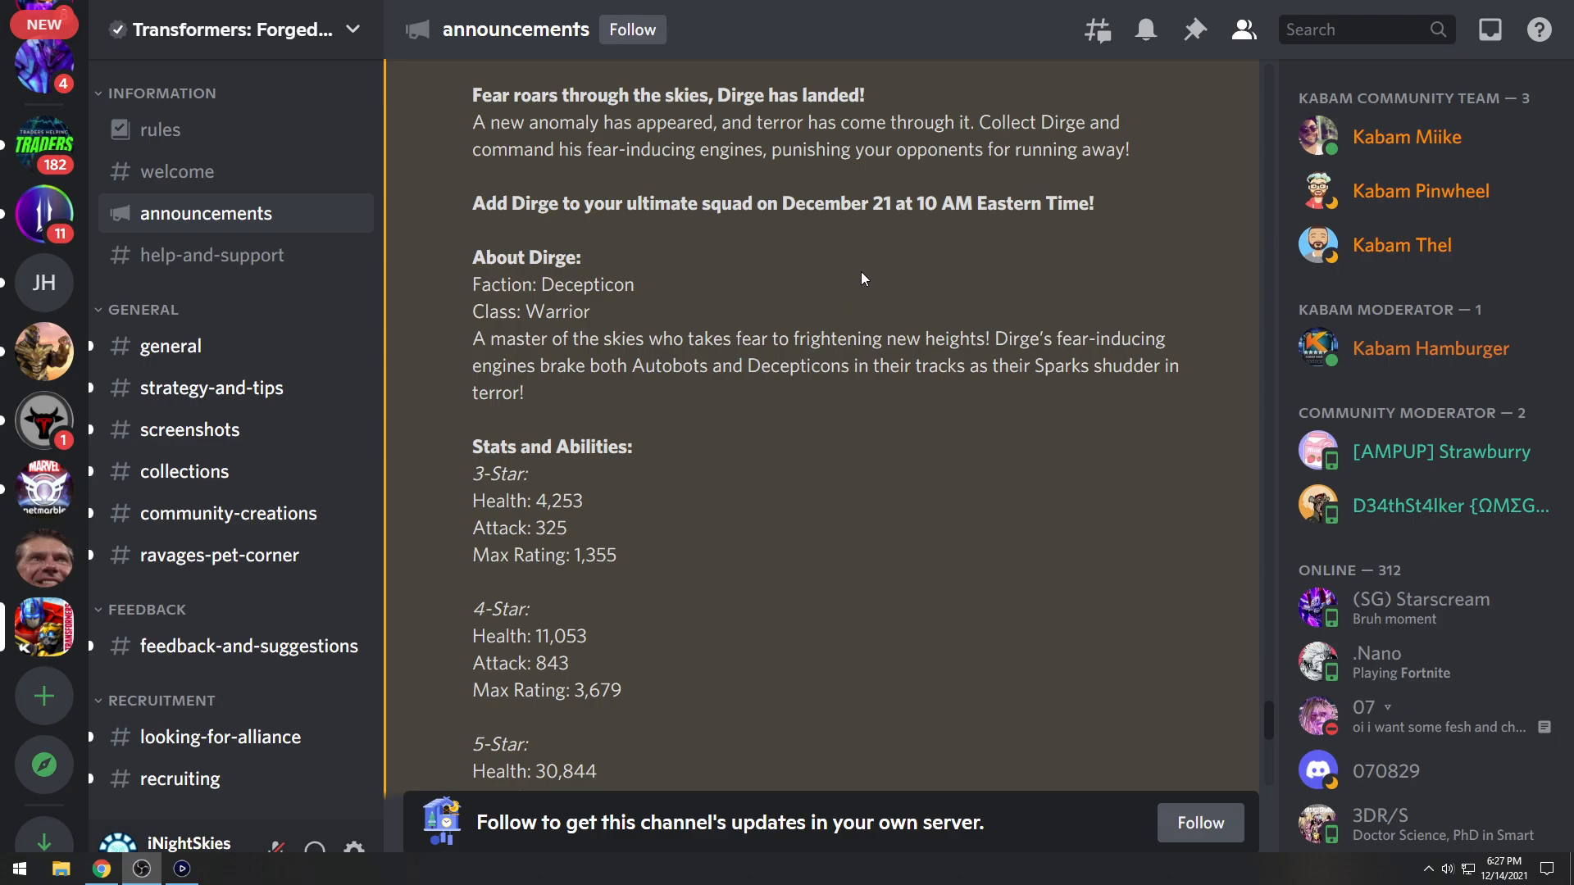
pyautogui.moveTo(906, 318)
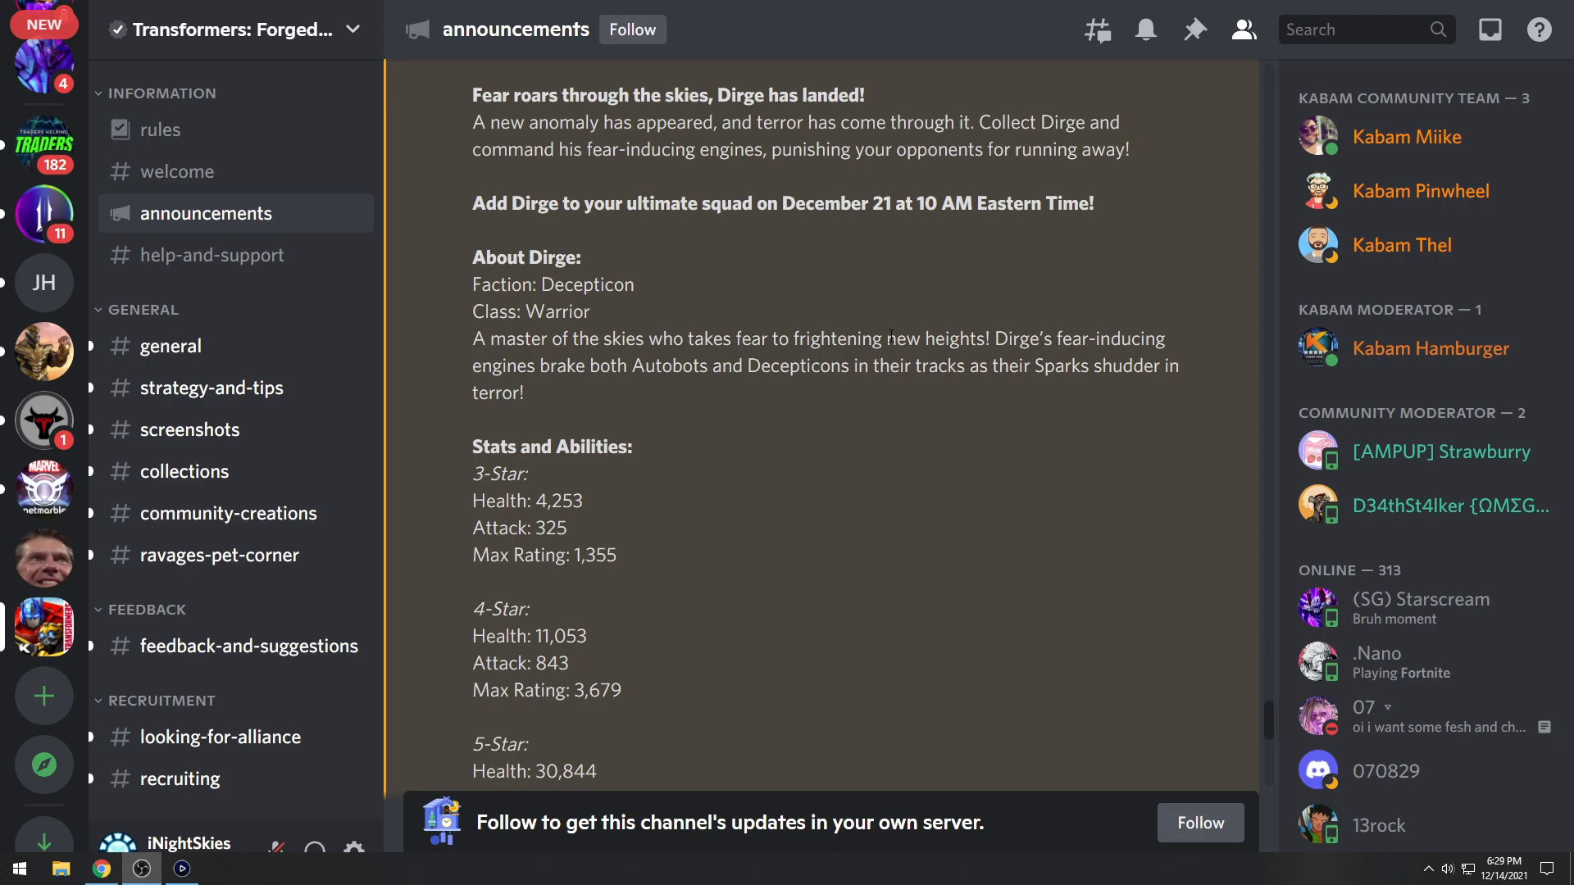
pyautogui.moveTo(1202, 334)
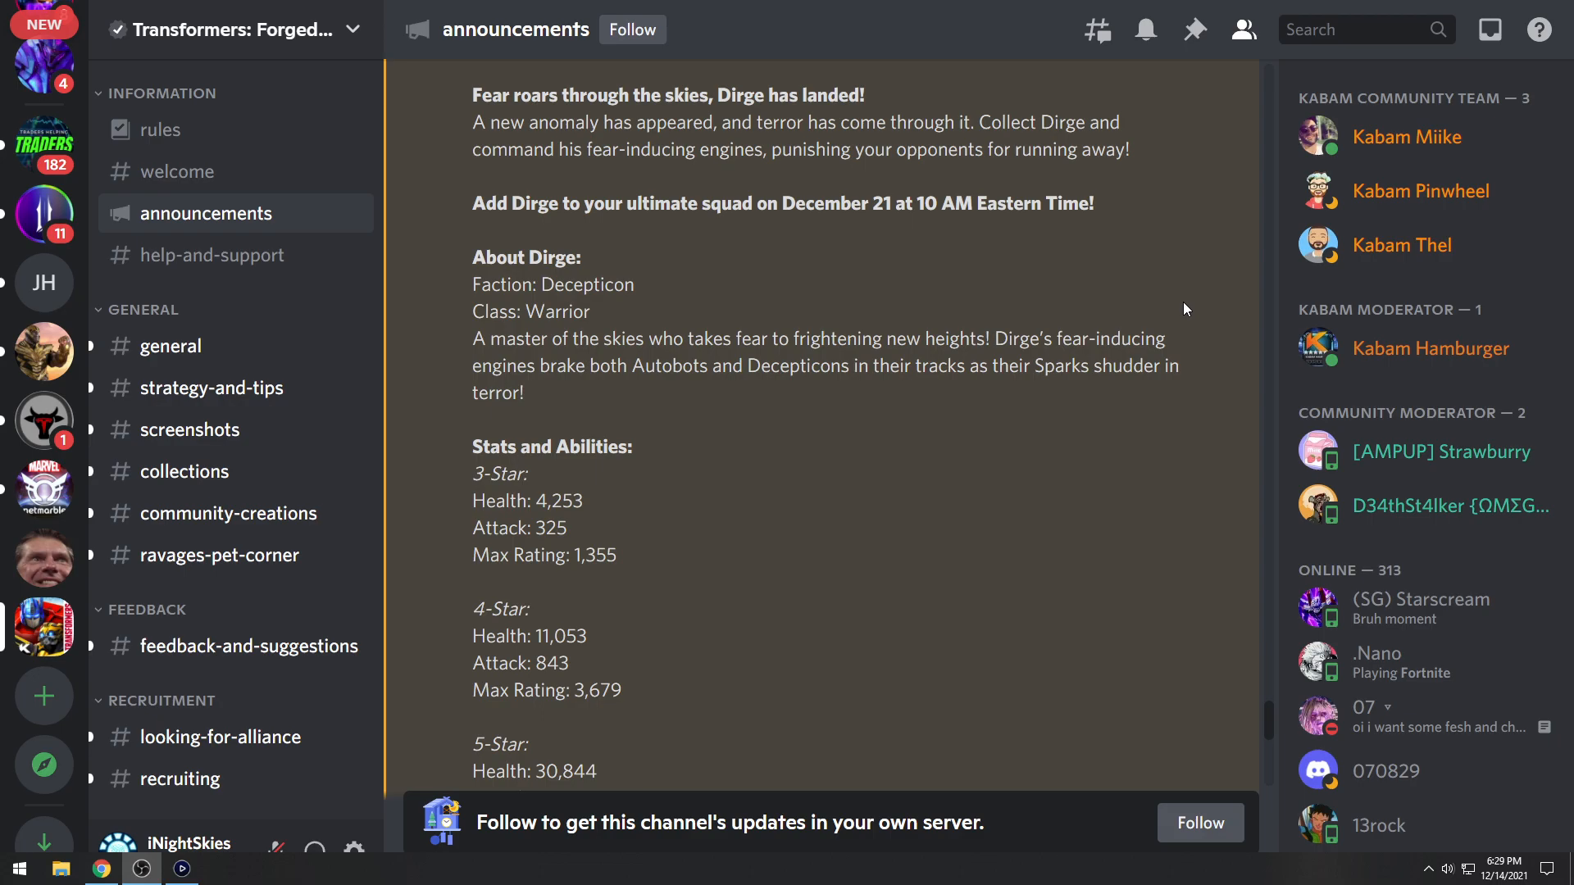
# Reach Dirge's Basic Abilities, highlight the words Fear and Bleed, and continue to the specials
pyautogui.scroll(-3)
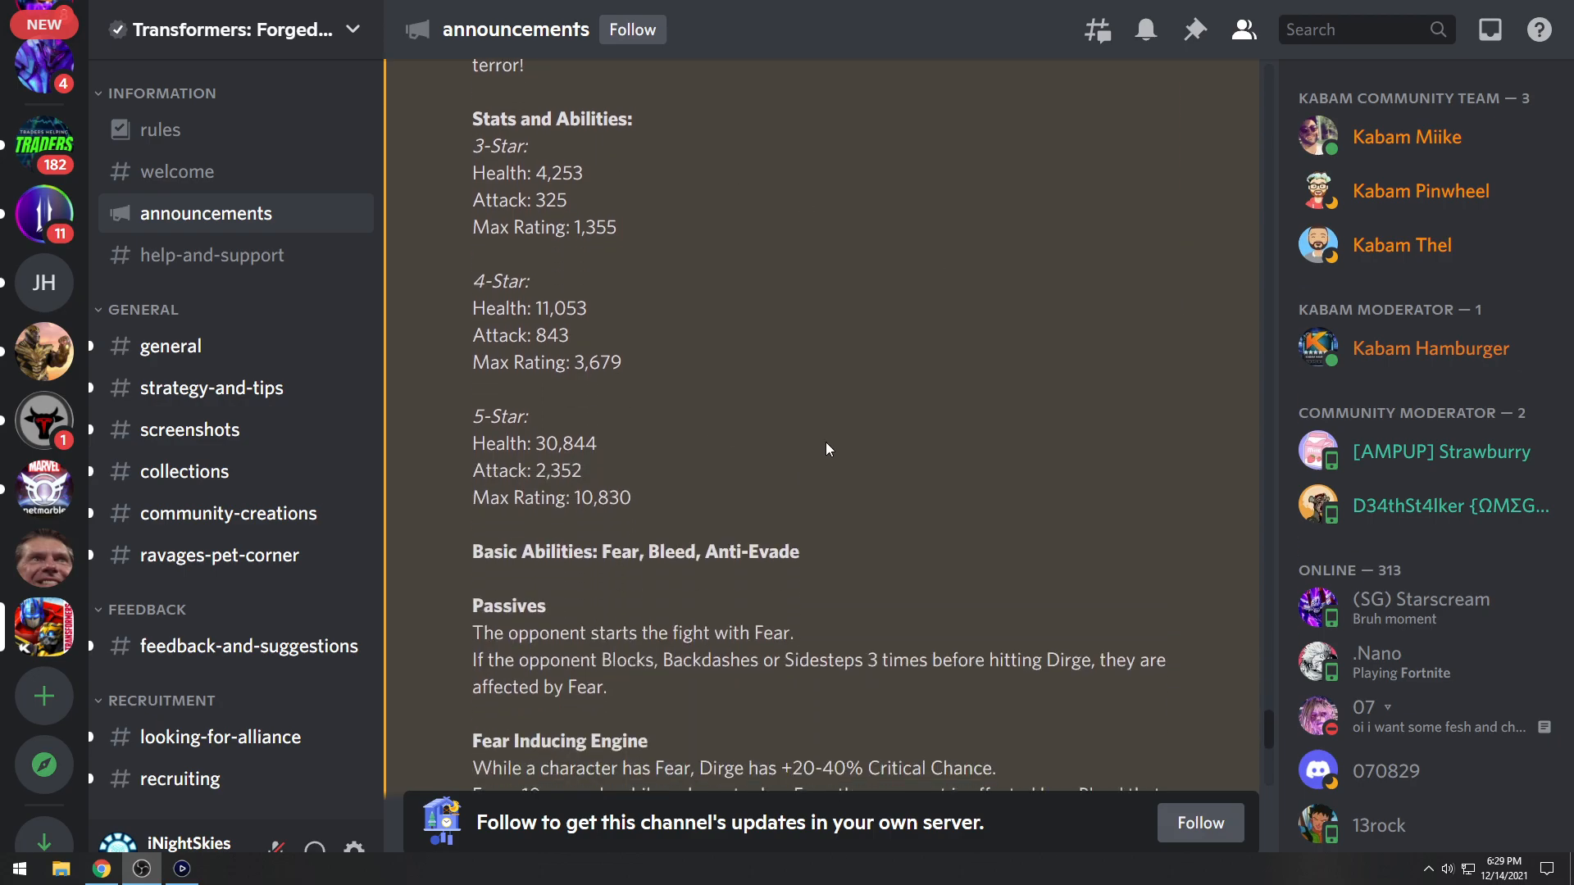
pyautogui.scroll(-3)
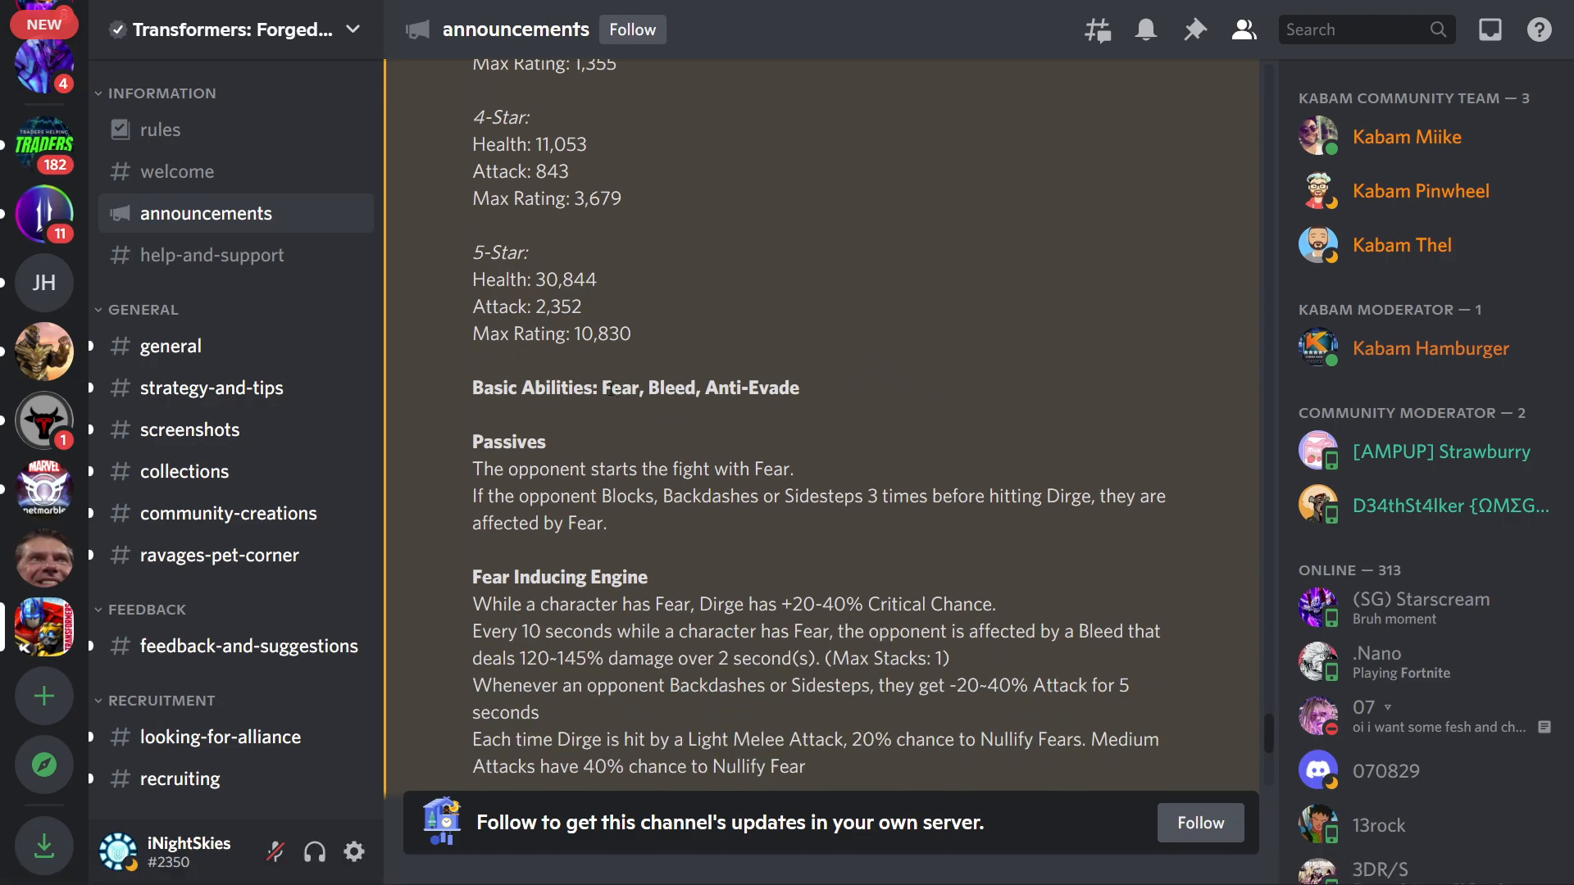
pyautogui.doubleClick(612, 387)
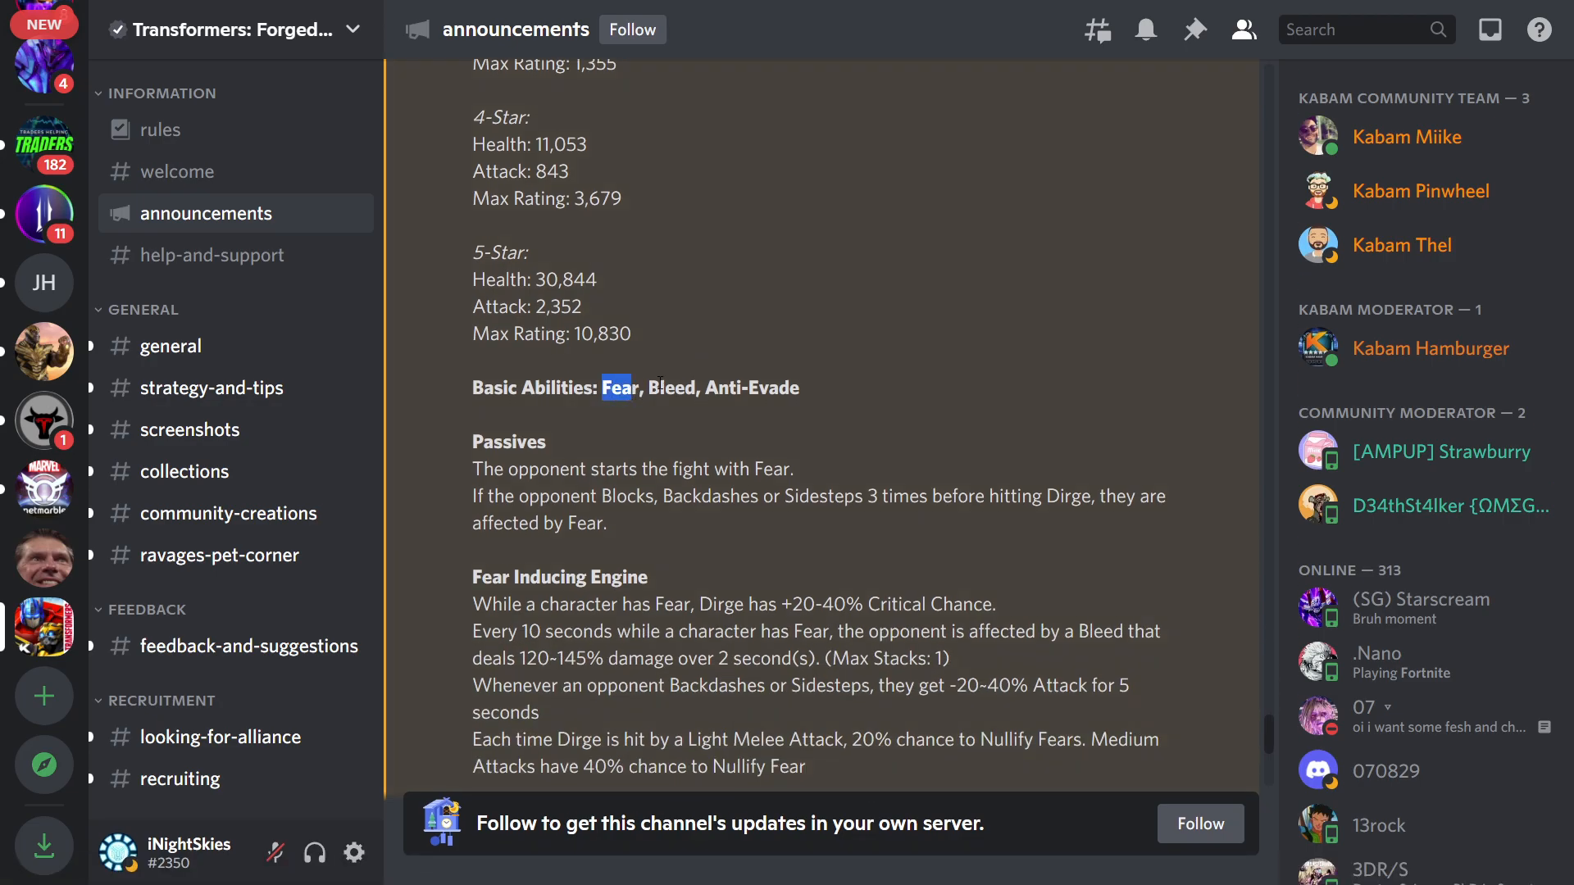
pyautogui.doubleClick(671, 388)
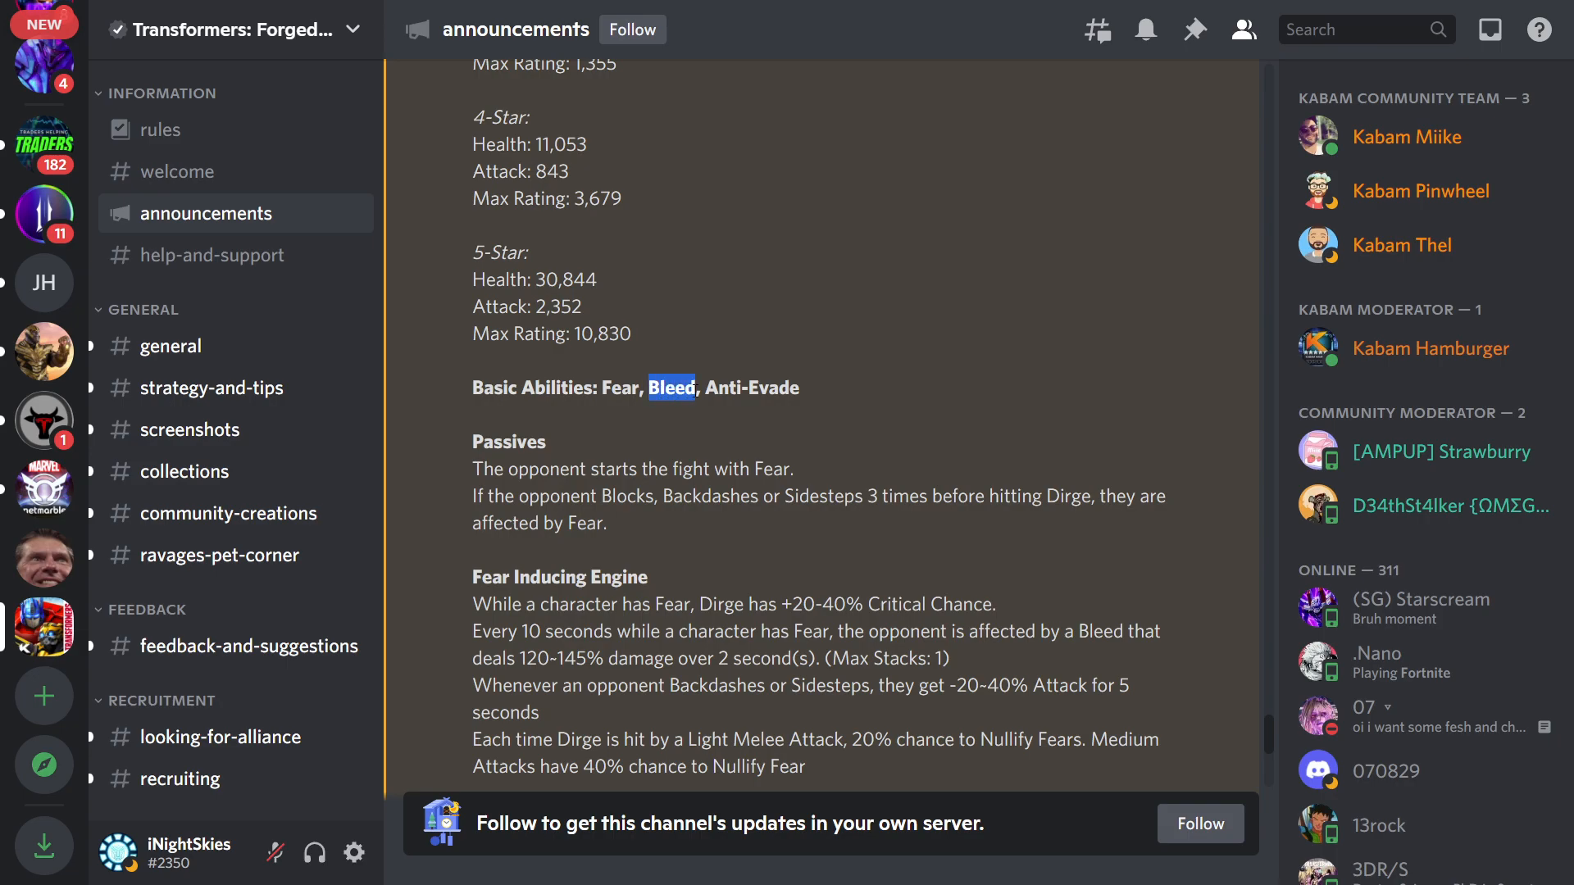
pyautogui.scroll(-3)
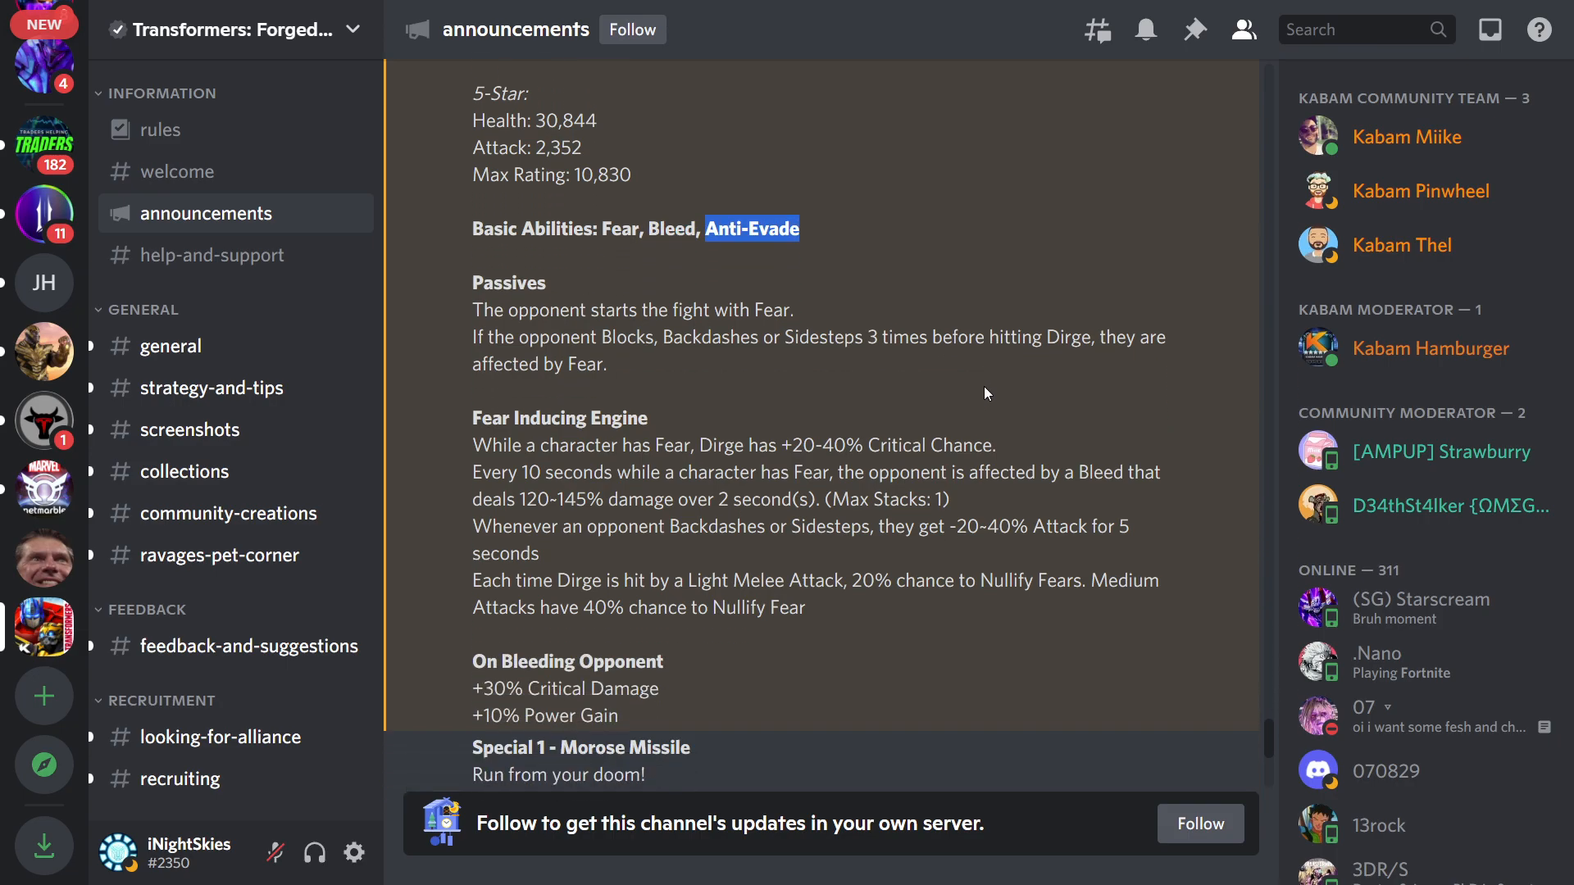
pyautogui.scroll(-3)
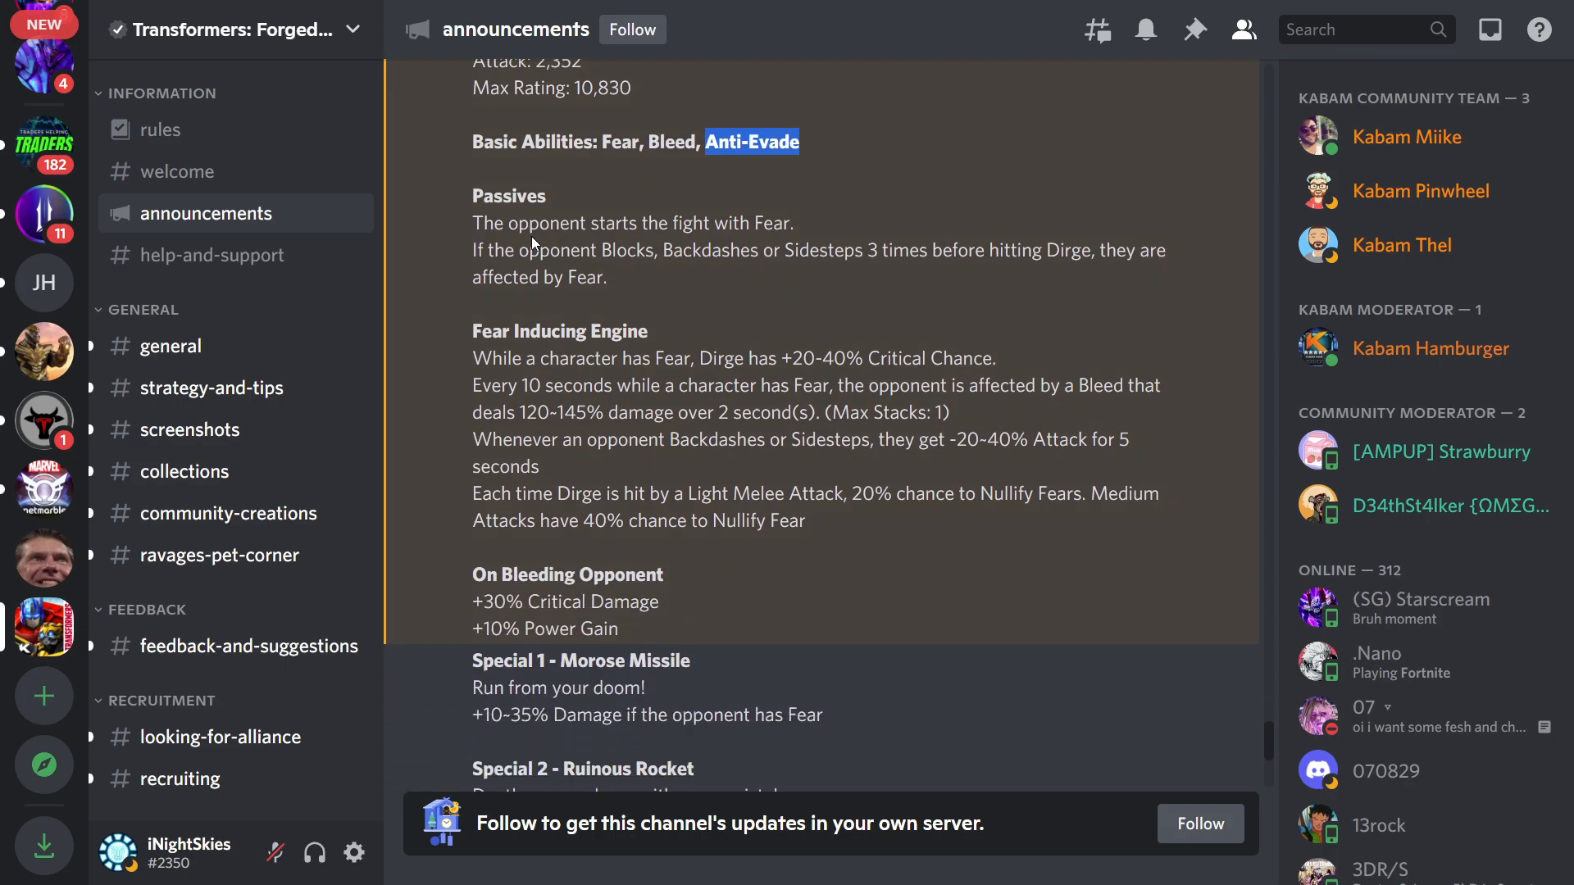
pyautogui.moveTo(980, 189)
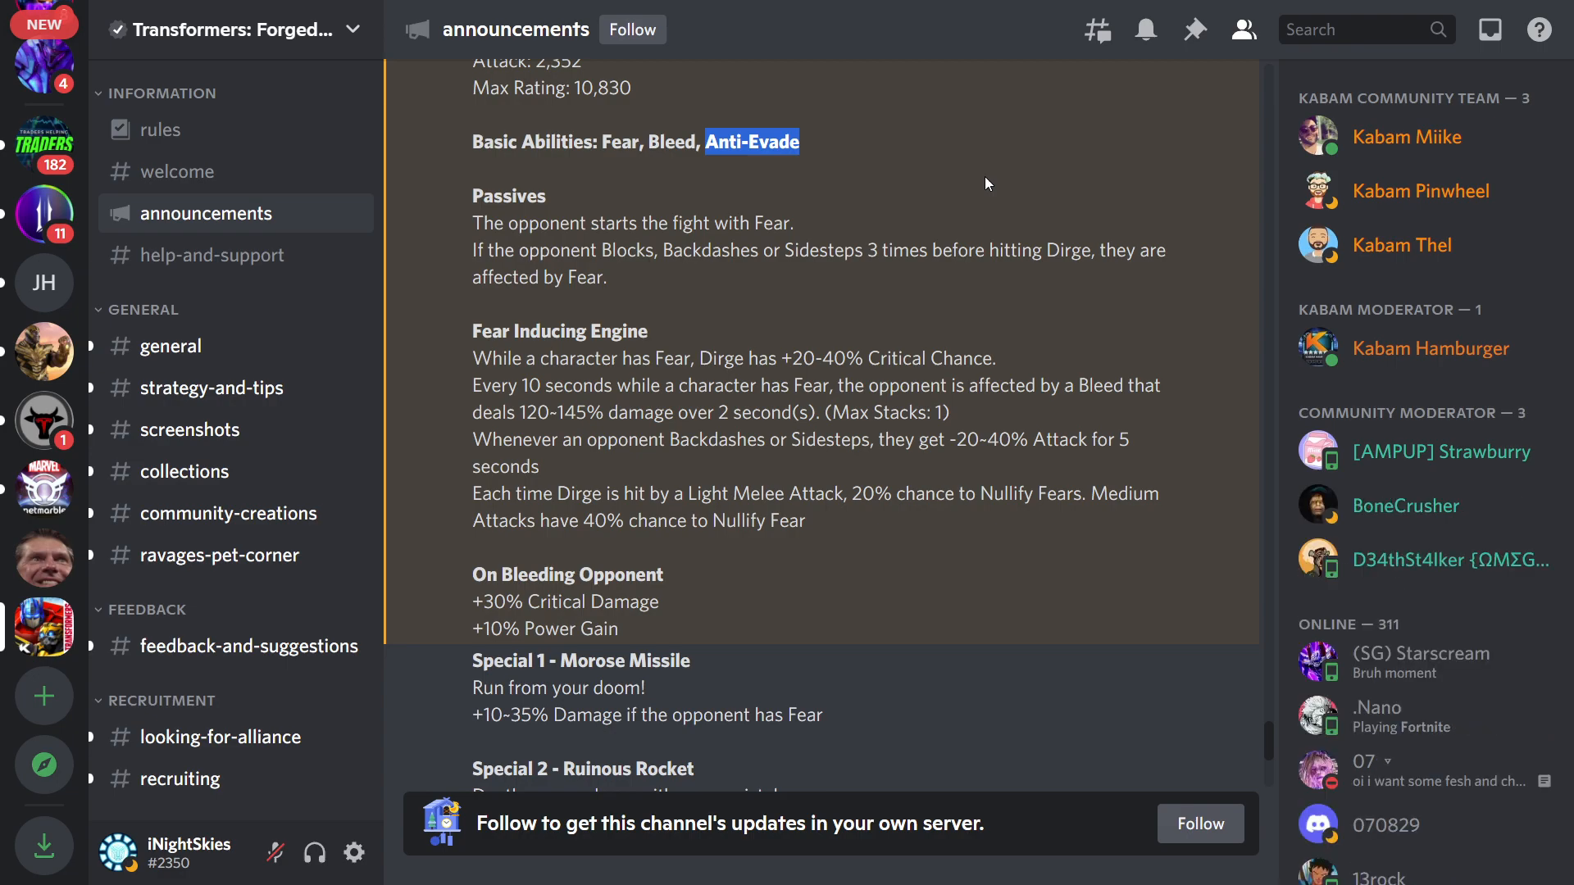
pyautogui.moveTo(829, 304)
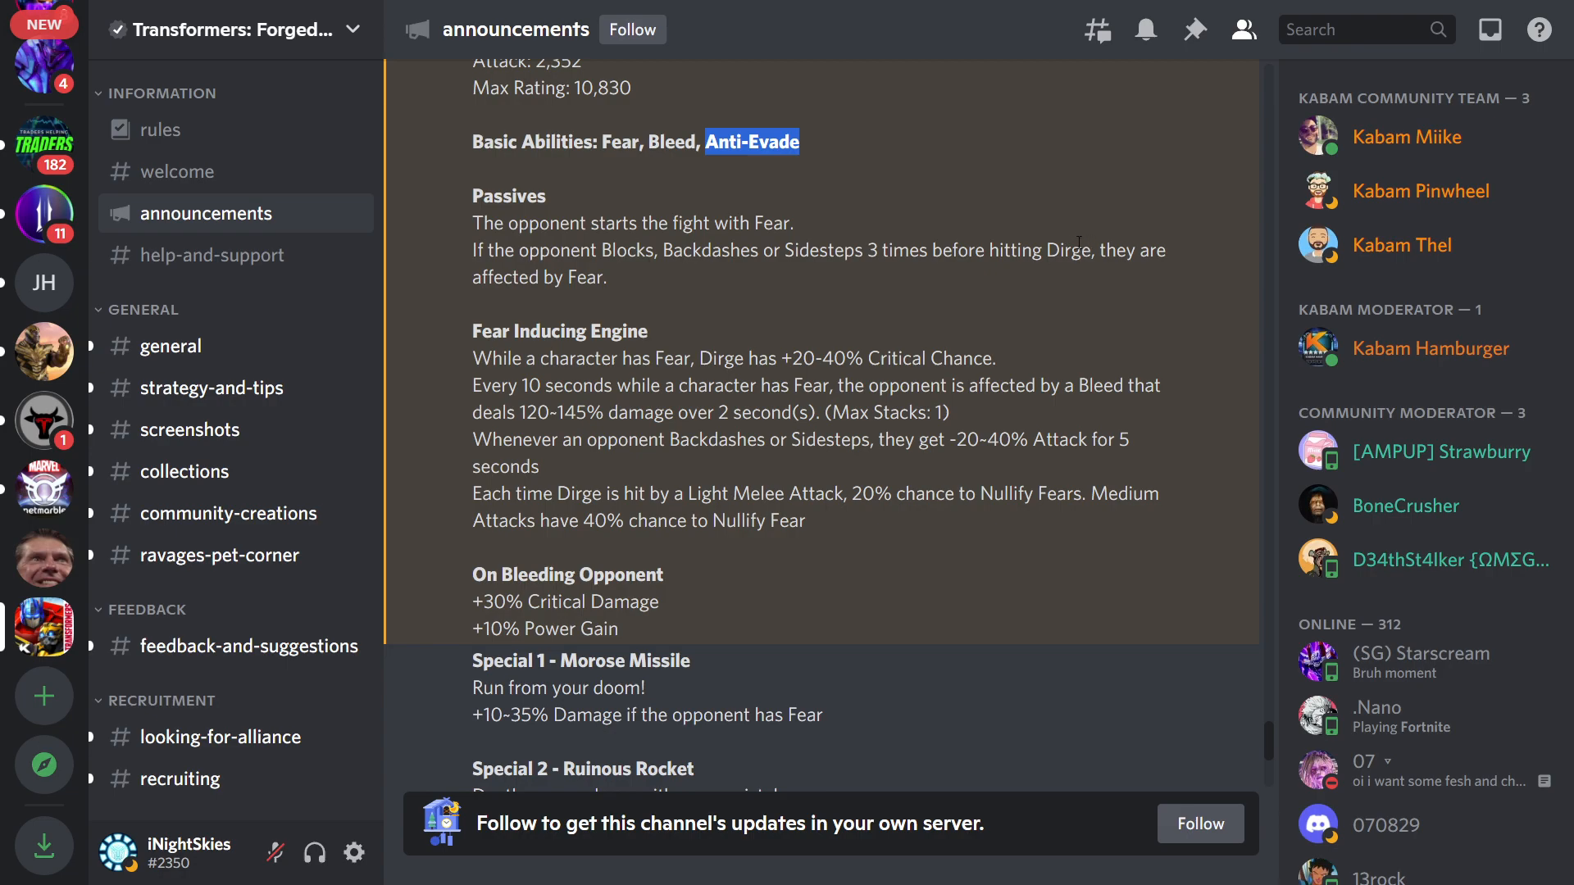
pyautogui.moveTo(944, 263)
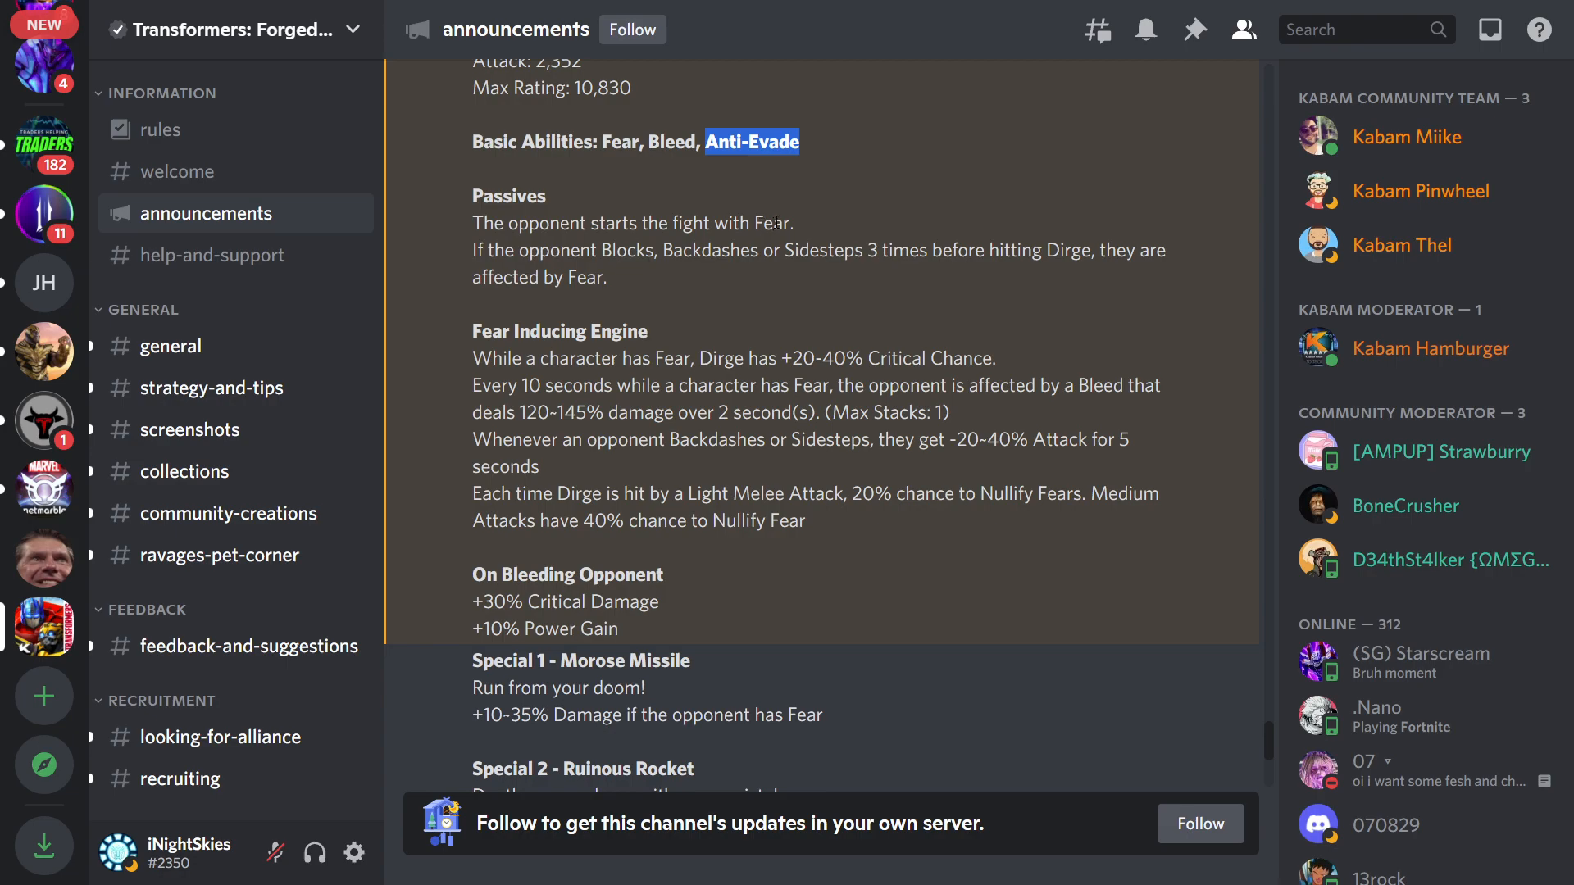
# Scroll to Dirge's Special 2 Ruinous Rocket burn details and the start of Special 3 No Escape
pyautogui.scroll(-3)
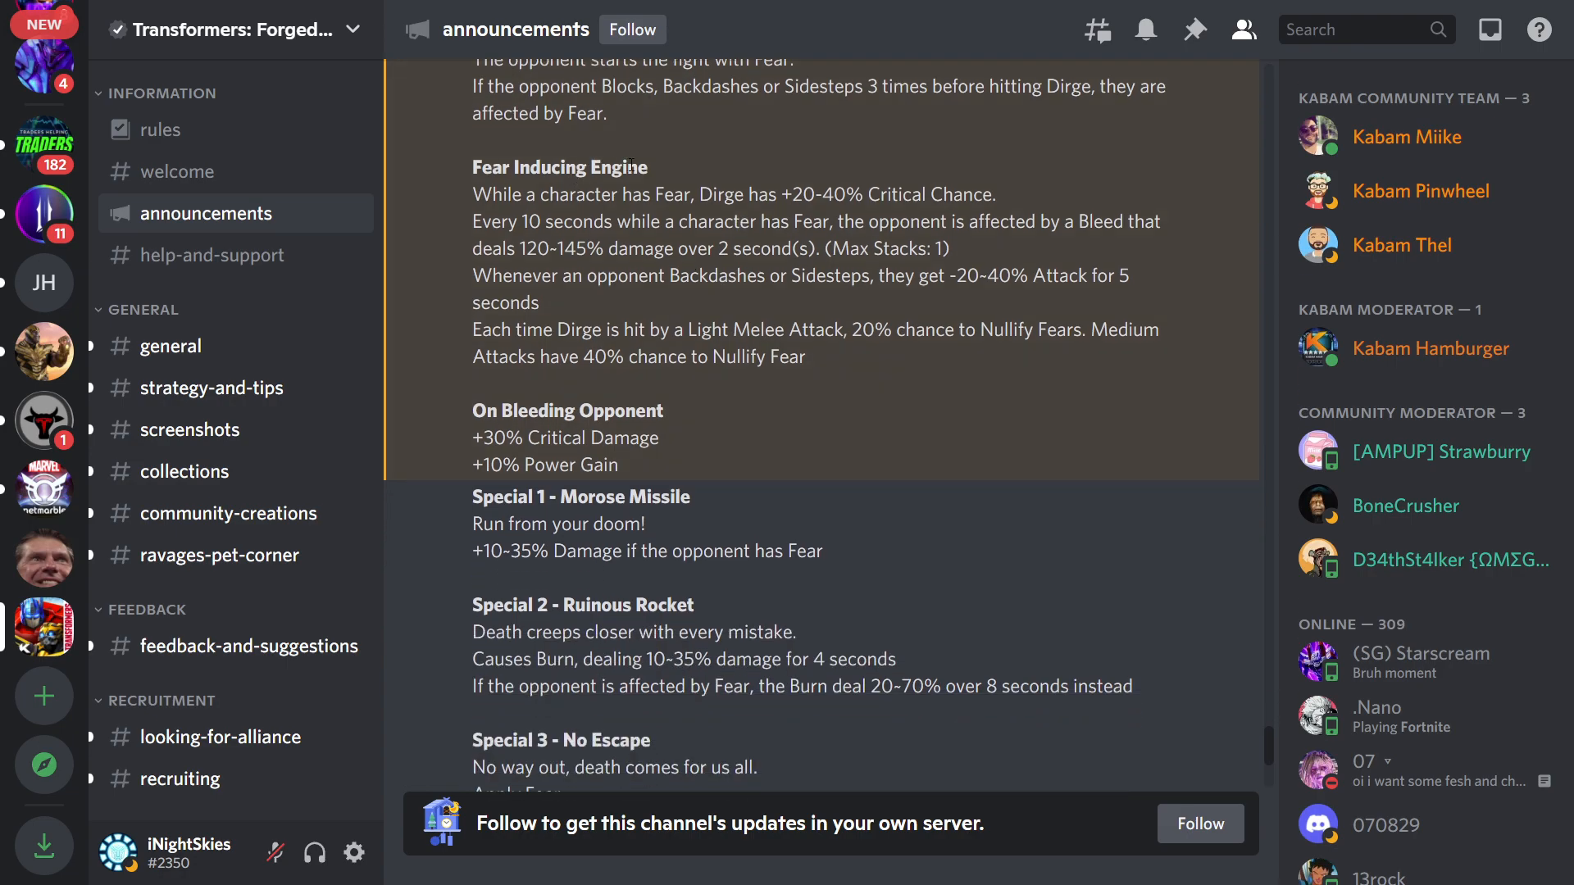
pyautogui.moveTo(1167, 146)
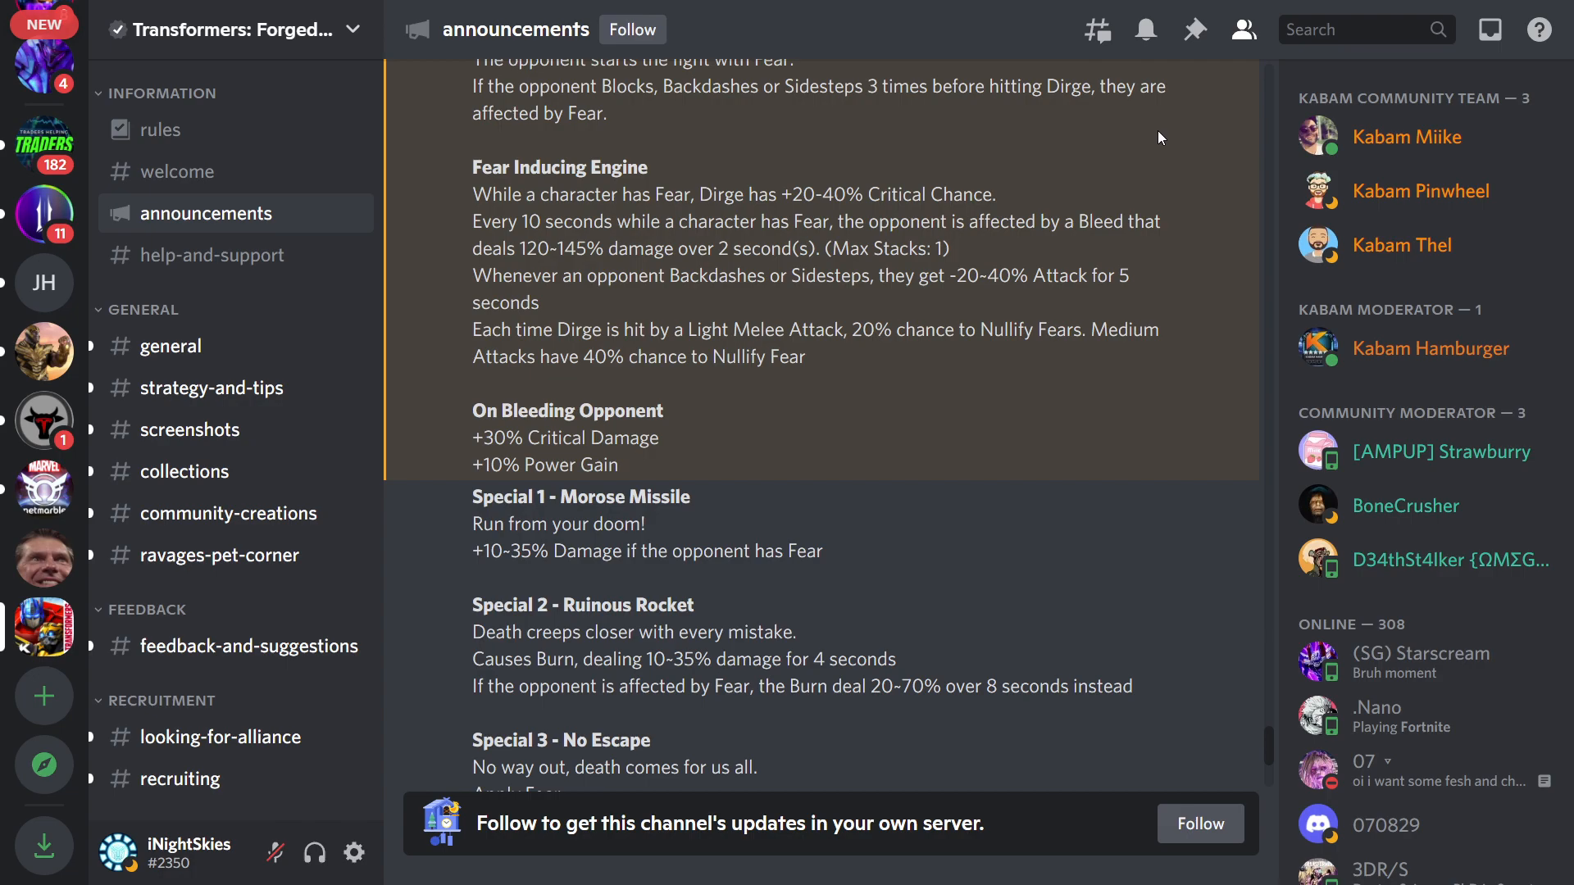
pyautogui.moveTo(854, 241)
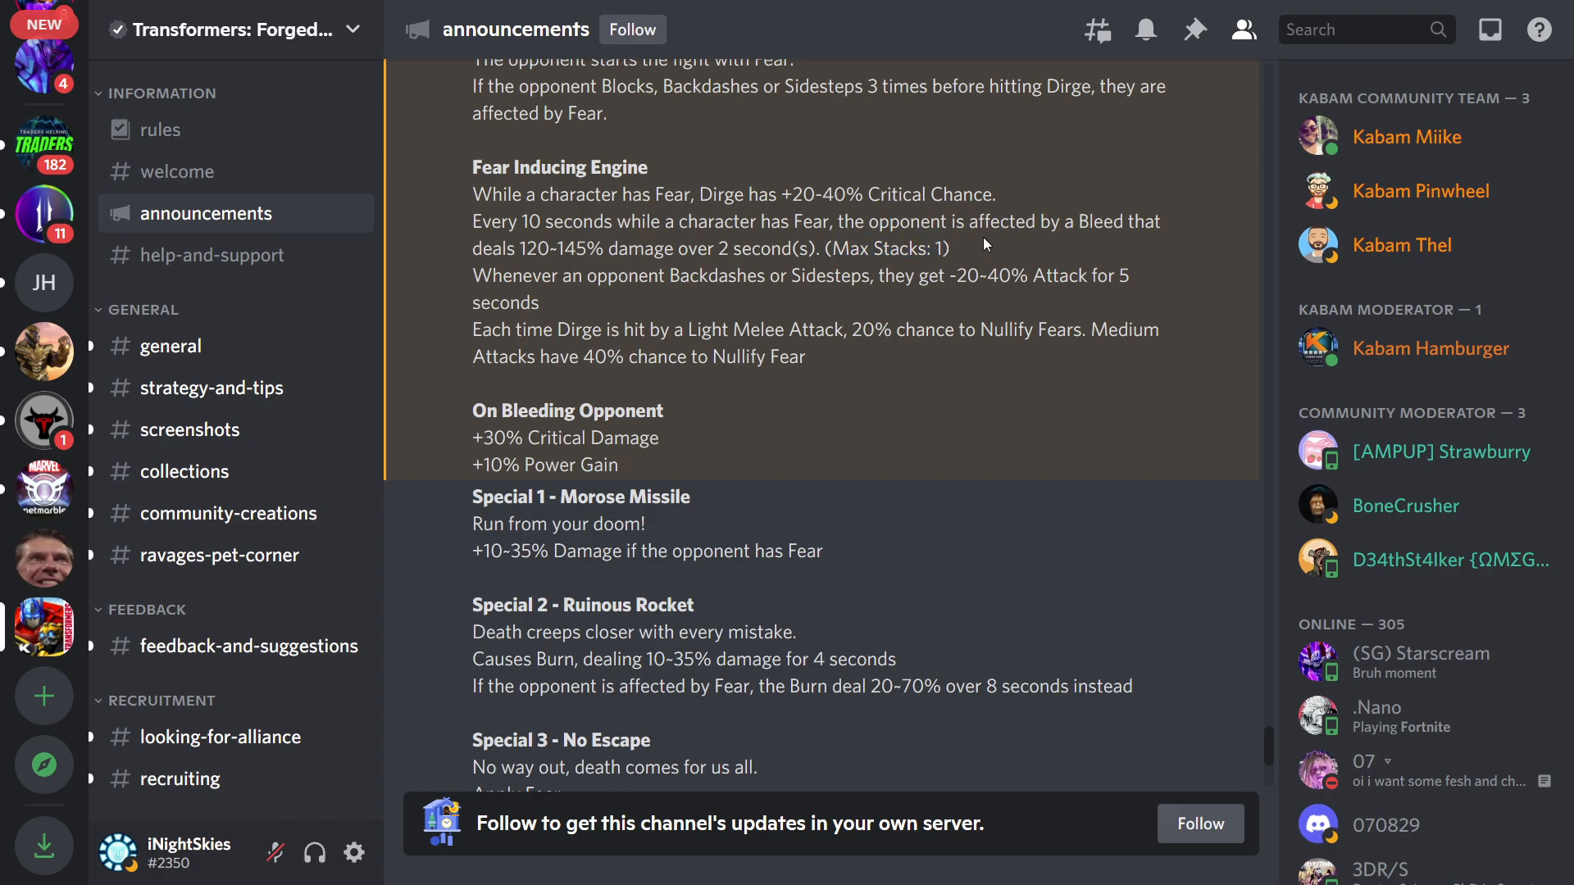
pyautogui.moveTo(814, 305)
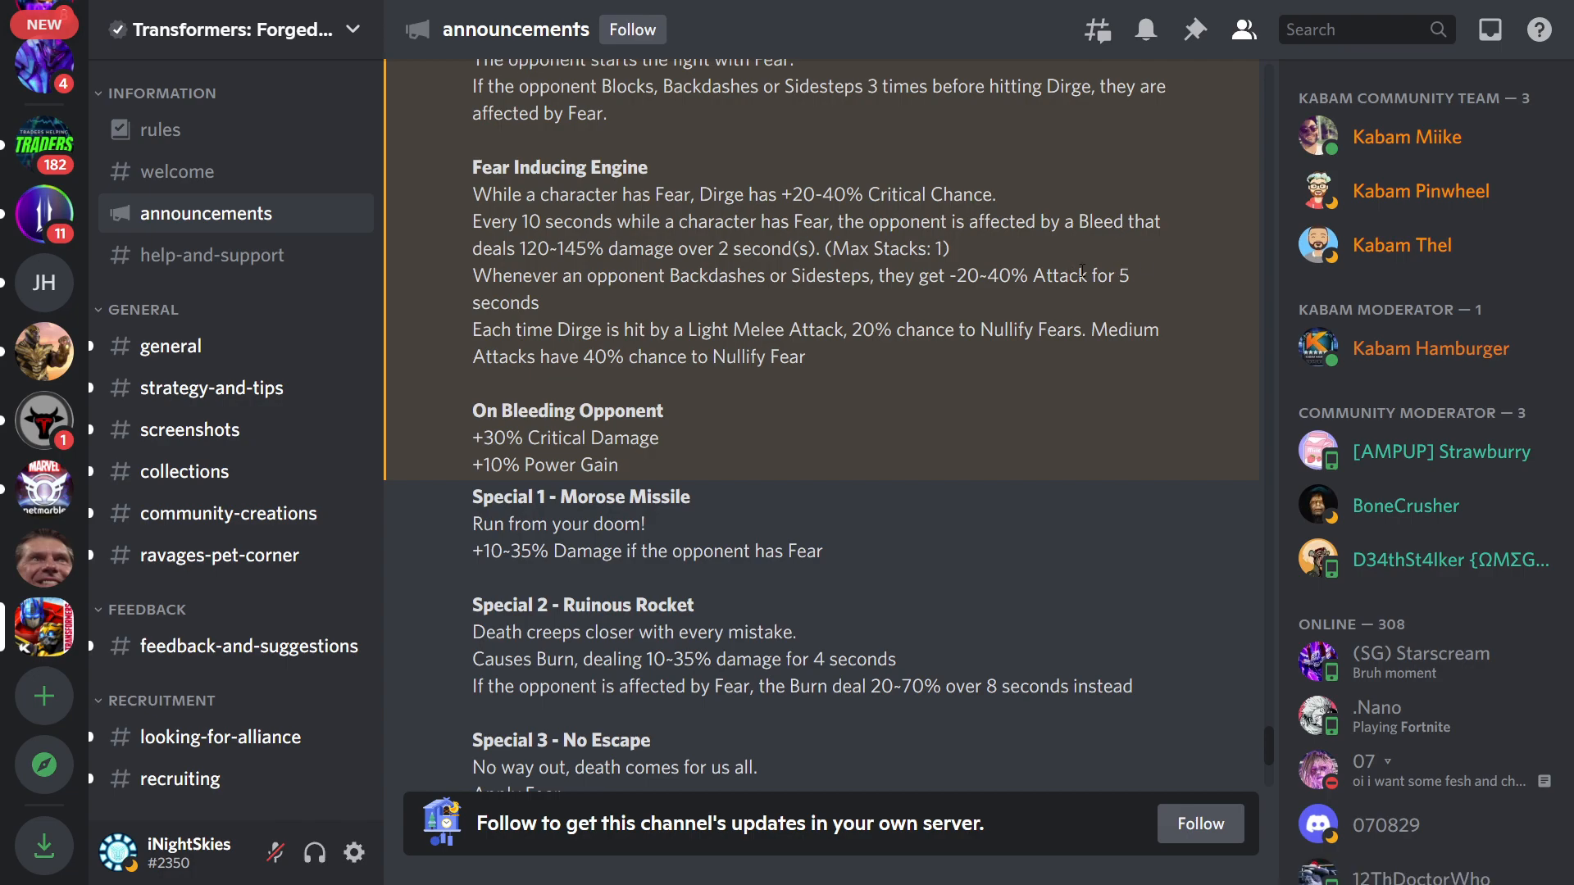
pyautogui.moveTo(562, 304)
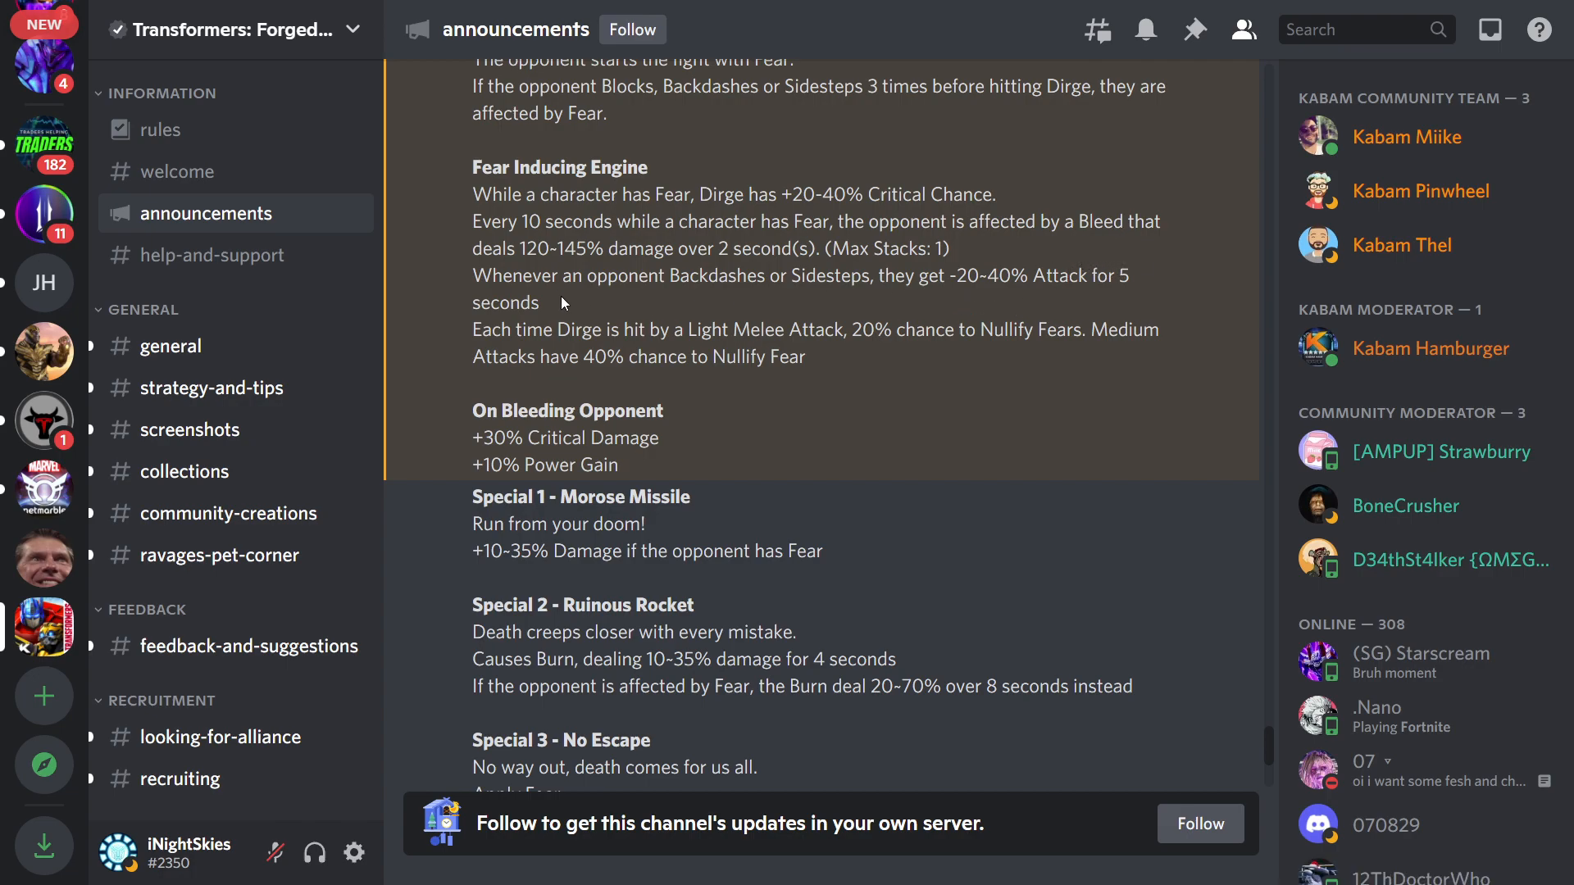
# Highlight the -20-40% Attack penalty in Dirge's Fear Inducing Engine entry
pyautogui.doubleClick(963, 276)
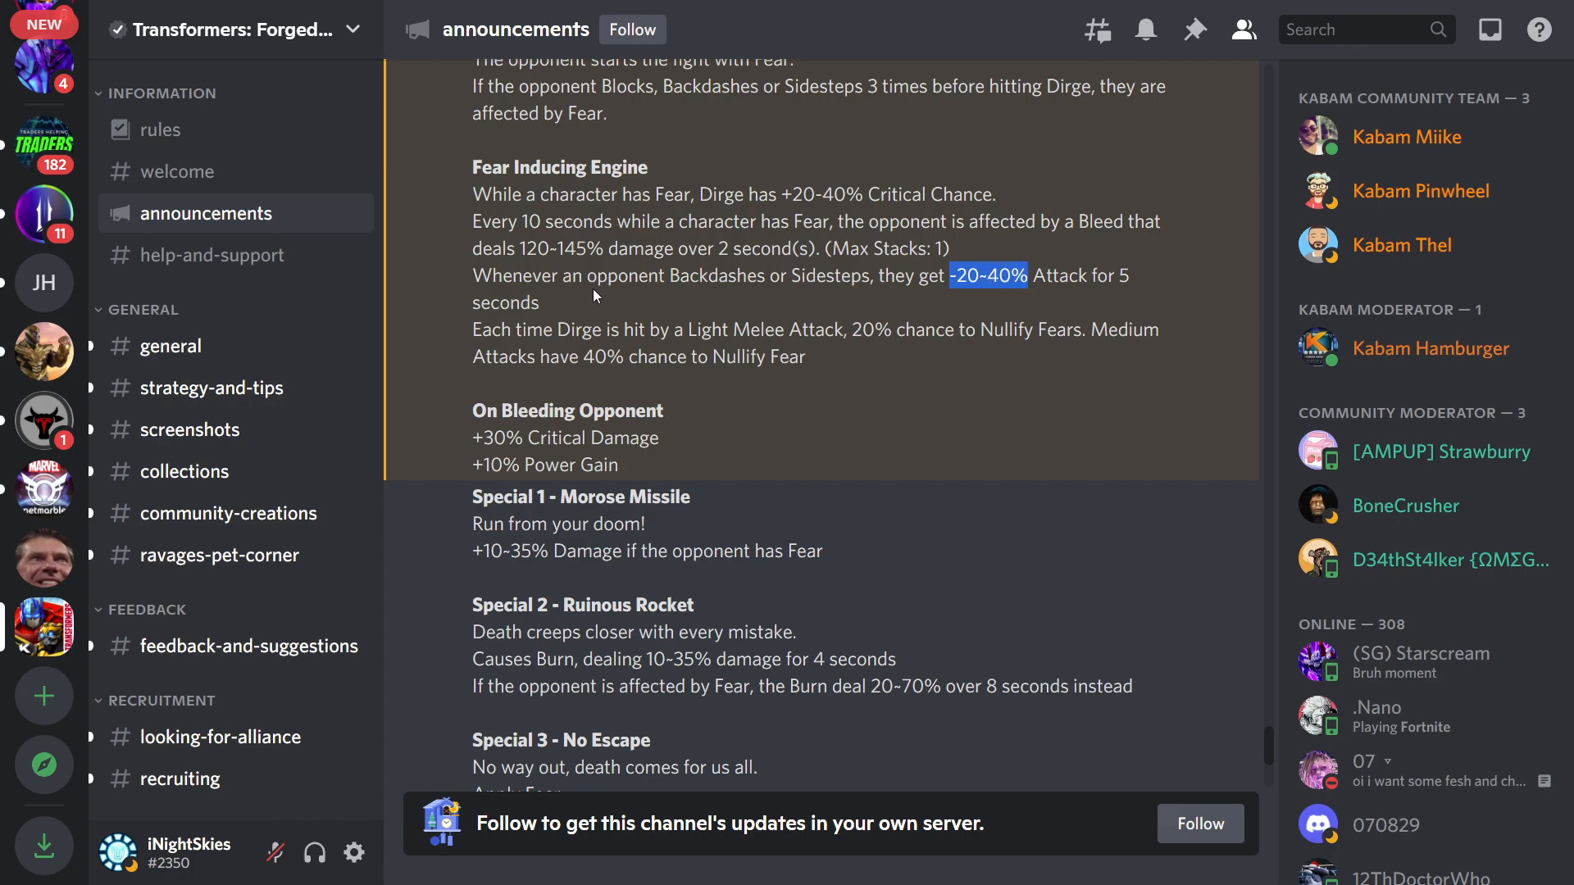
pyautogui.moveTo(691, 284)
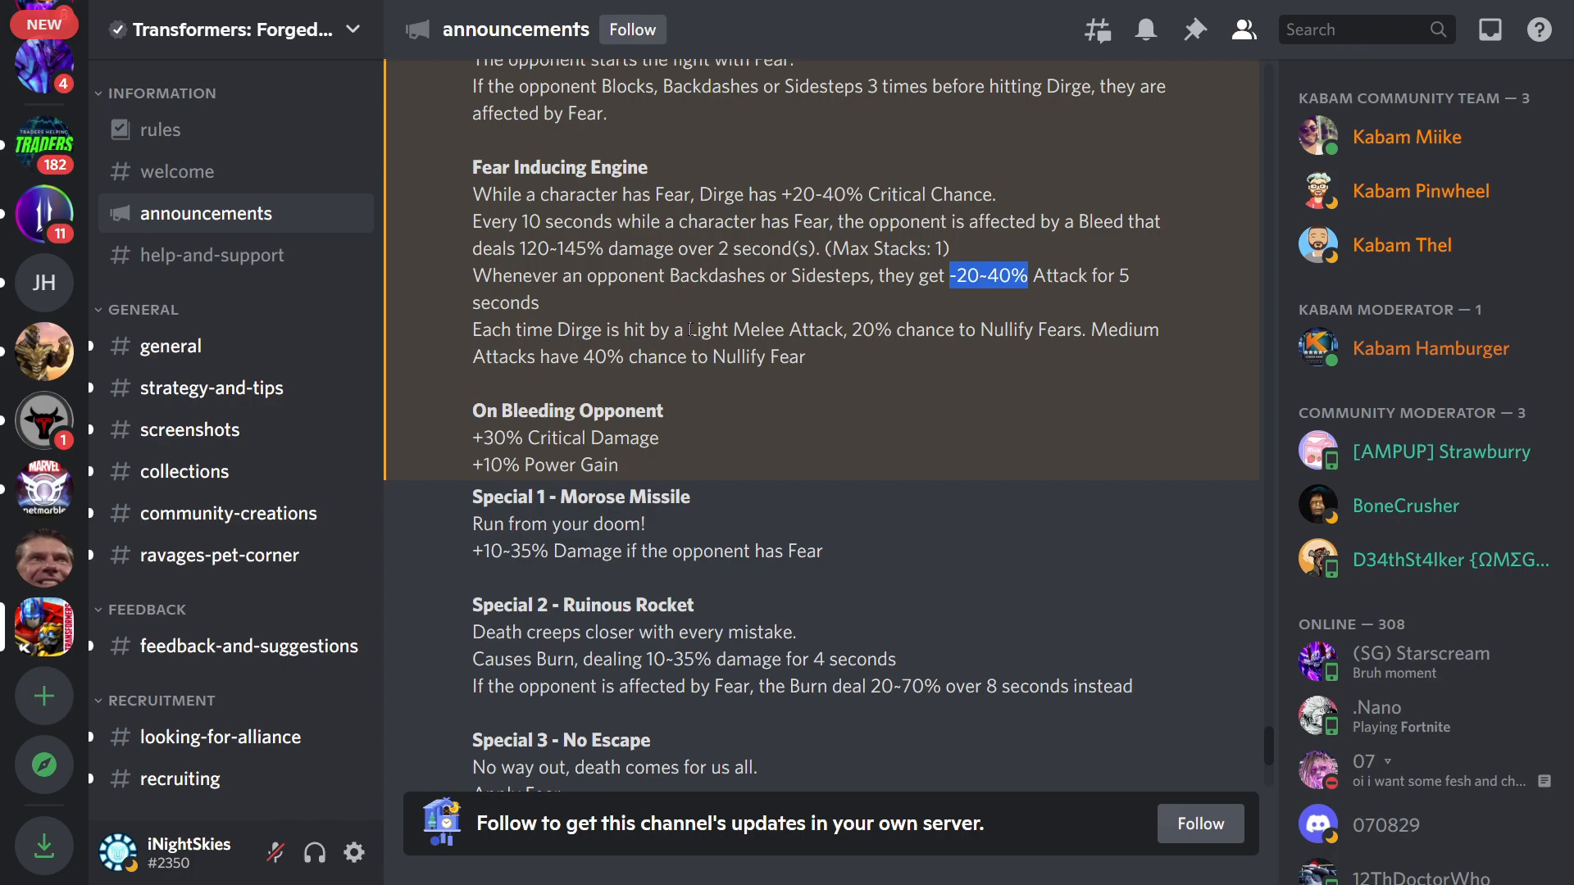
pyautogui.moveTo(843, 338)
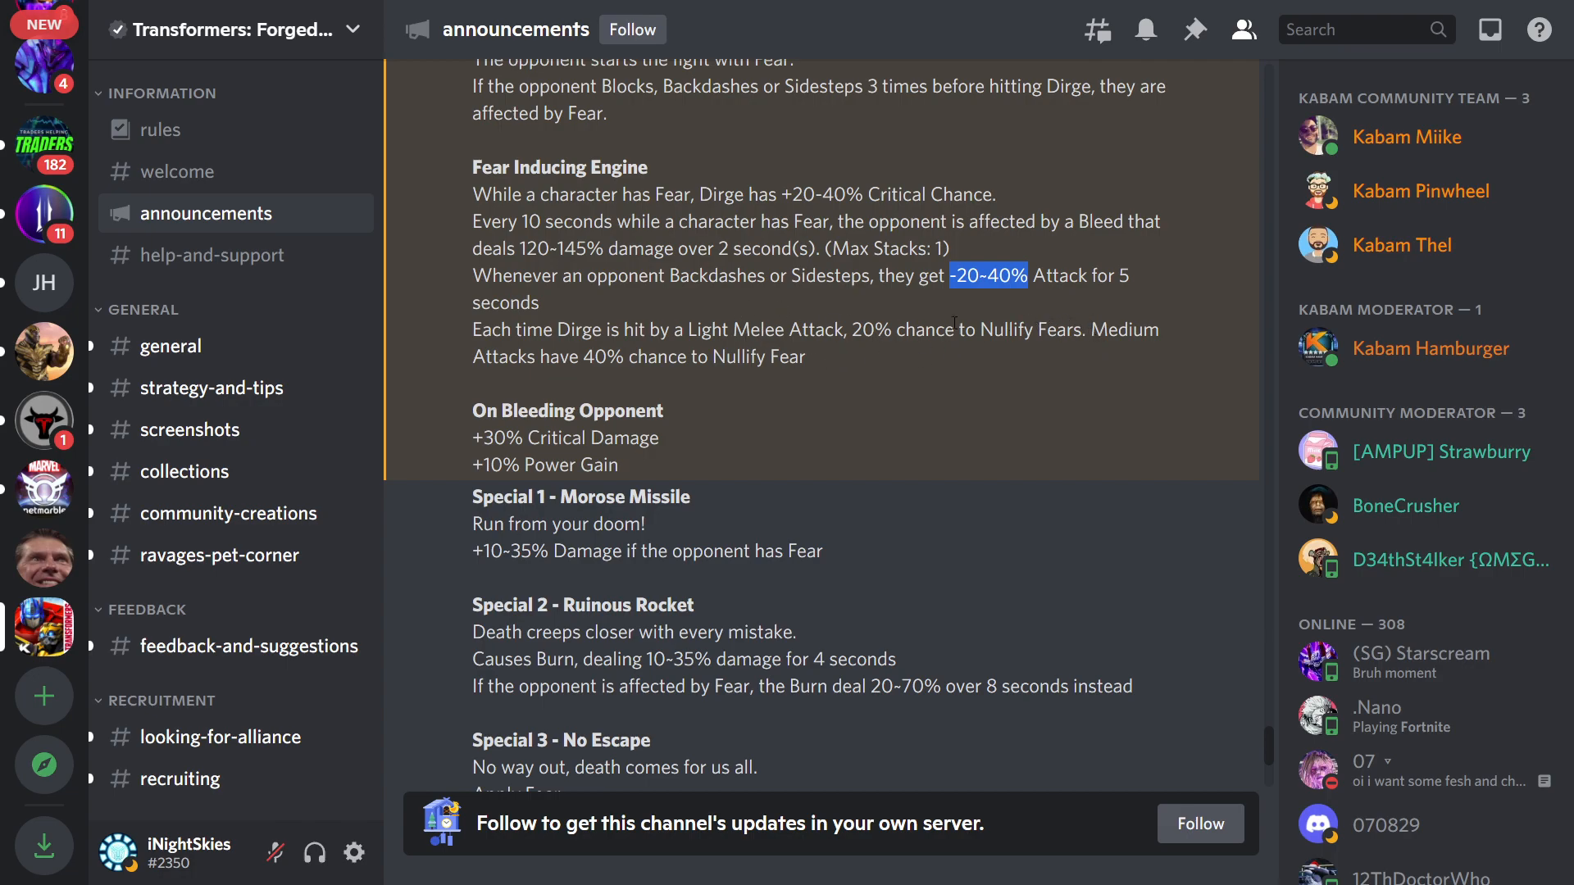
pyautogui.moveTo(943, 351)
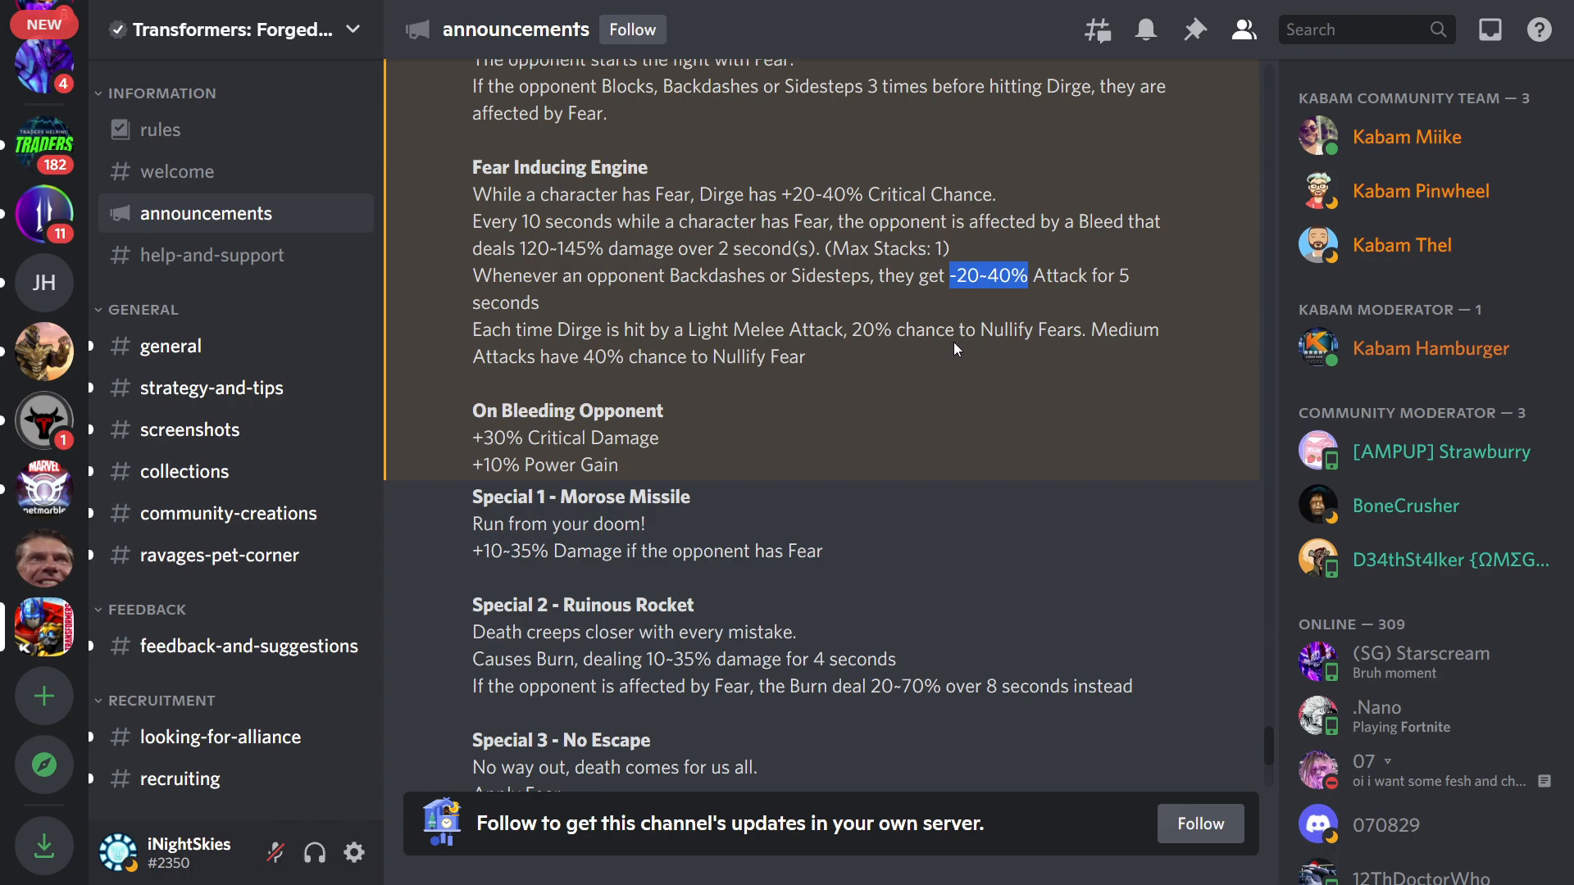
pyautogui.moveTo(972, 323)
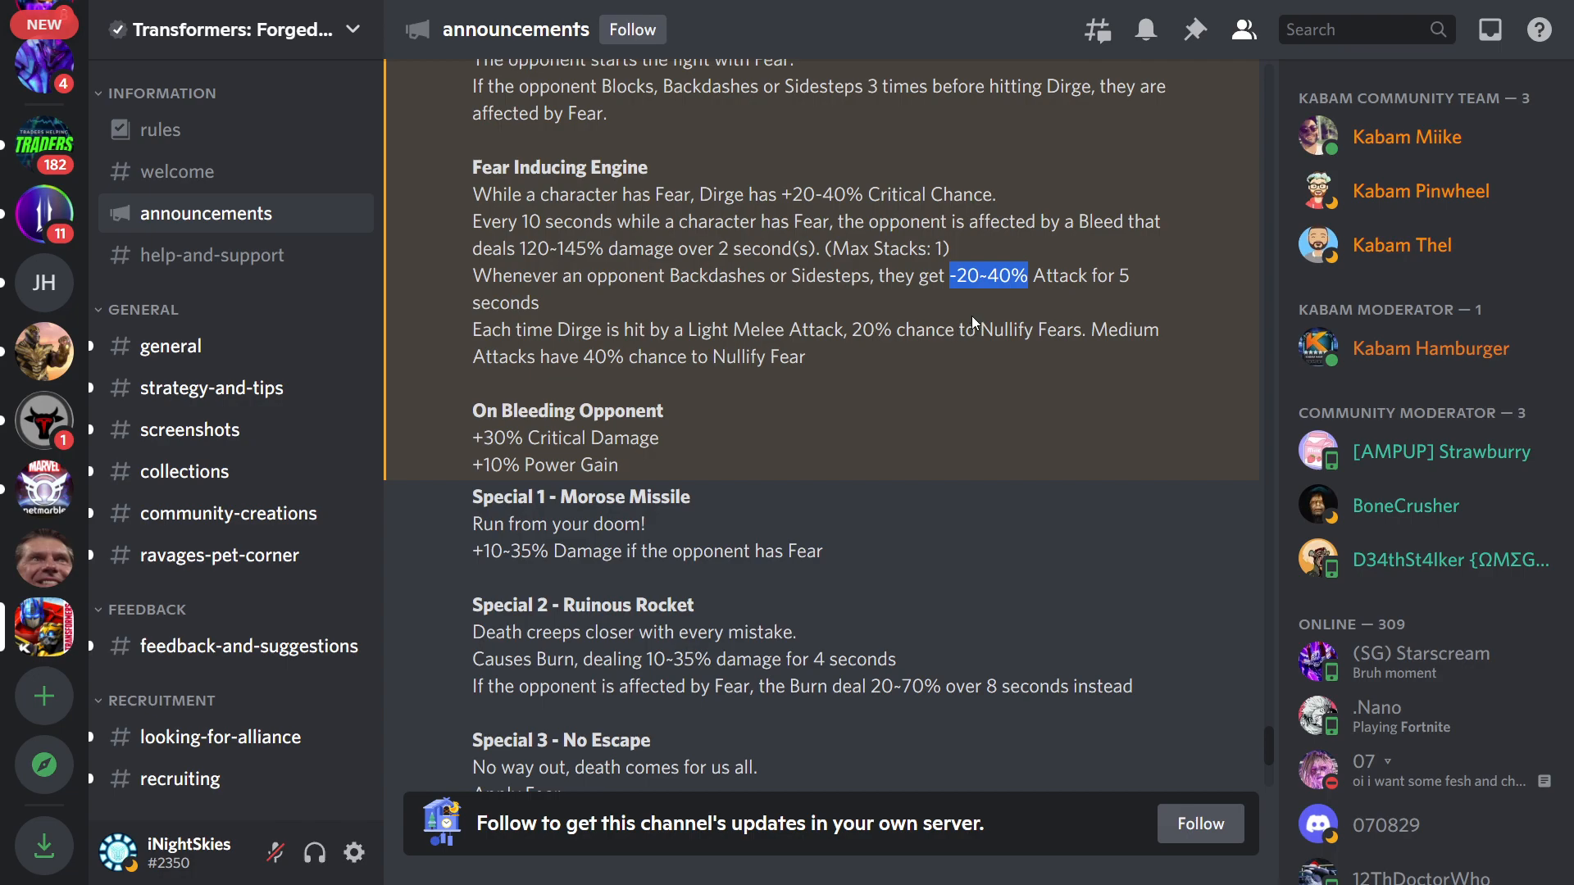
pyautogui.moveTo(844, 322)
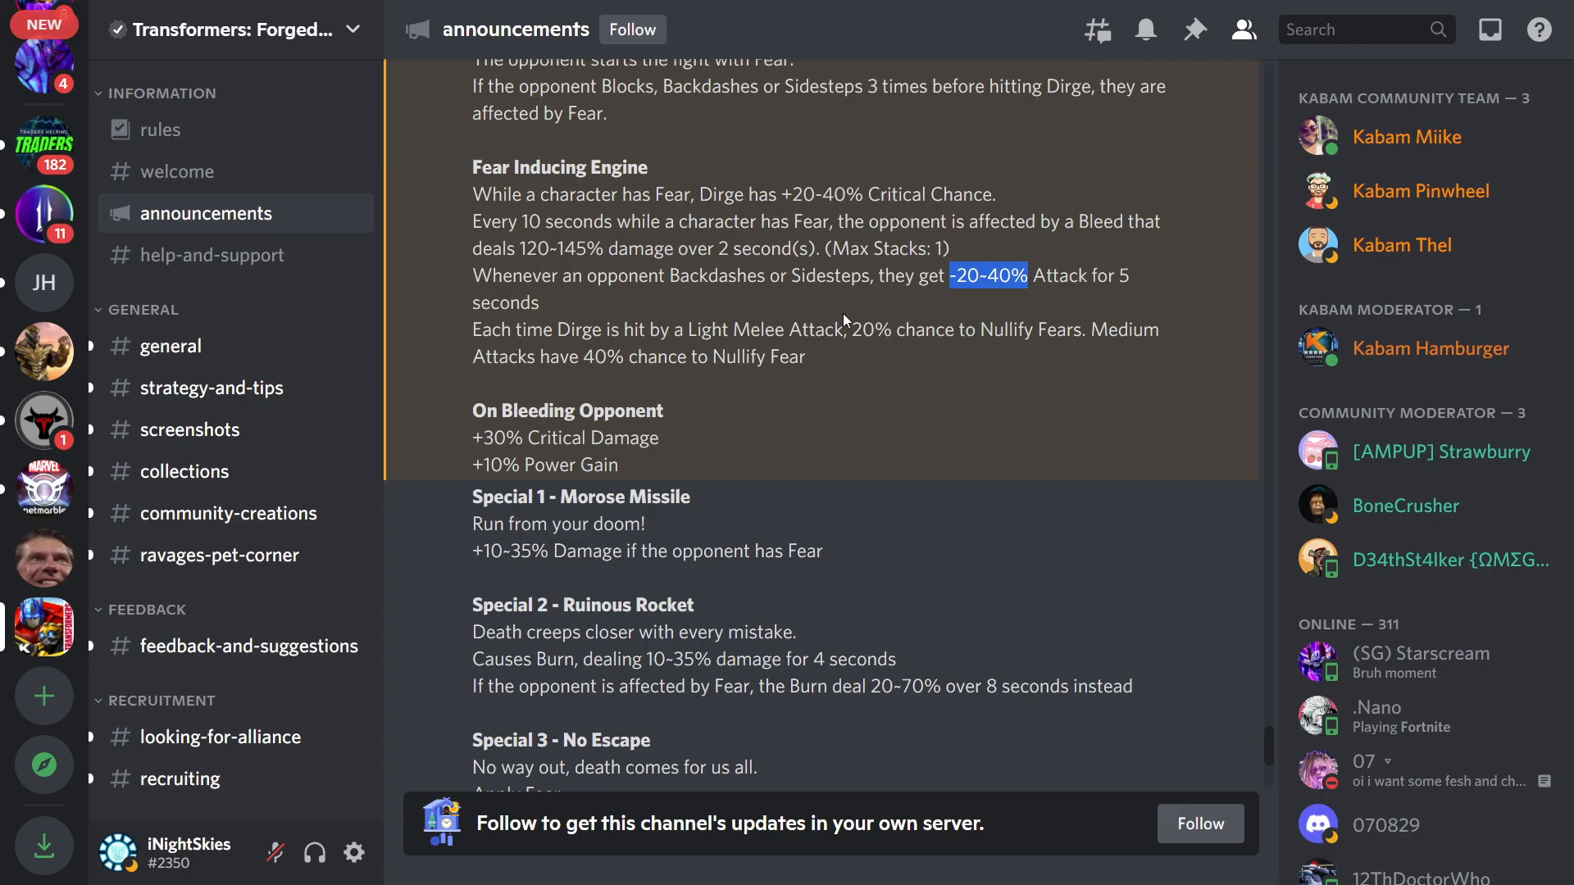
pyautogui.moveTo(854, 315)
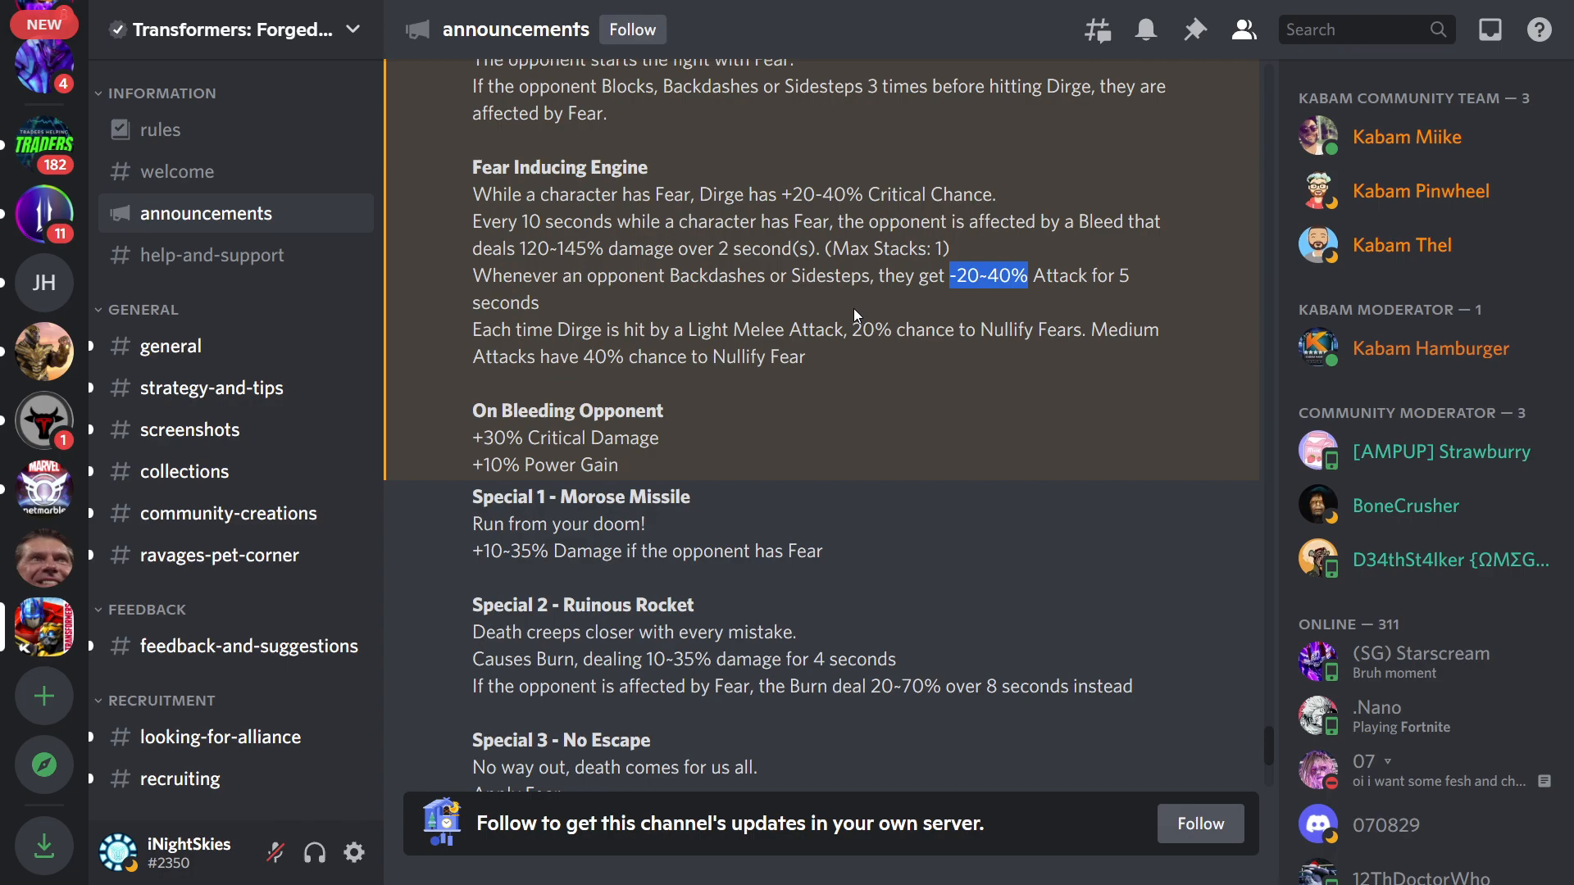
pyautogui.moveTo(917, 357)
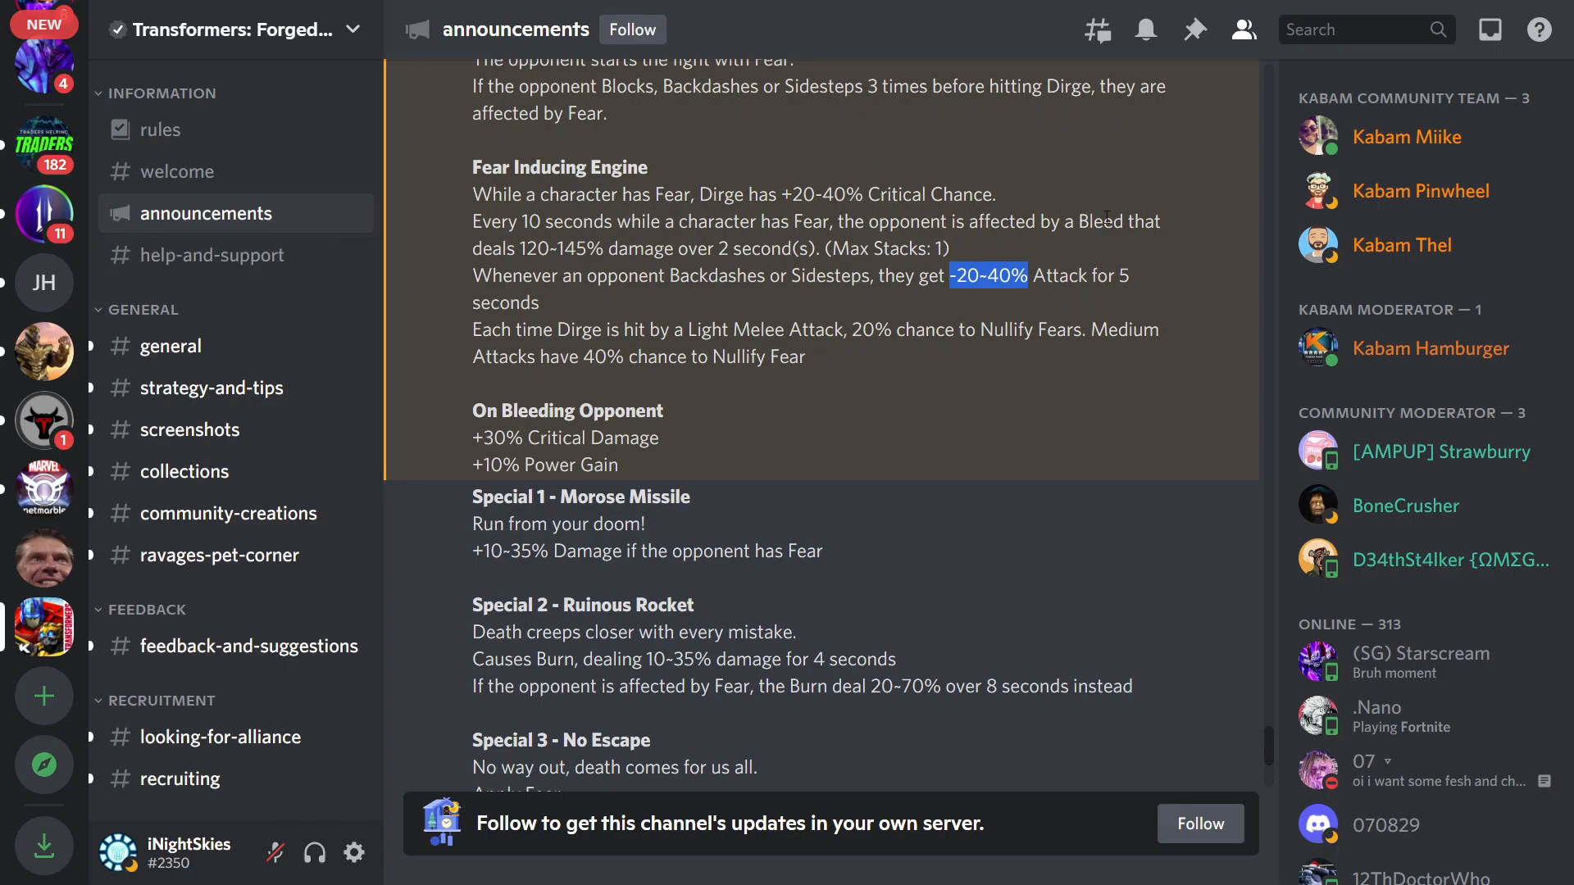
# Read past Special 3 and Grim Mockery to Dirge's synergy bonuses, Scouts strong match-up and Weak Match-ups
pyautogui.scroll(-3)
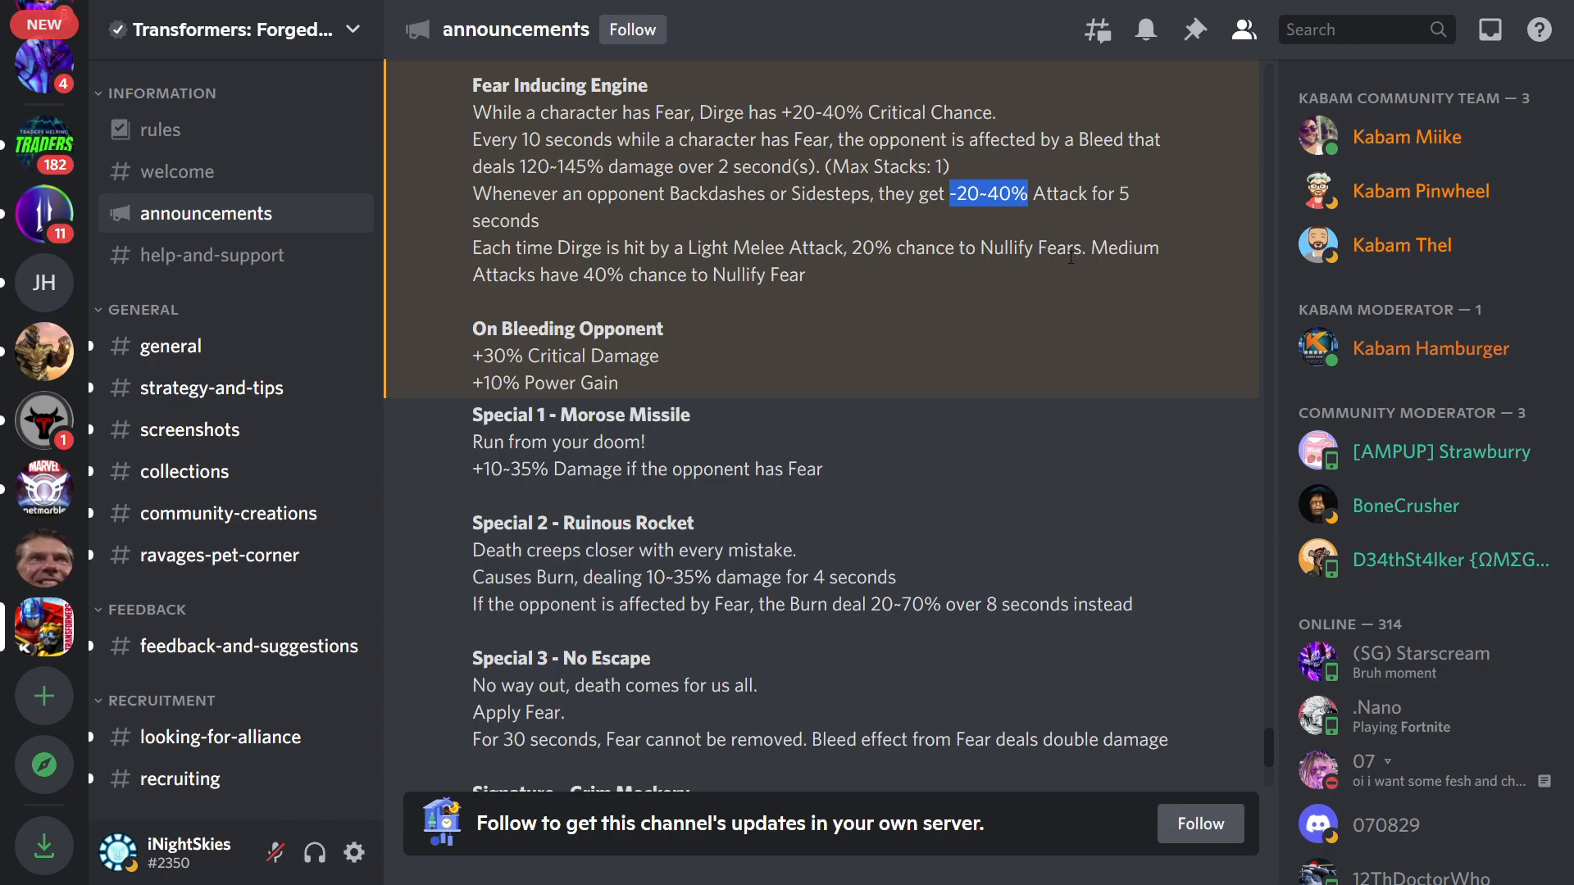
pyautogui.scroll(-3)
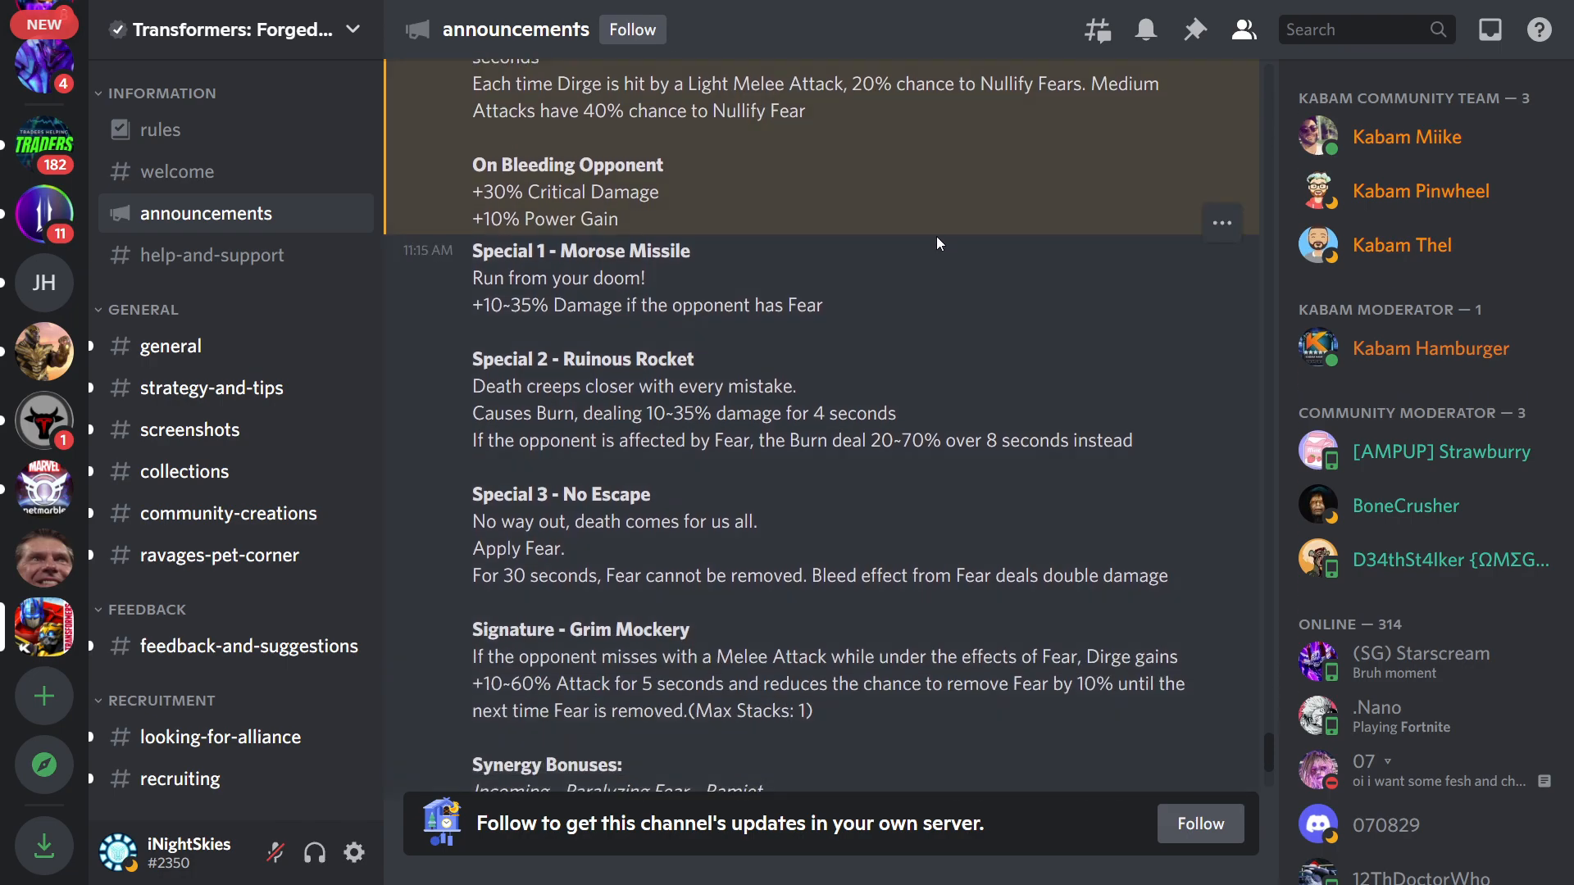
pyautogui.moveTo(885, 286)
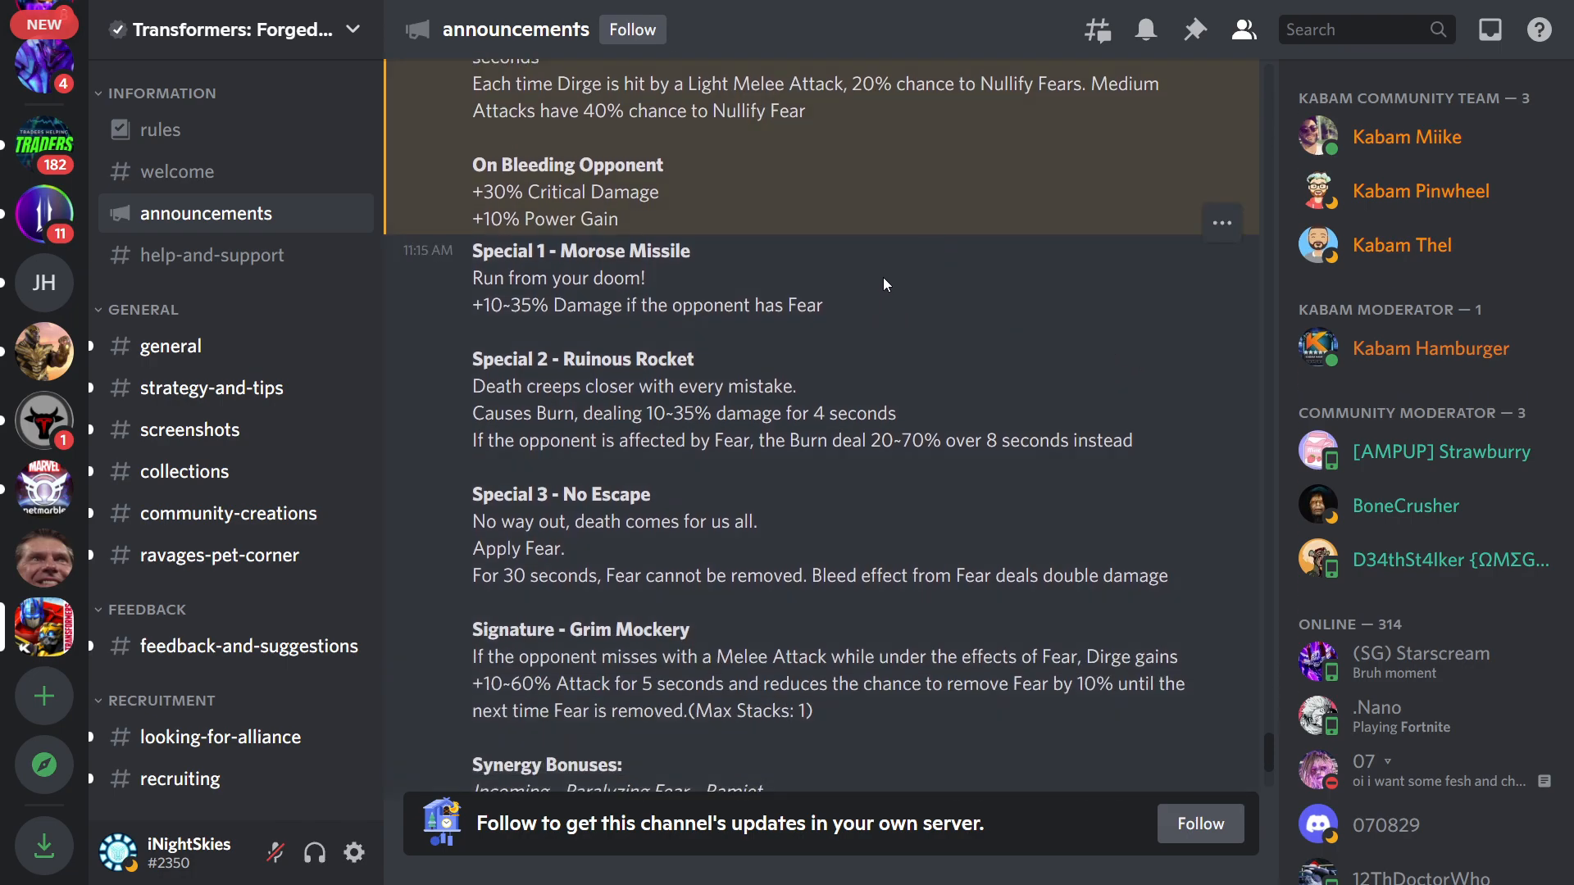
pyautogui.moveTo(845, 267)
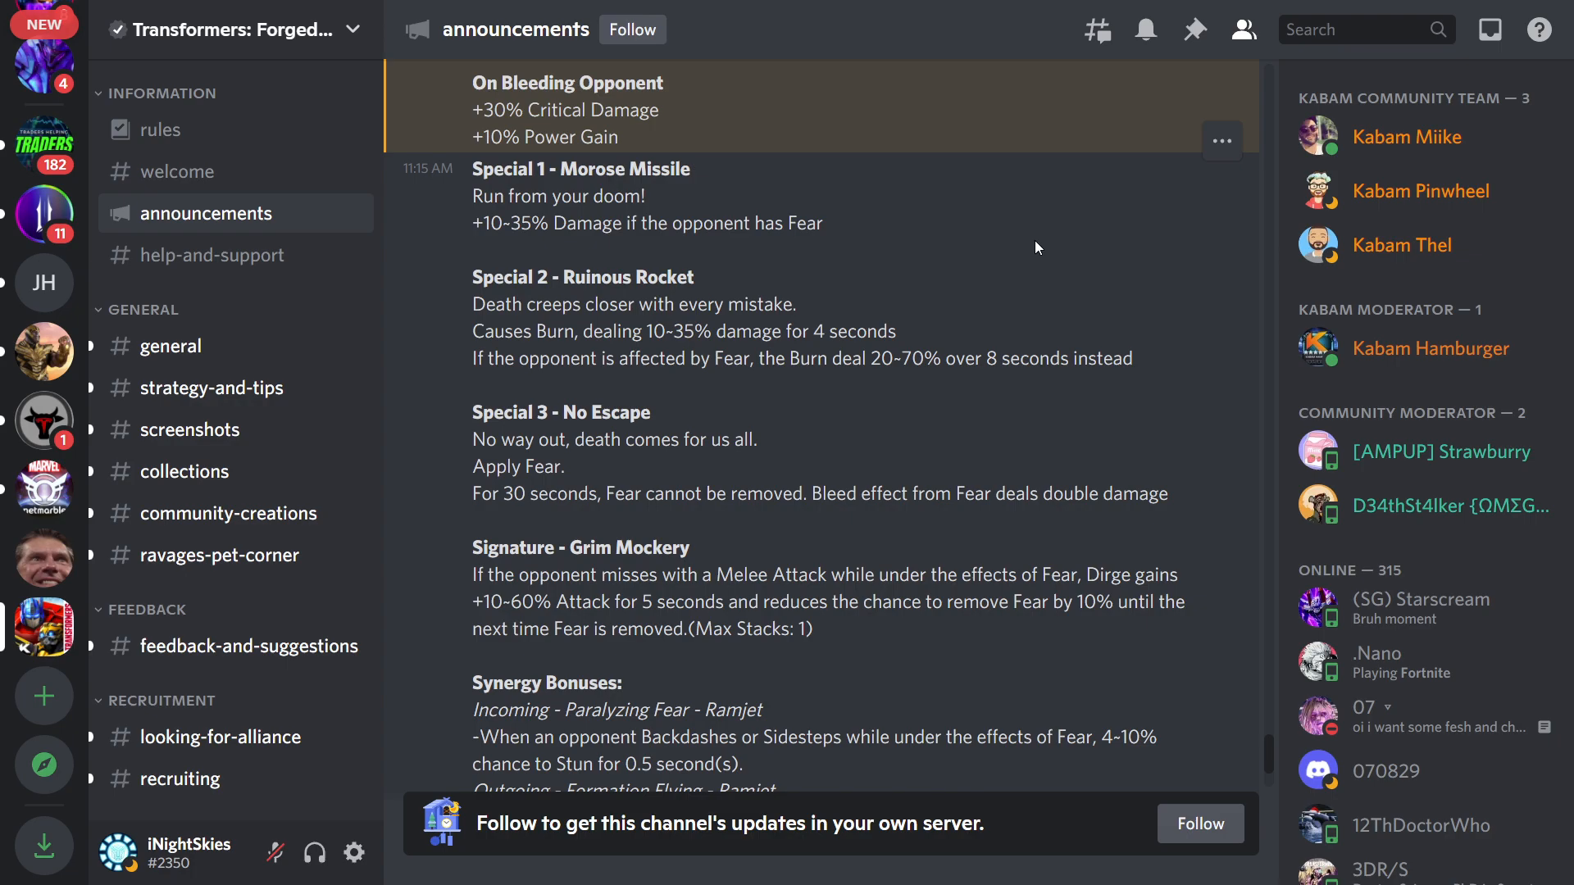
pyautogui.moveTo(1027, 247)
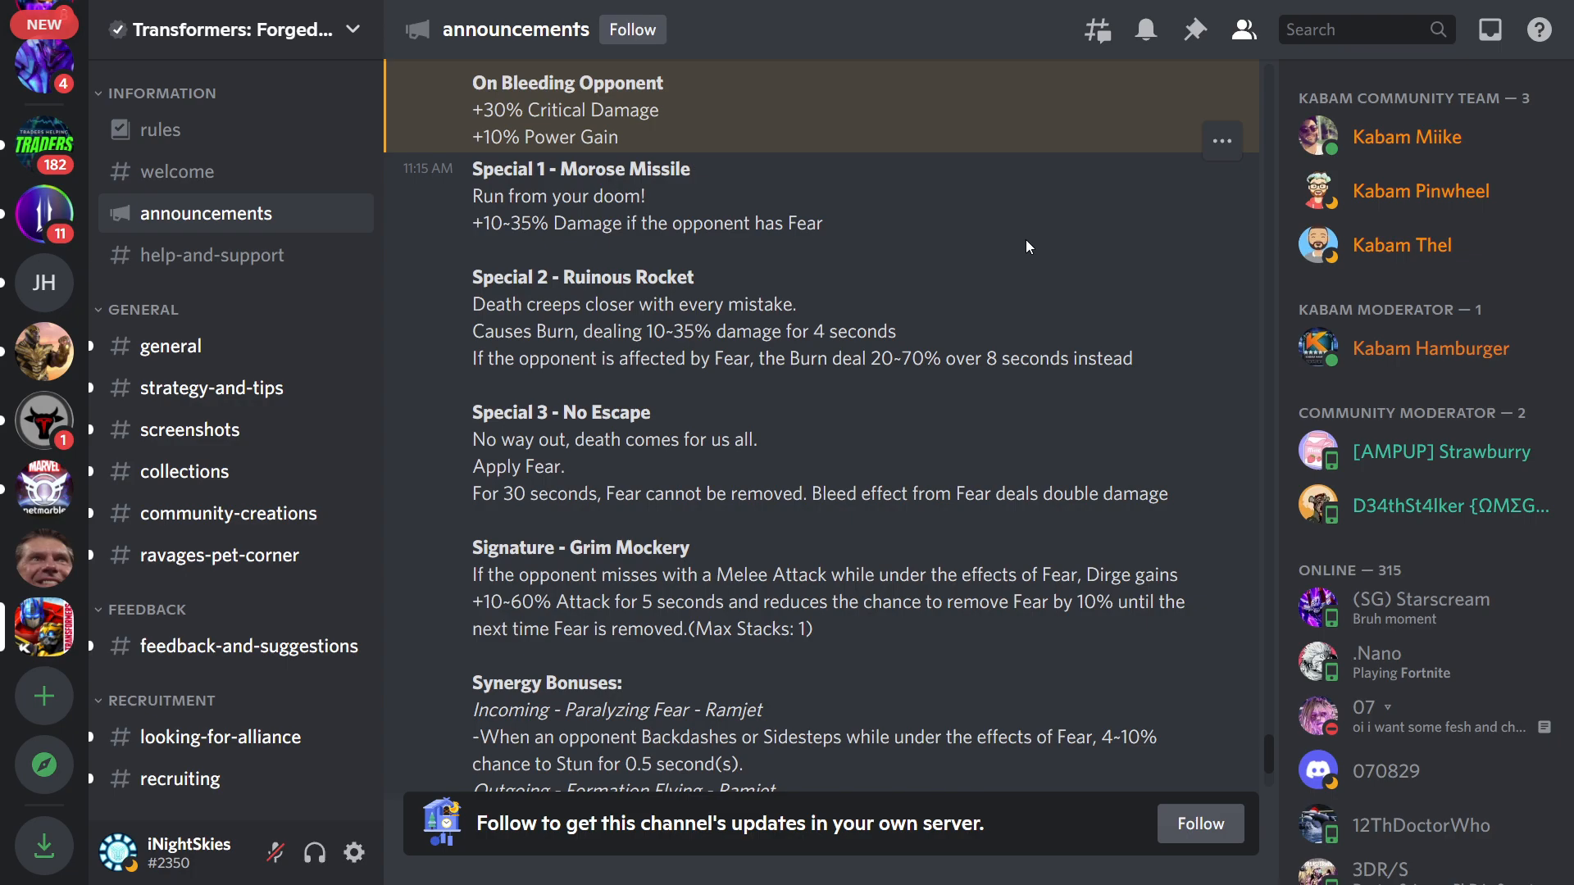
pyautogui.moveTo(927, 376)
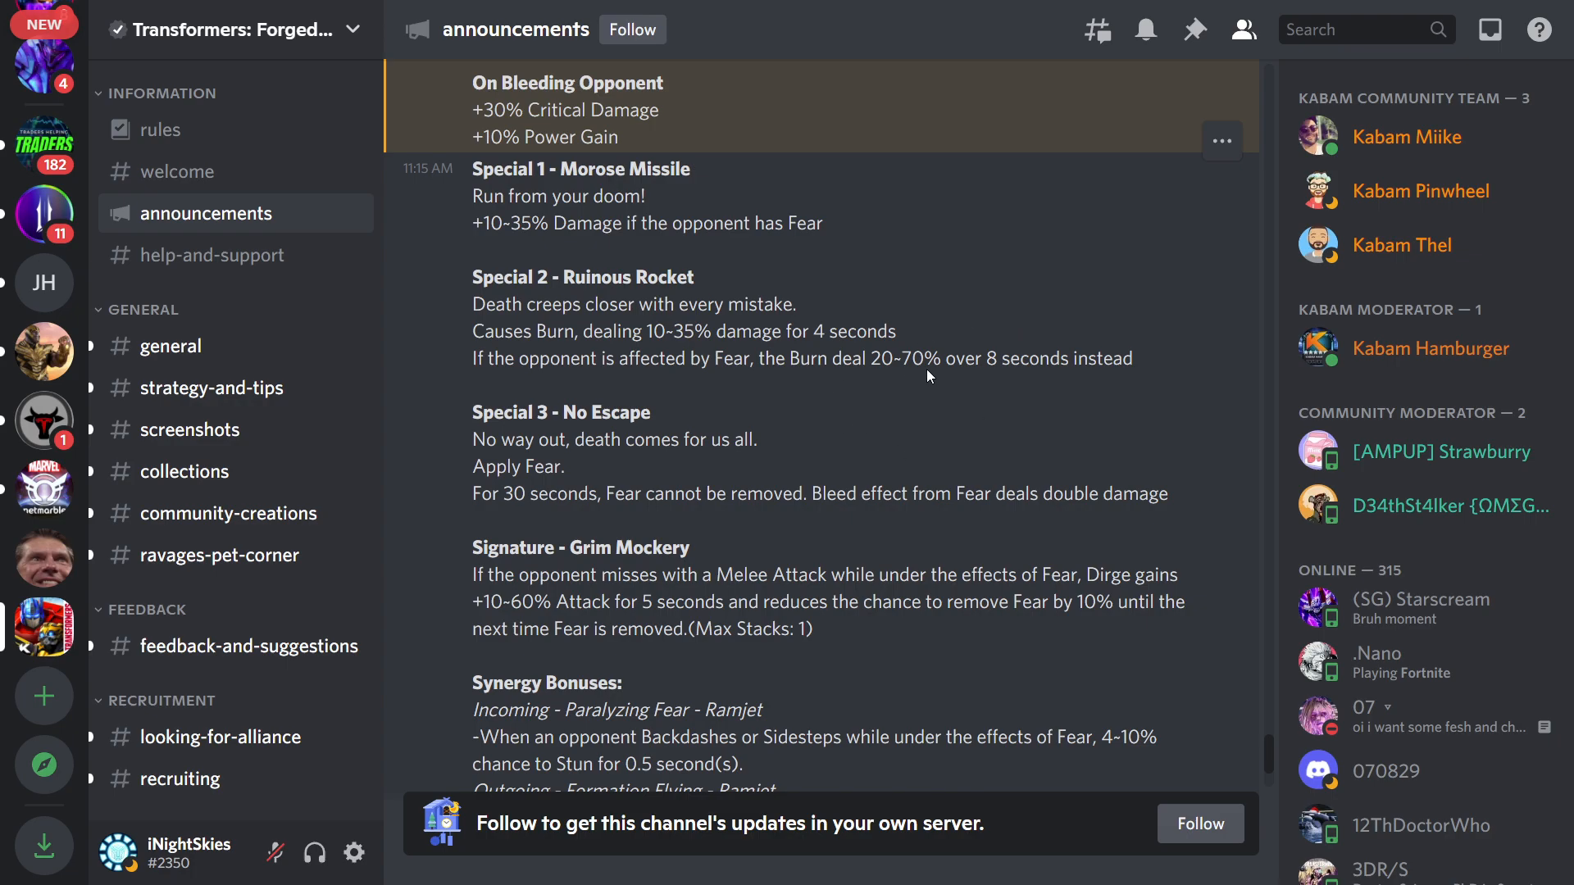
pyautogui.moveTo(924, 367)
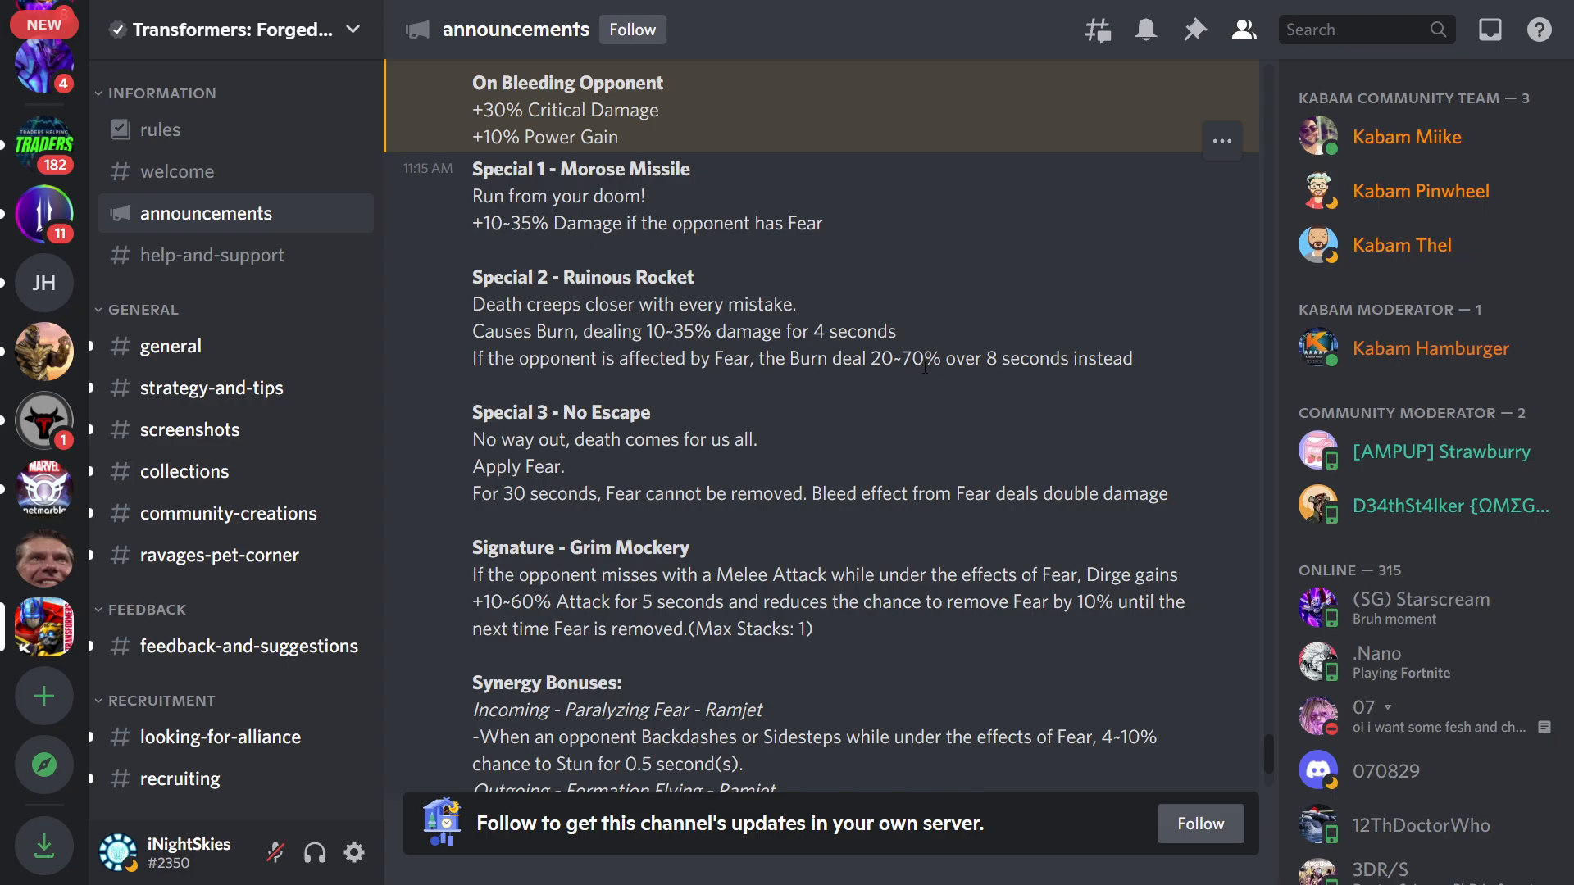
pyautogui.moveTo(1096, 402)
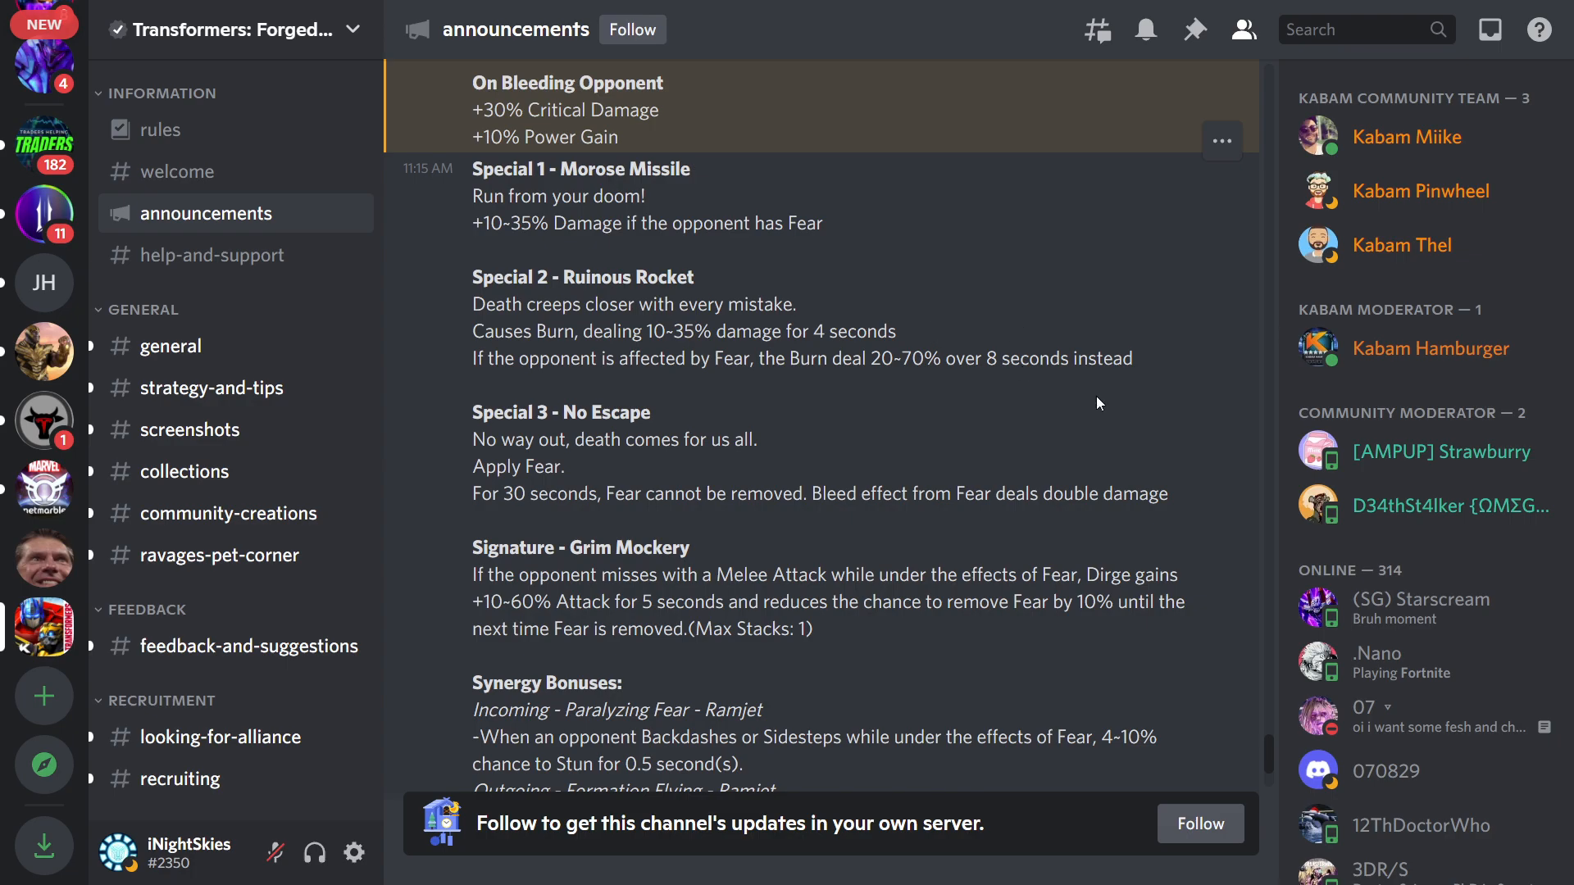
pyautogui.moveTo(1188, 482)
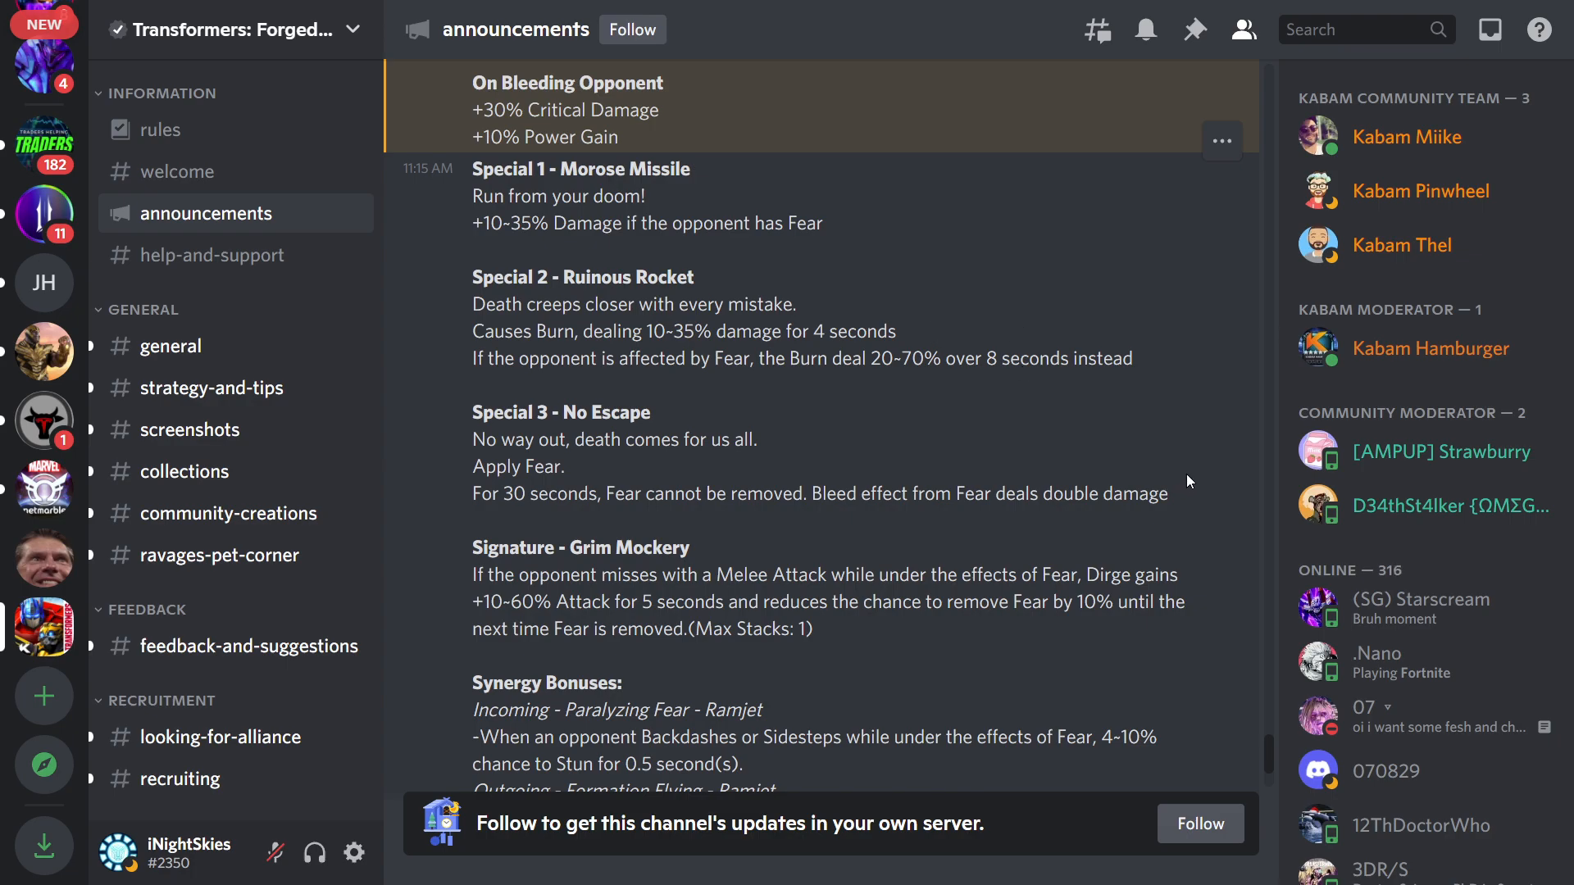
pyautogui.moveTo(466, 509)
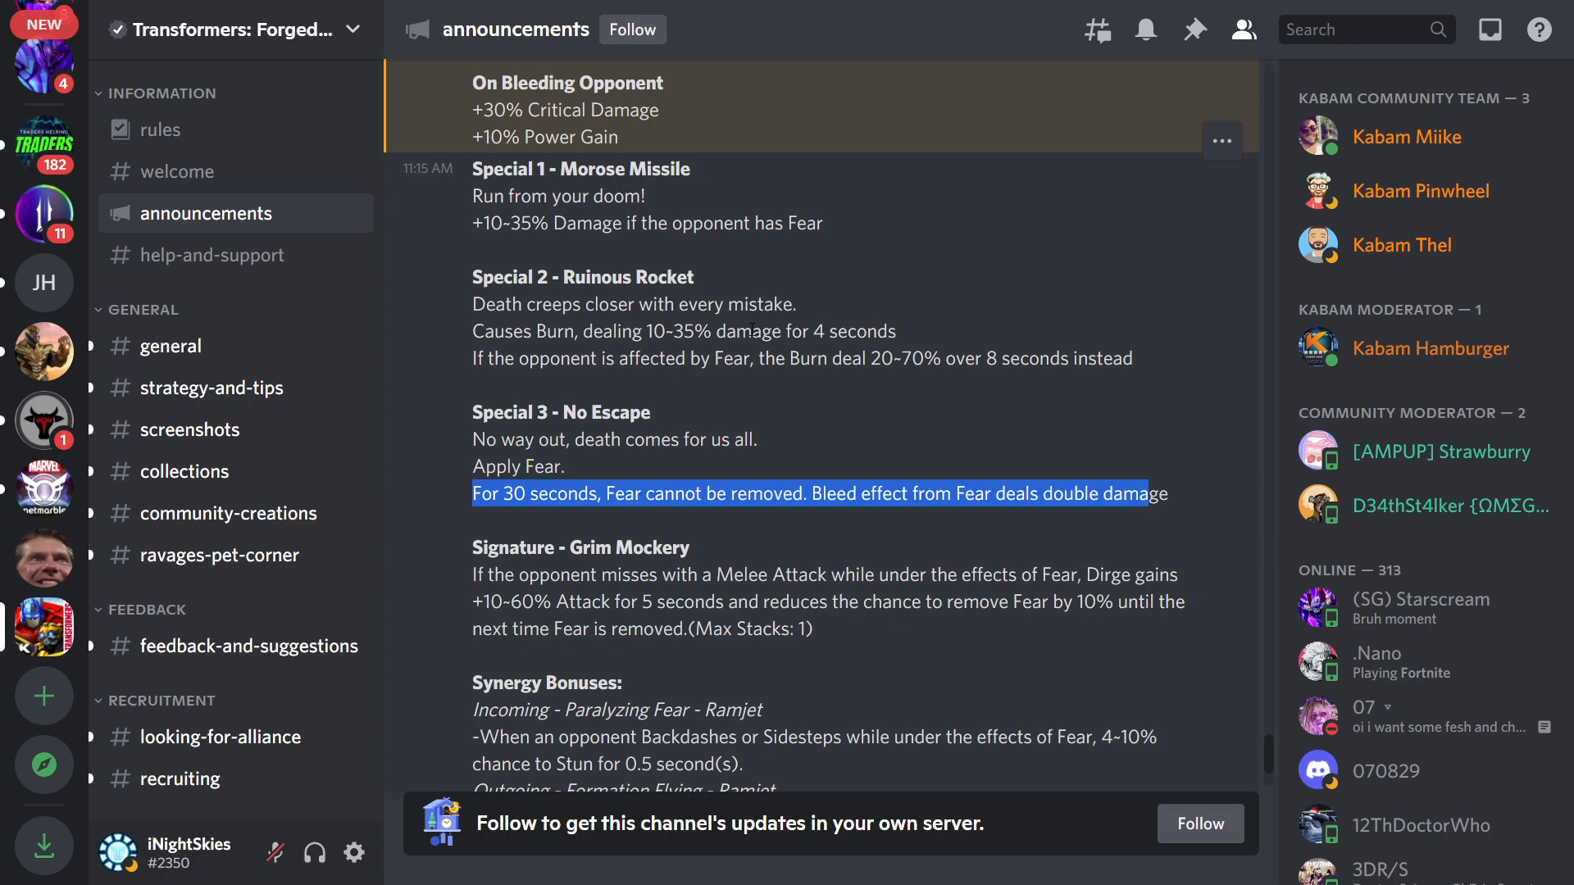
pyautogui.moveTo(662, 403)
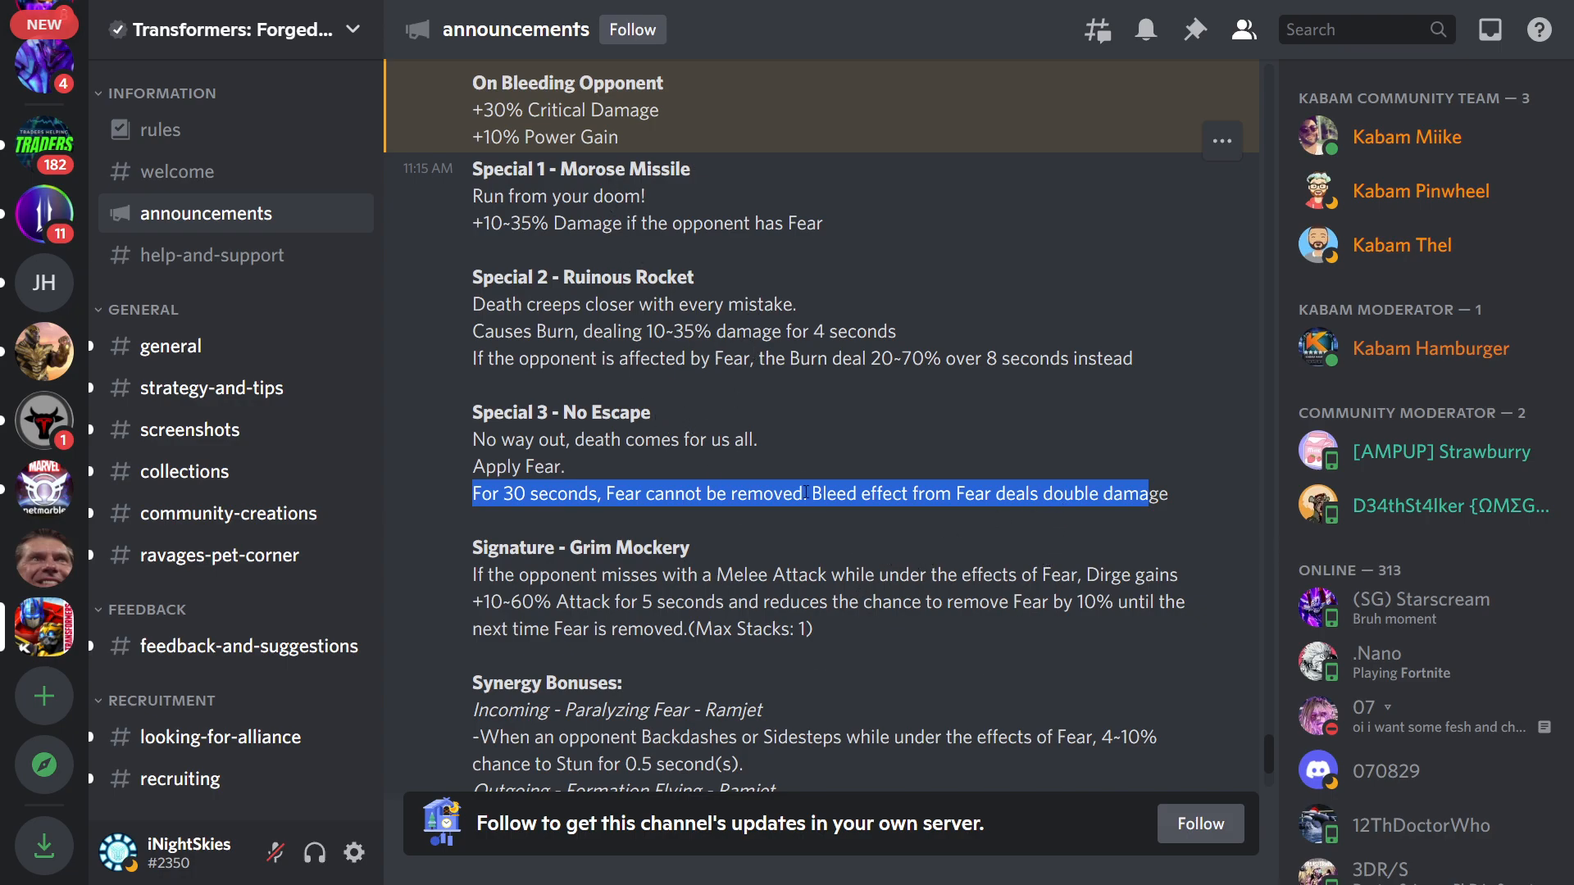
pyautogui.moveTo(763, 278)
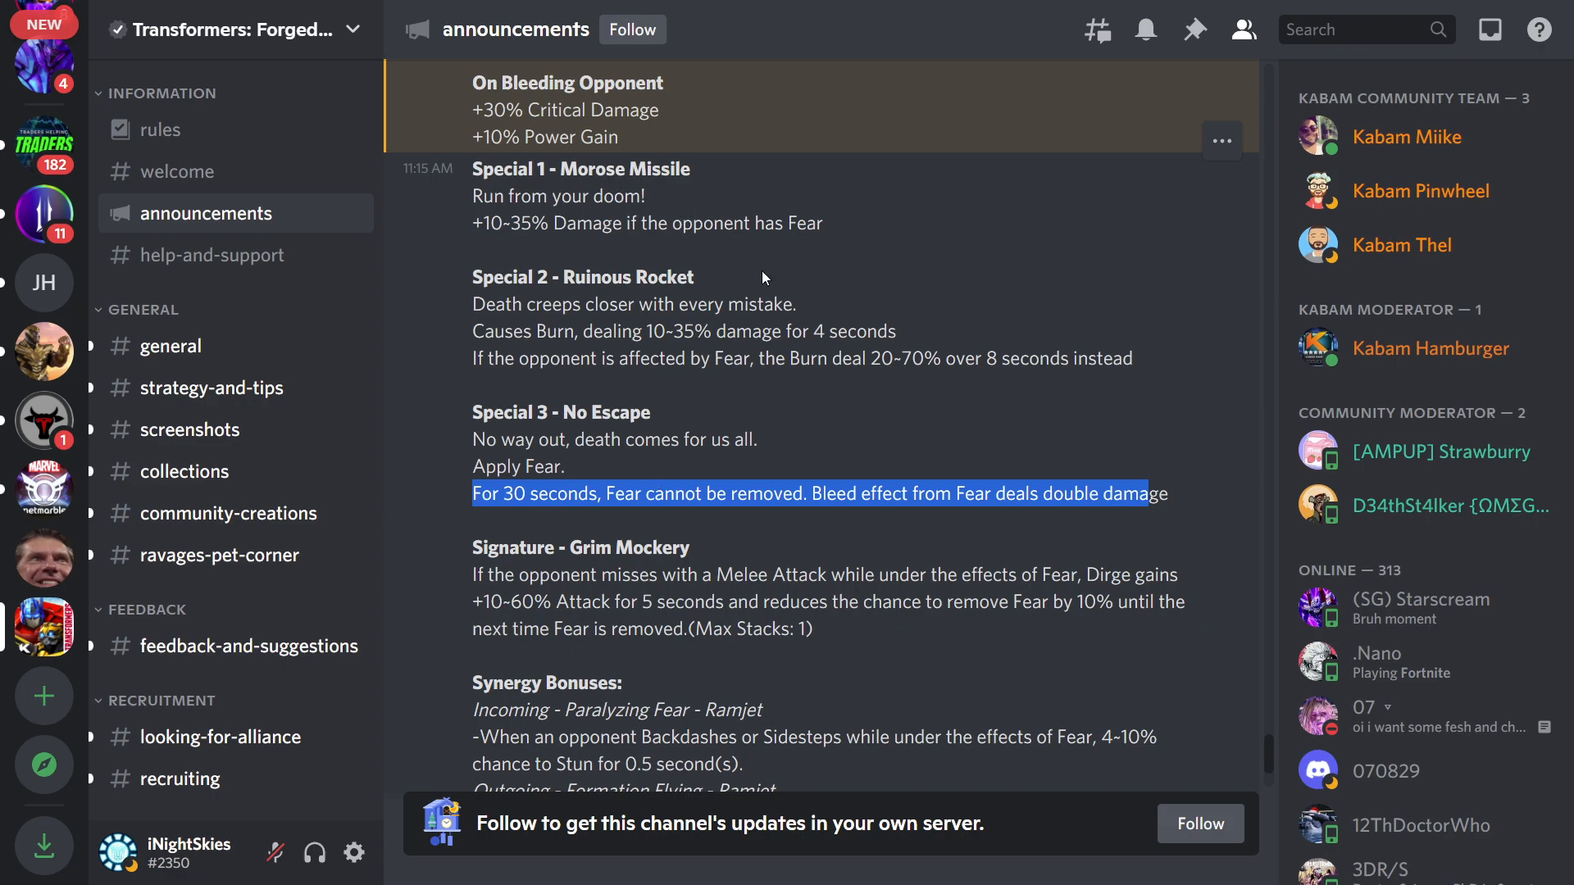
pyautogui.moveTo(708, 299)
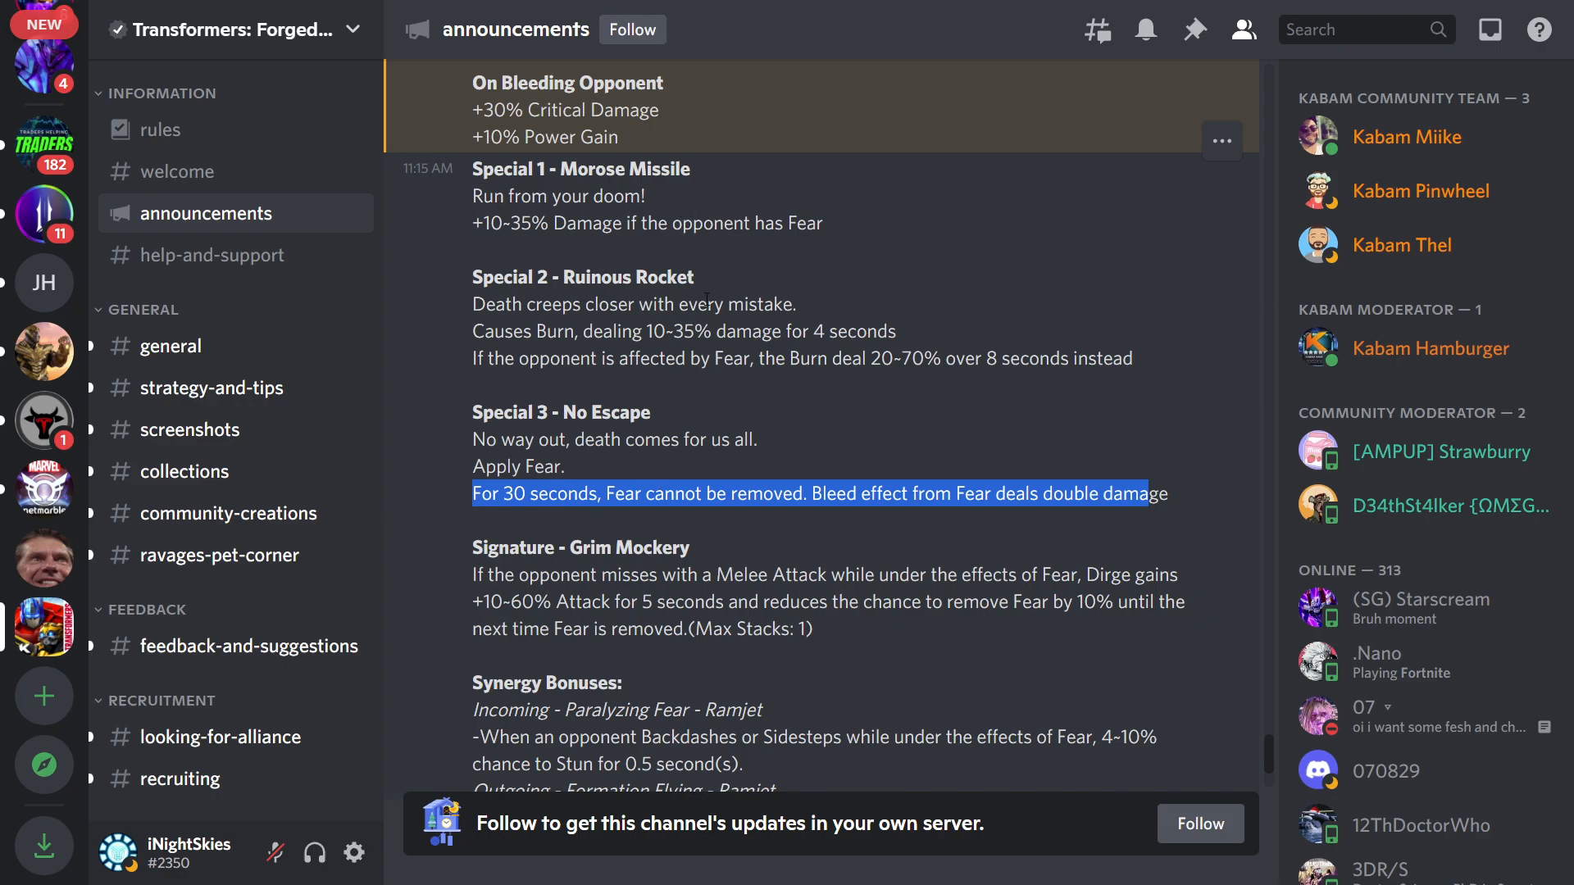
pyautogui.moveTo(432, 513)
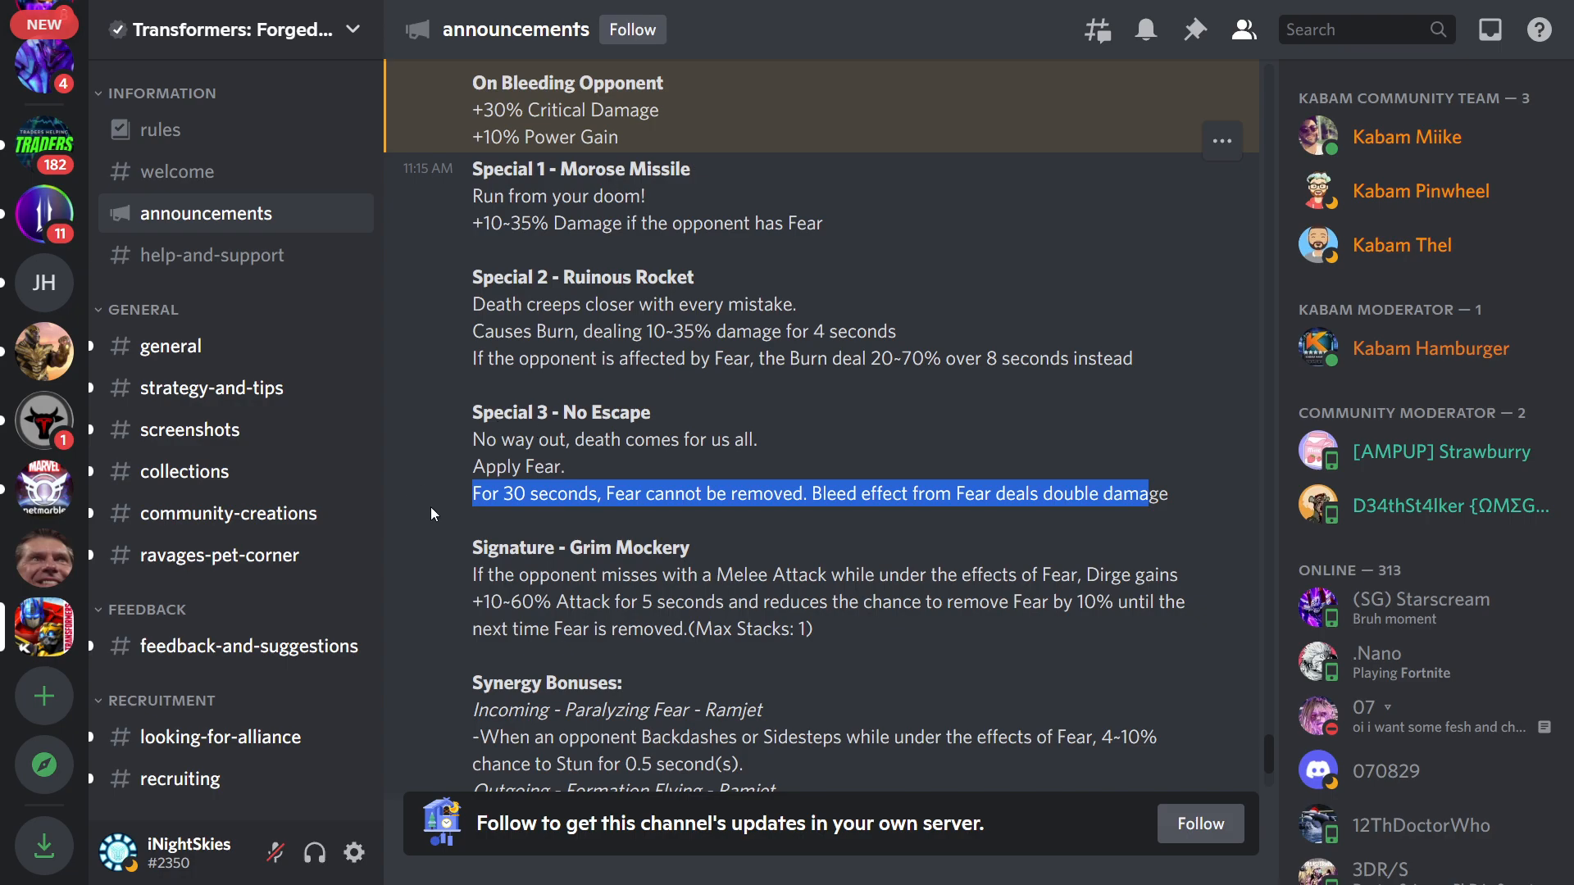
pyautogui.moveTo(891, 497)
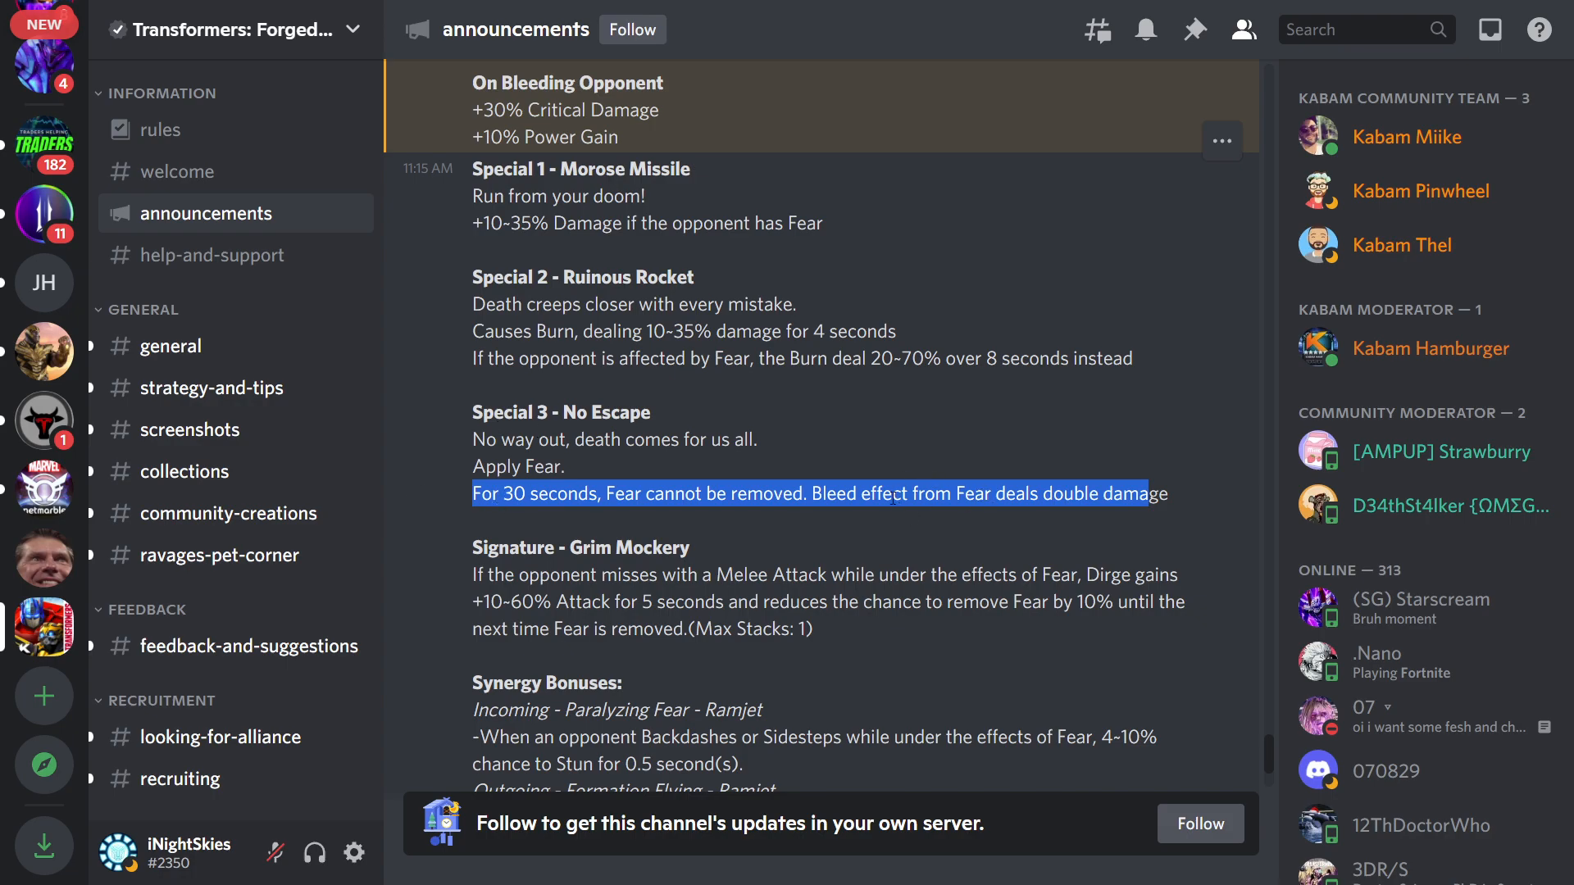
pyautogui.moveTo(1164, 532)
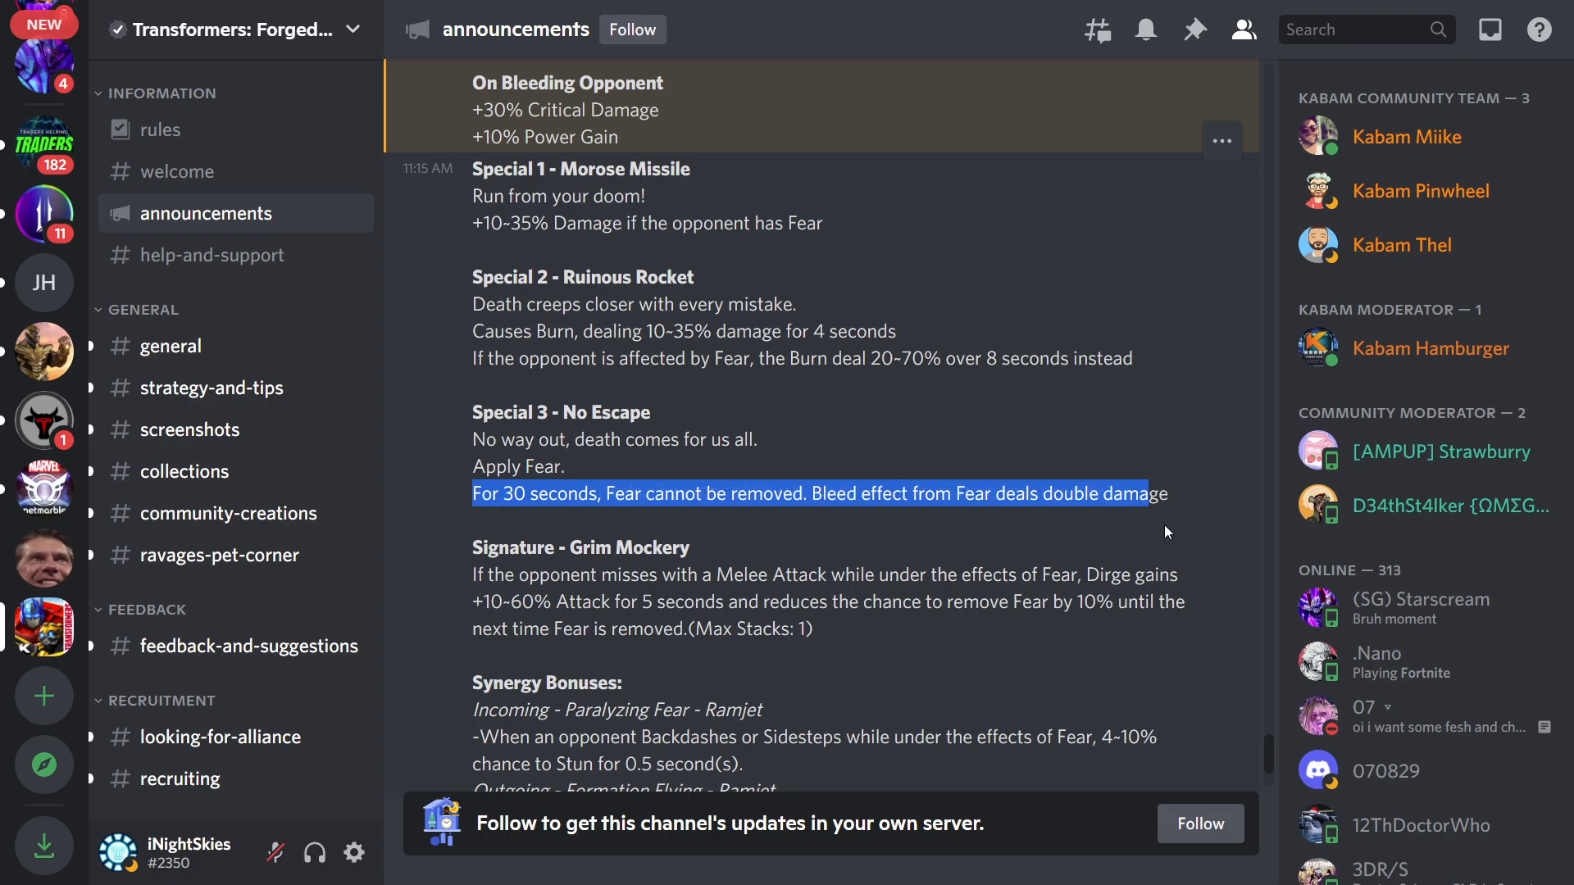
pyautogui.moveTo(627, 452)
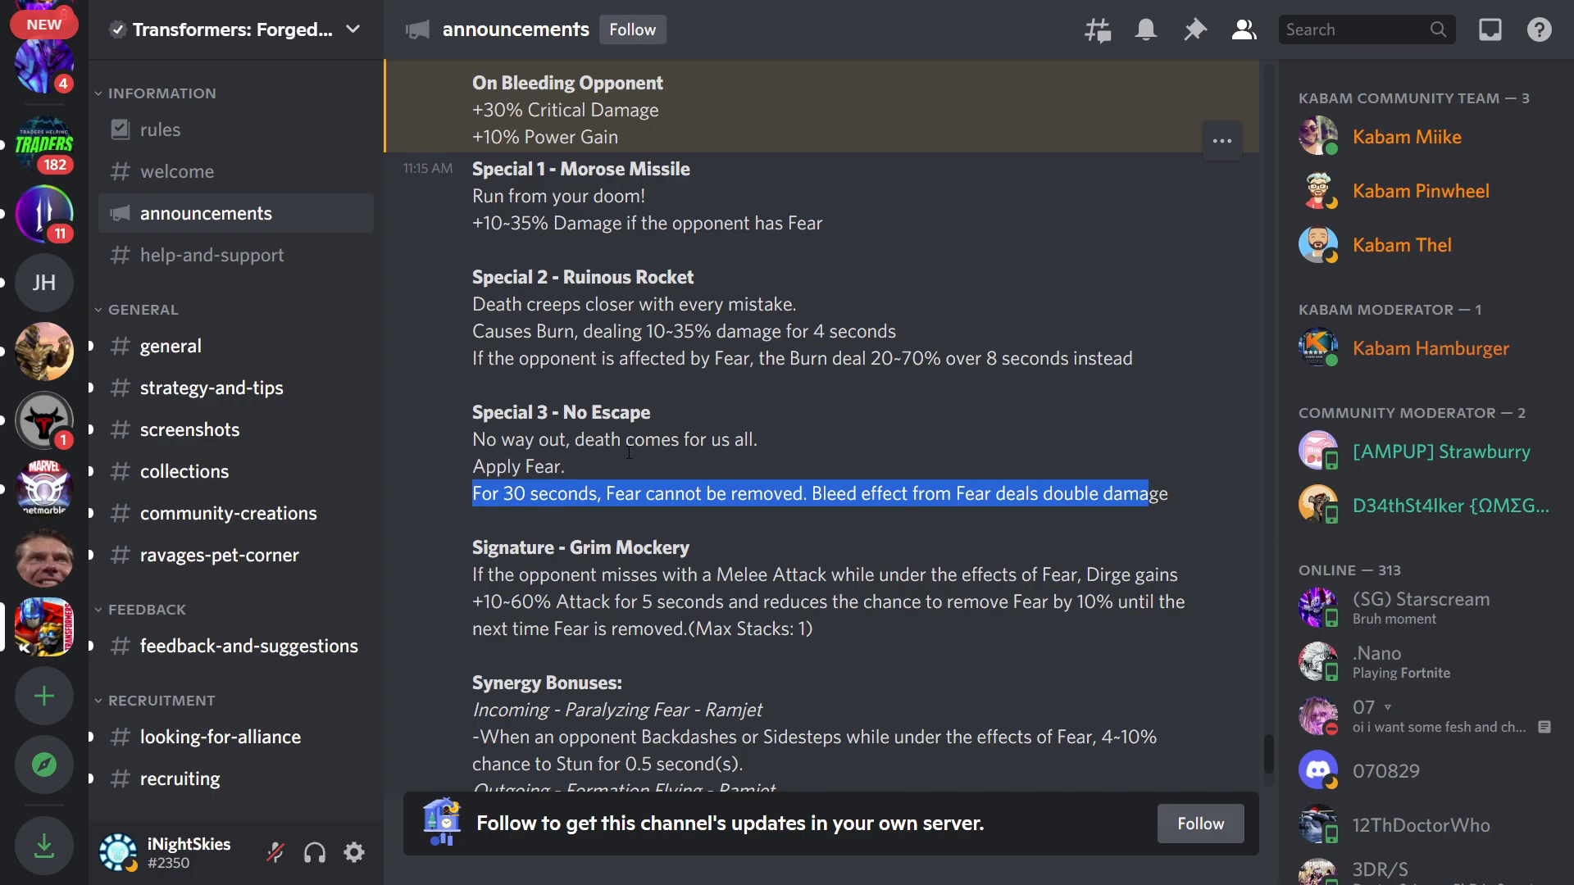
pyautogui.scroll(3)
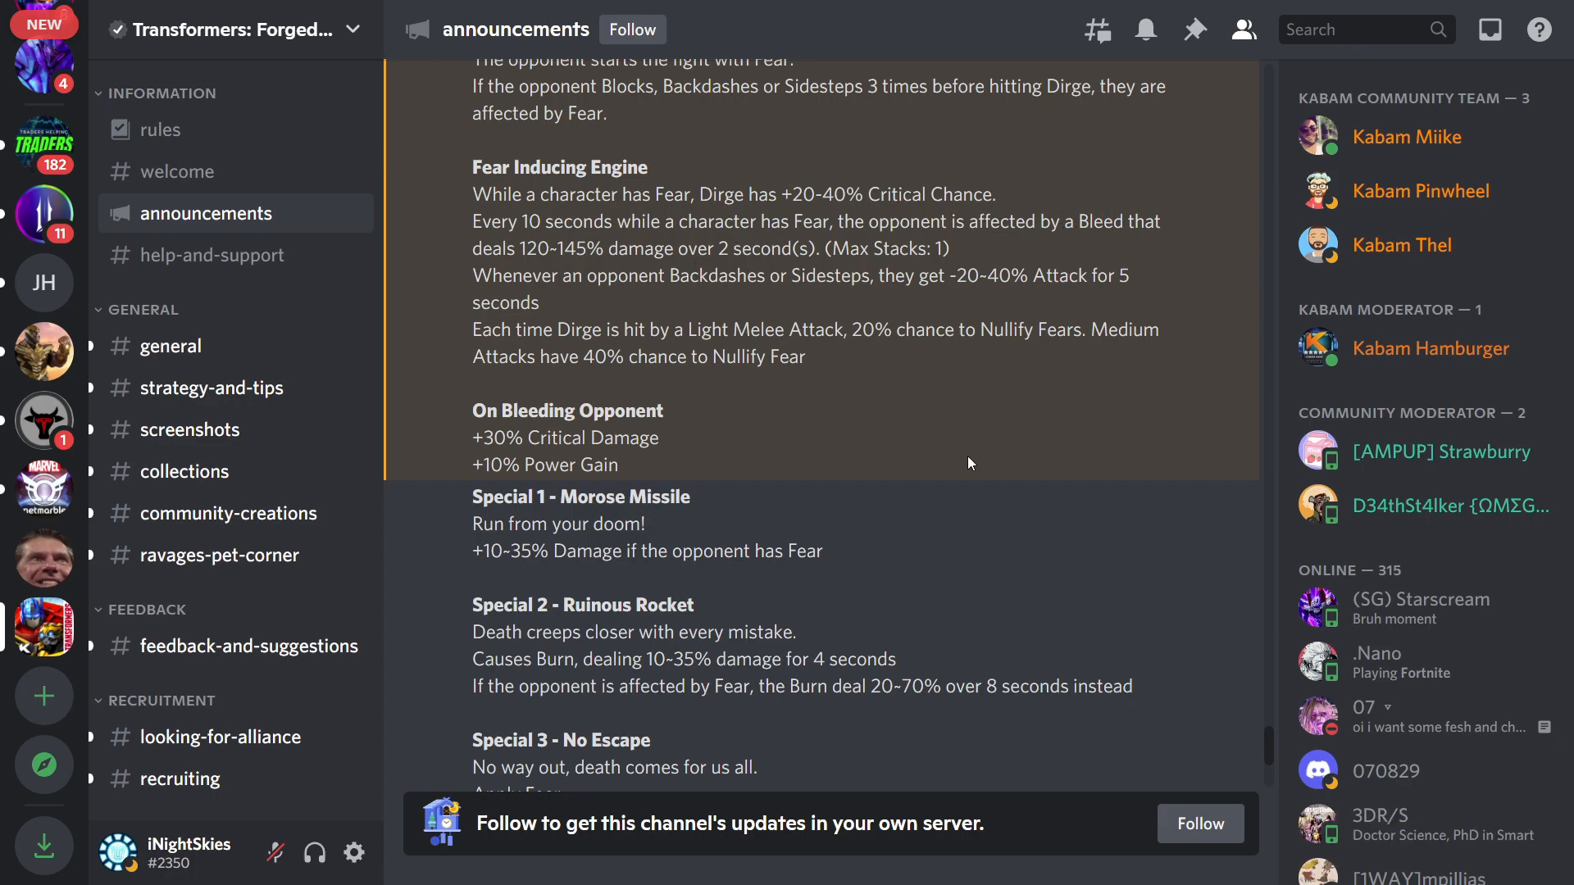
pyautogui.scroll(-3)
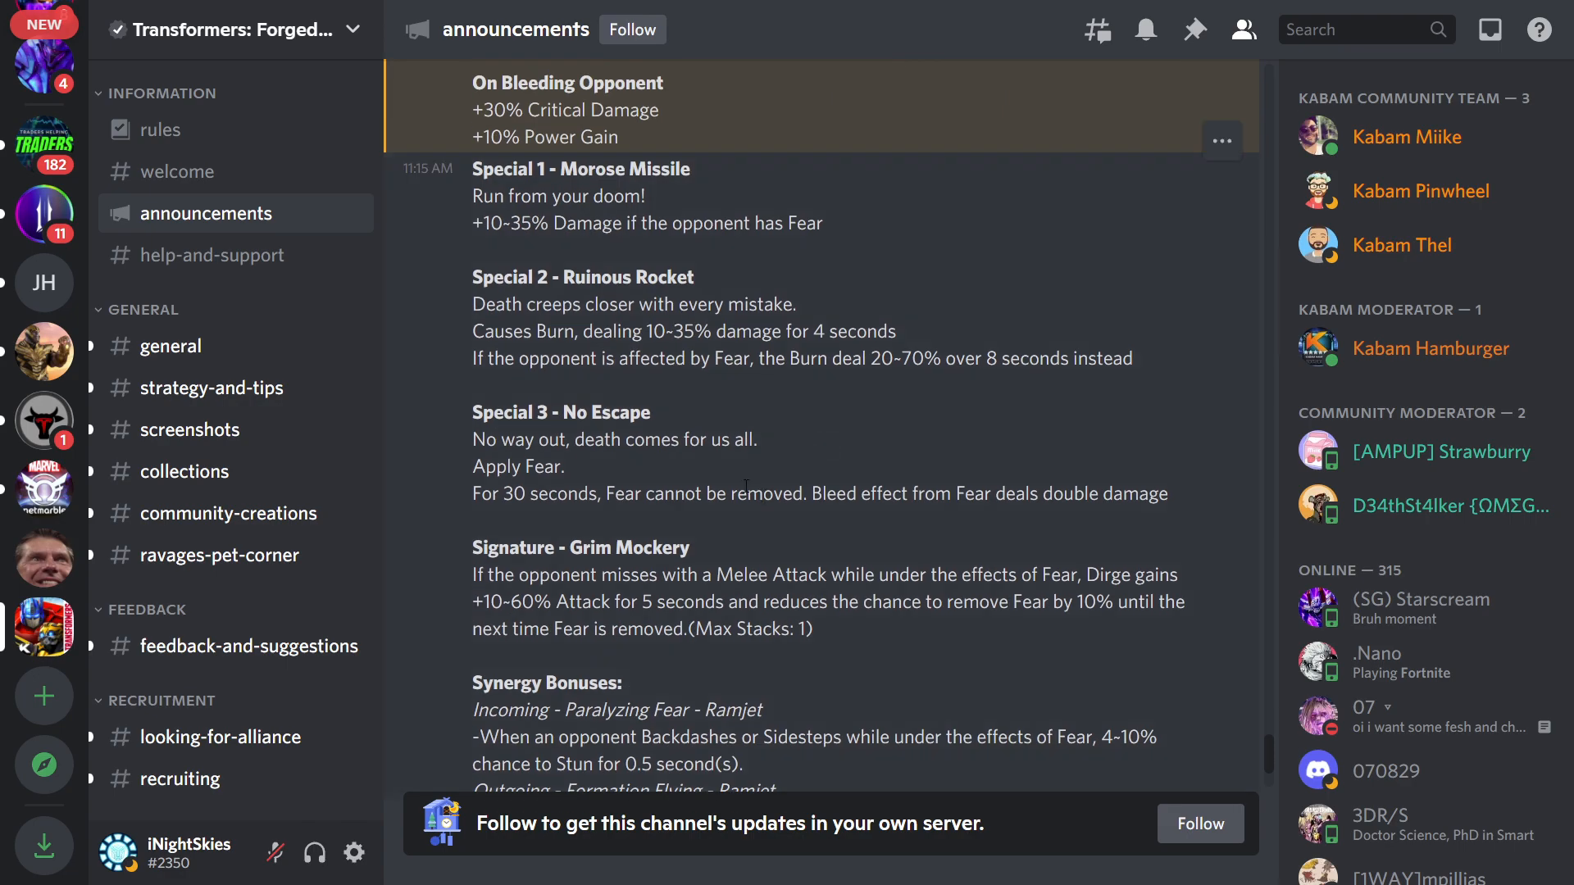
pyautogui.scroll(-3)
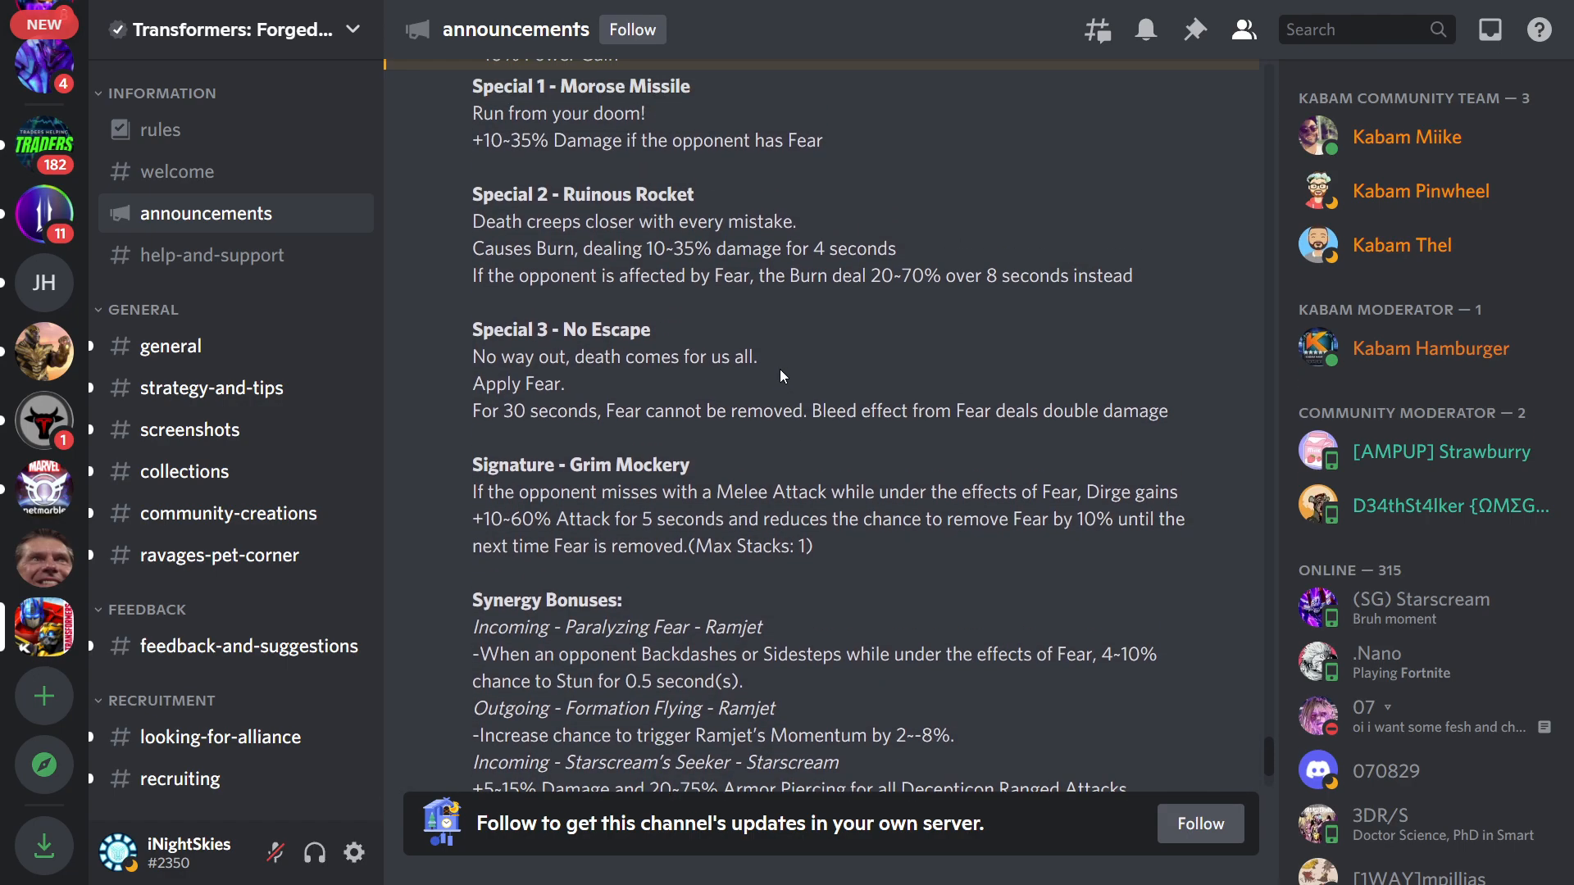
pyautogui.scroll(-3)
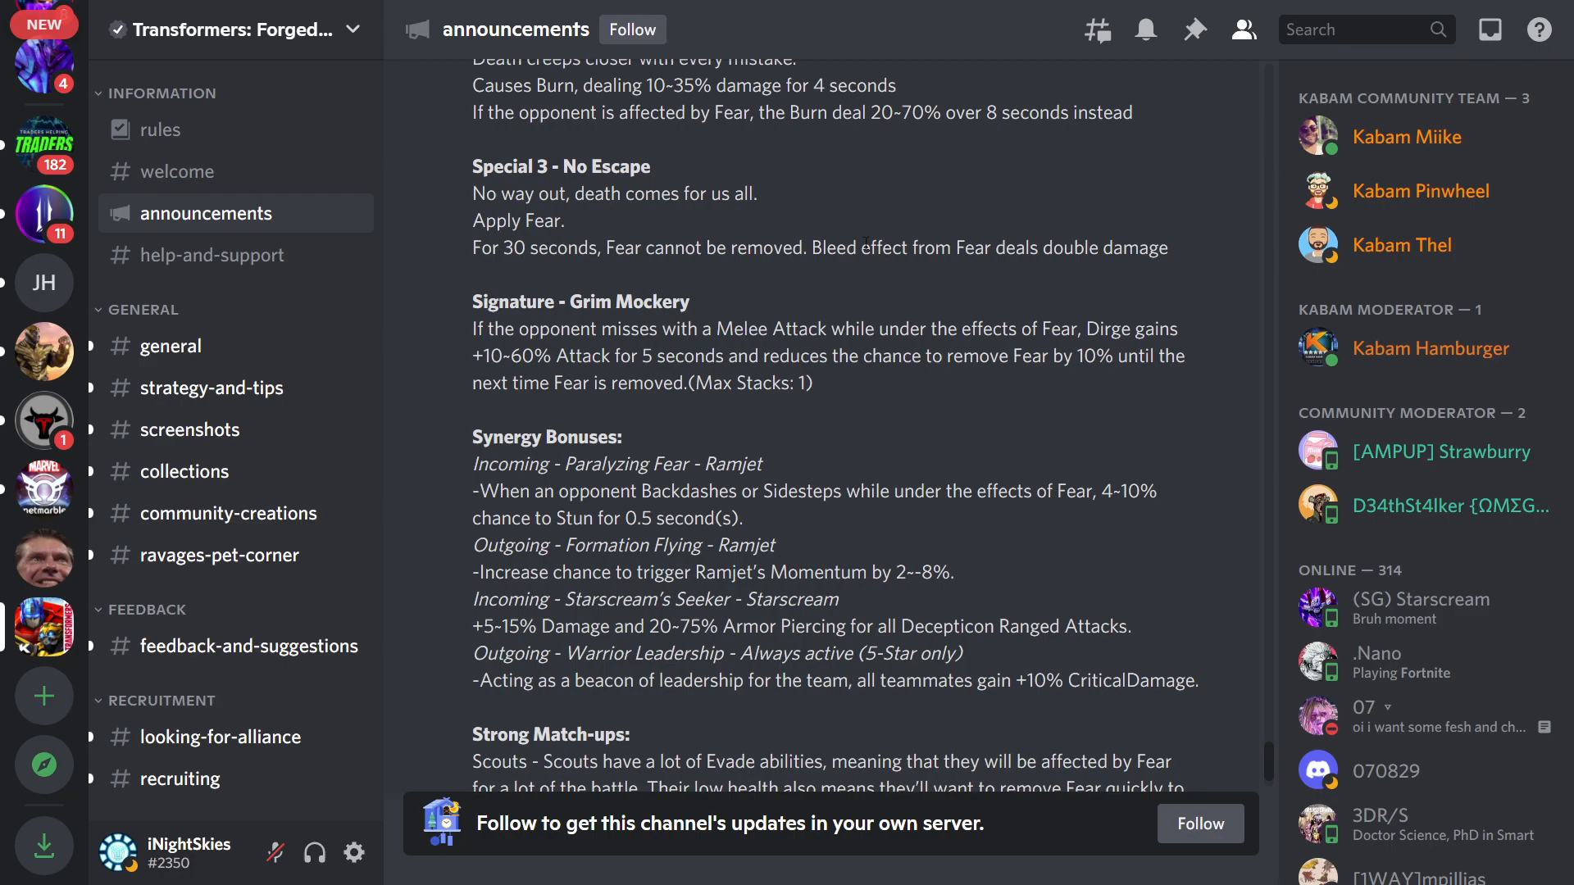
pyautogui.moveTo(1055, 448)
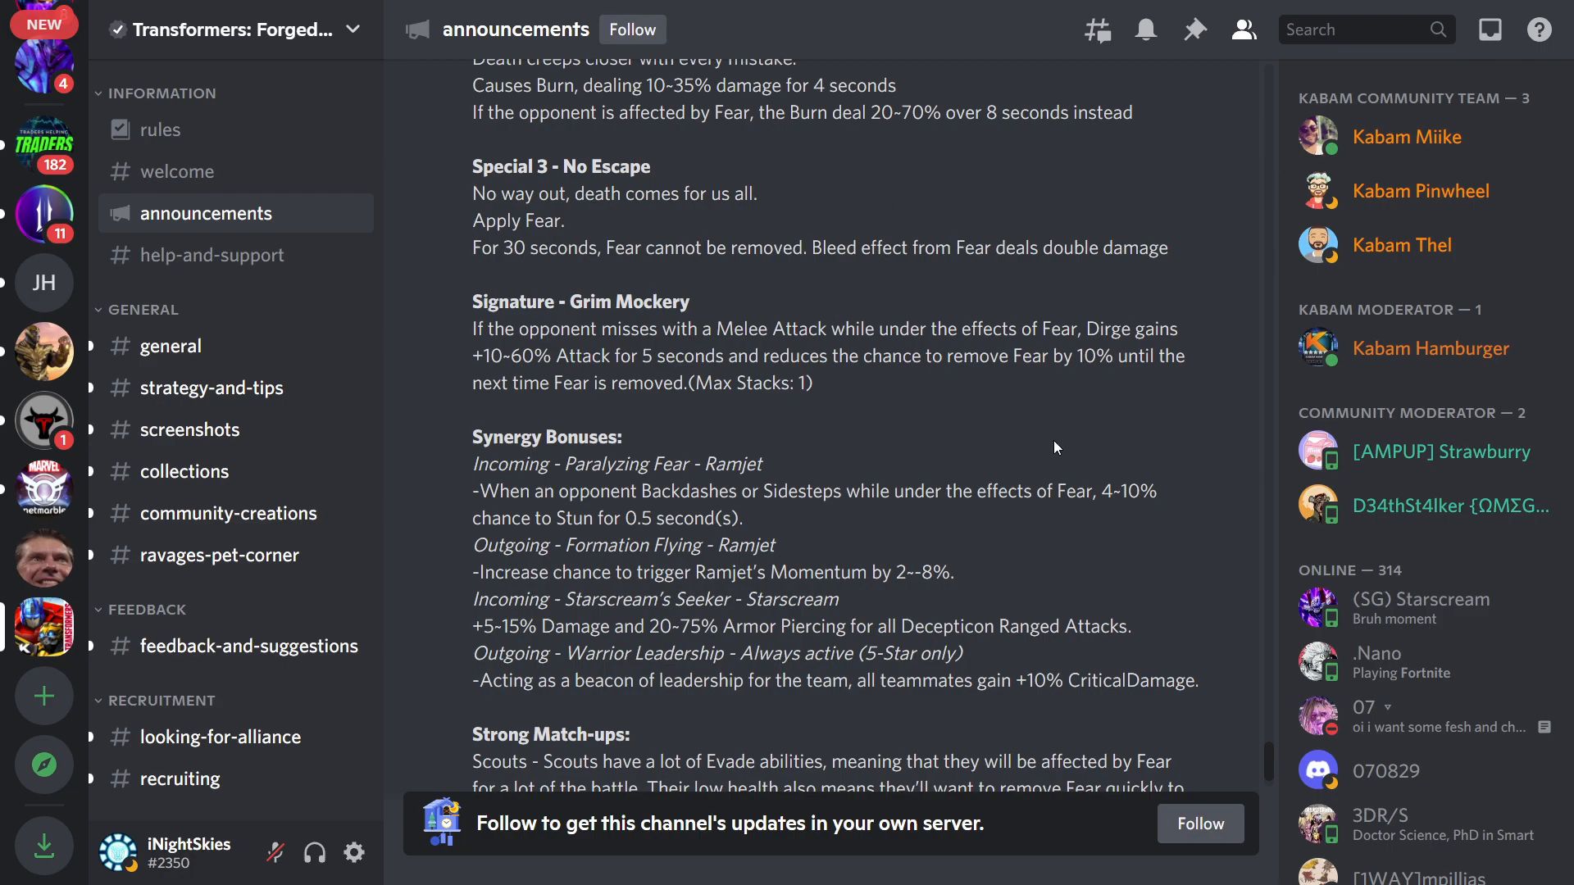
pyautogui.scroll(-3)
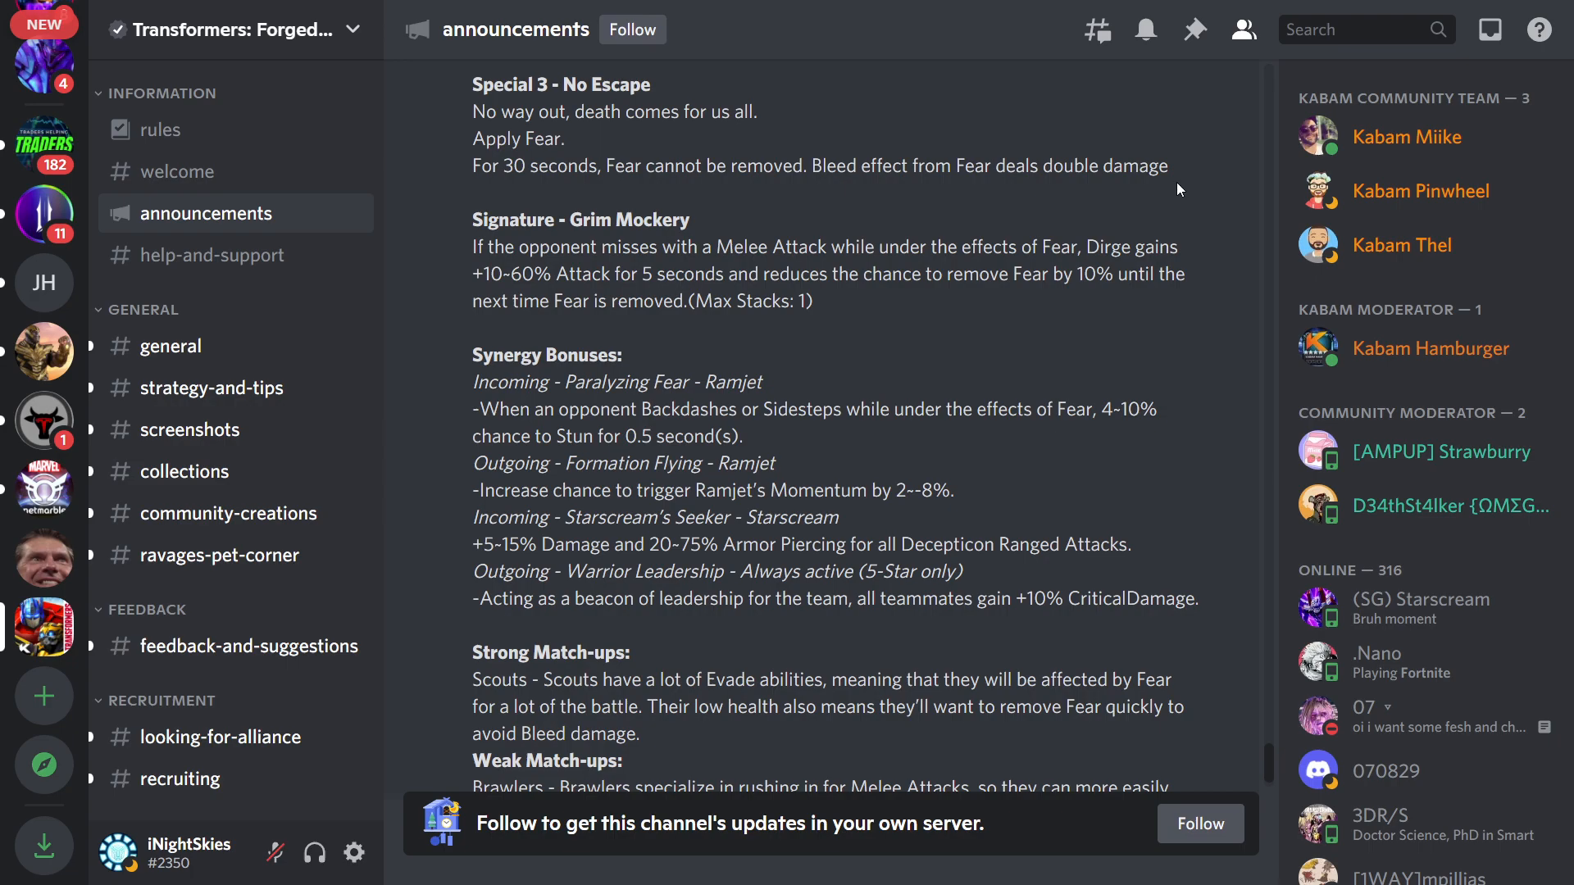
# Scroll back up to Dirge's Passives and Fear Inducing Engine, then down to the post's end and reactions
pyautogui.scroll(3)
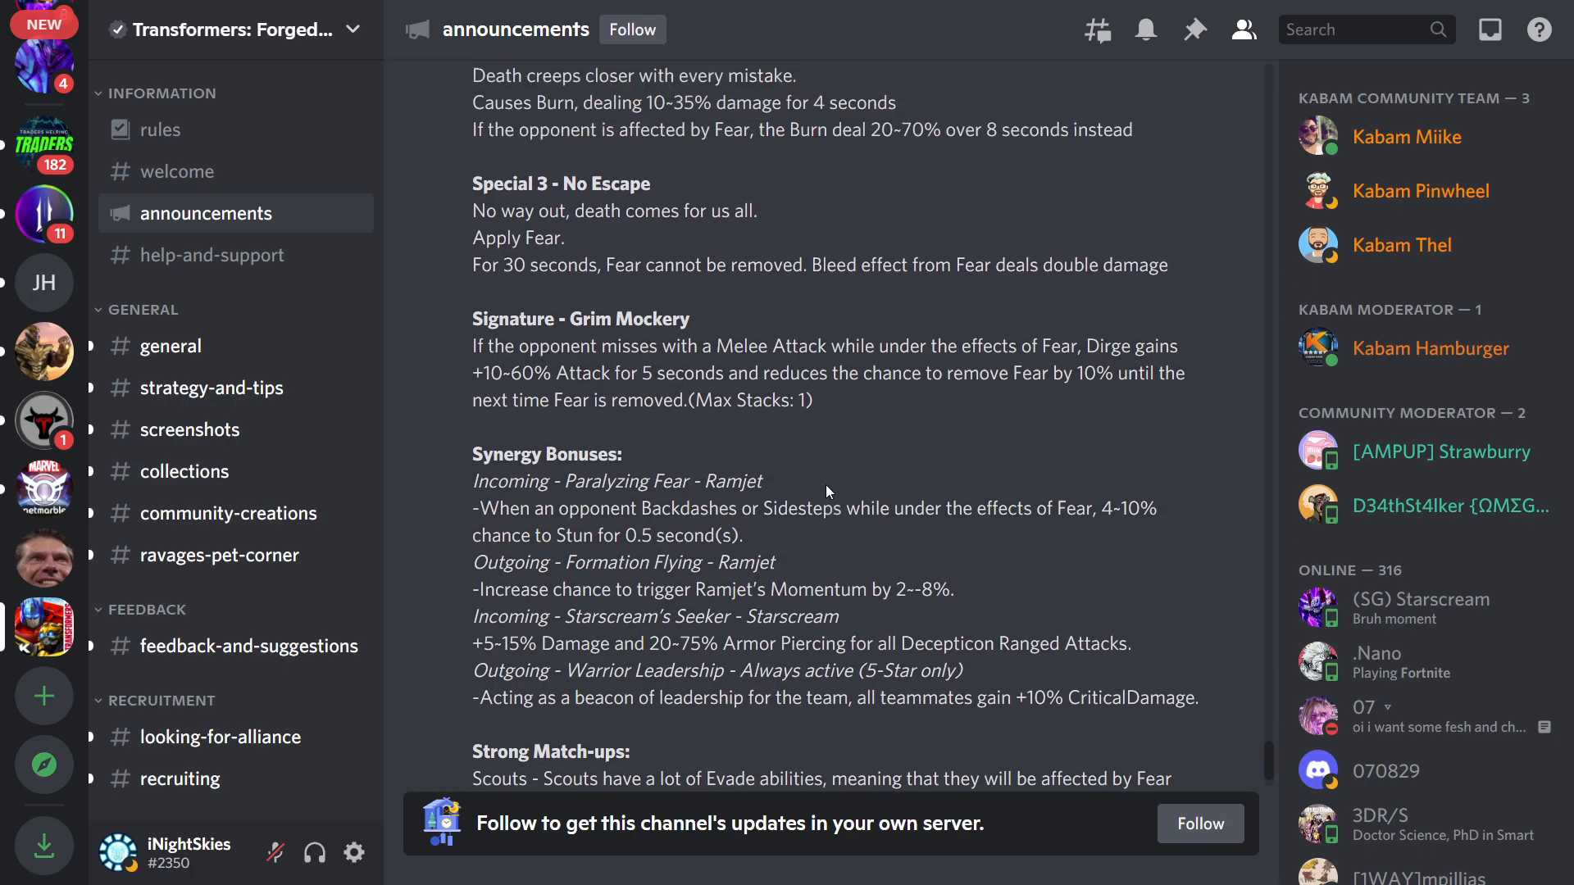
pyautogui.scroll(3)
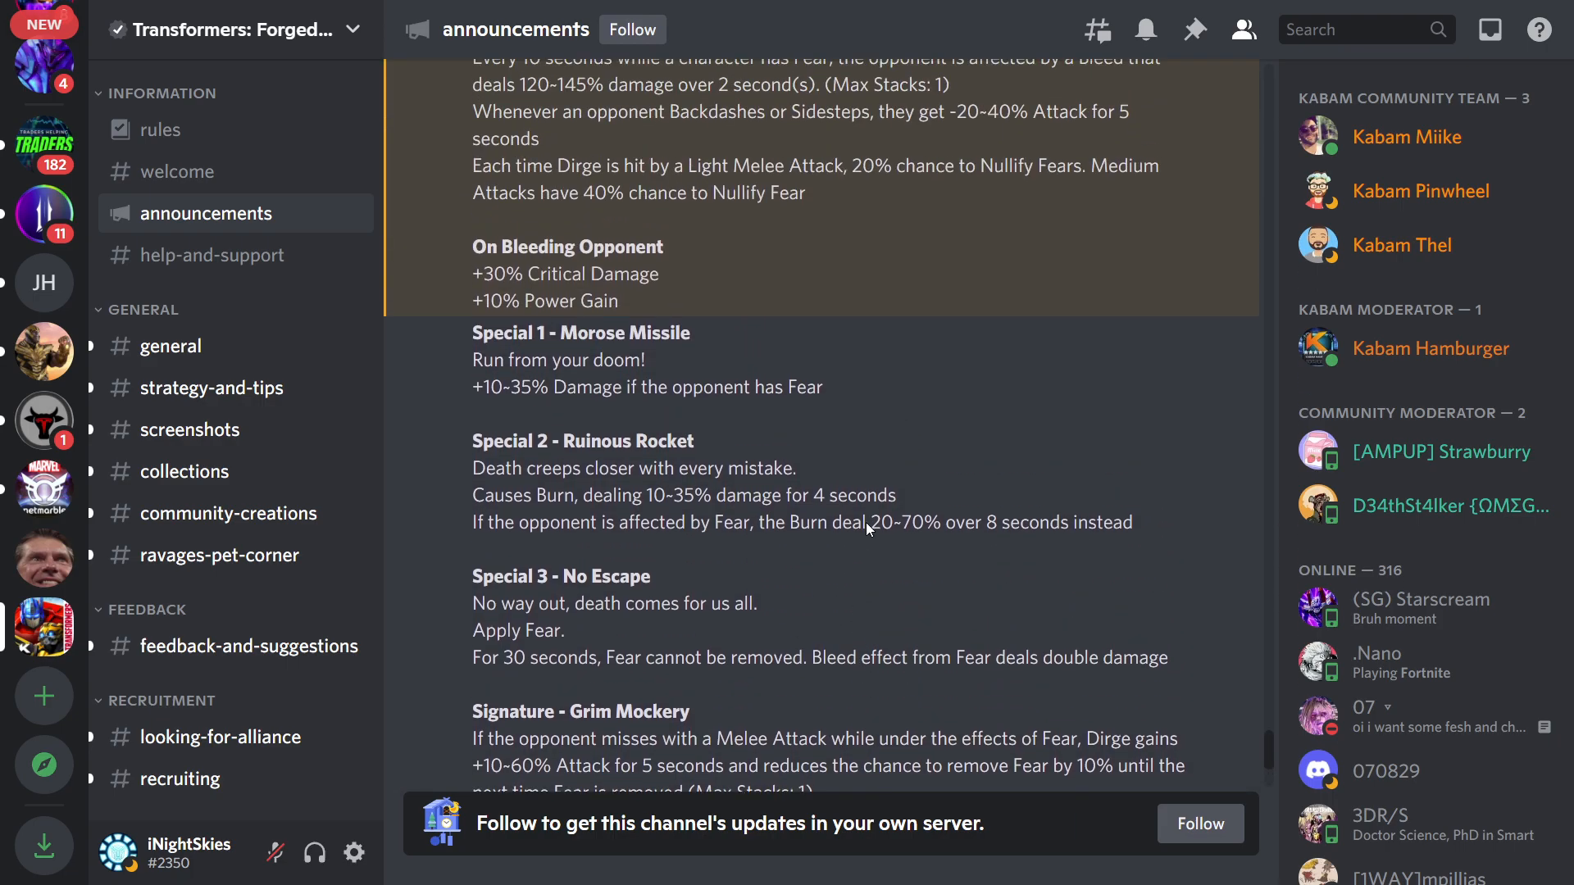
pyautogui.scroll(3)
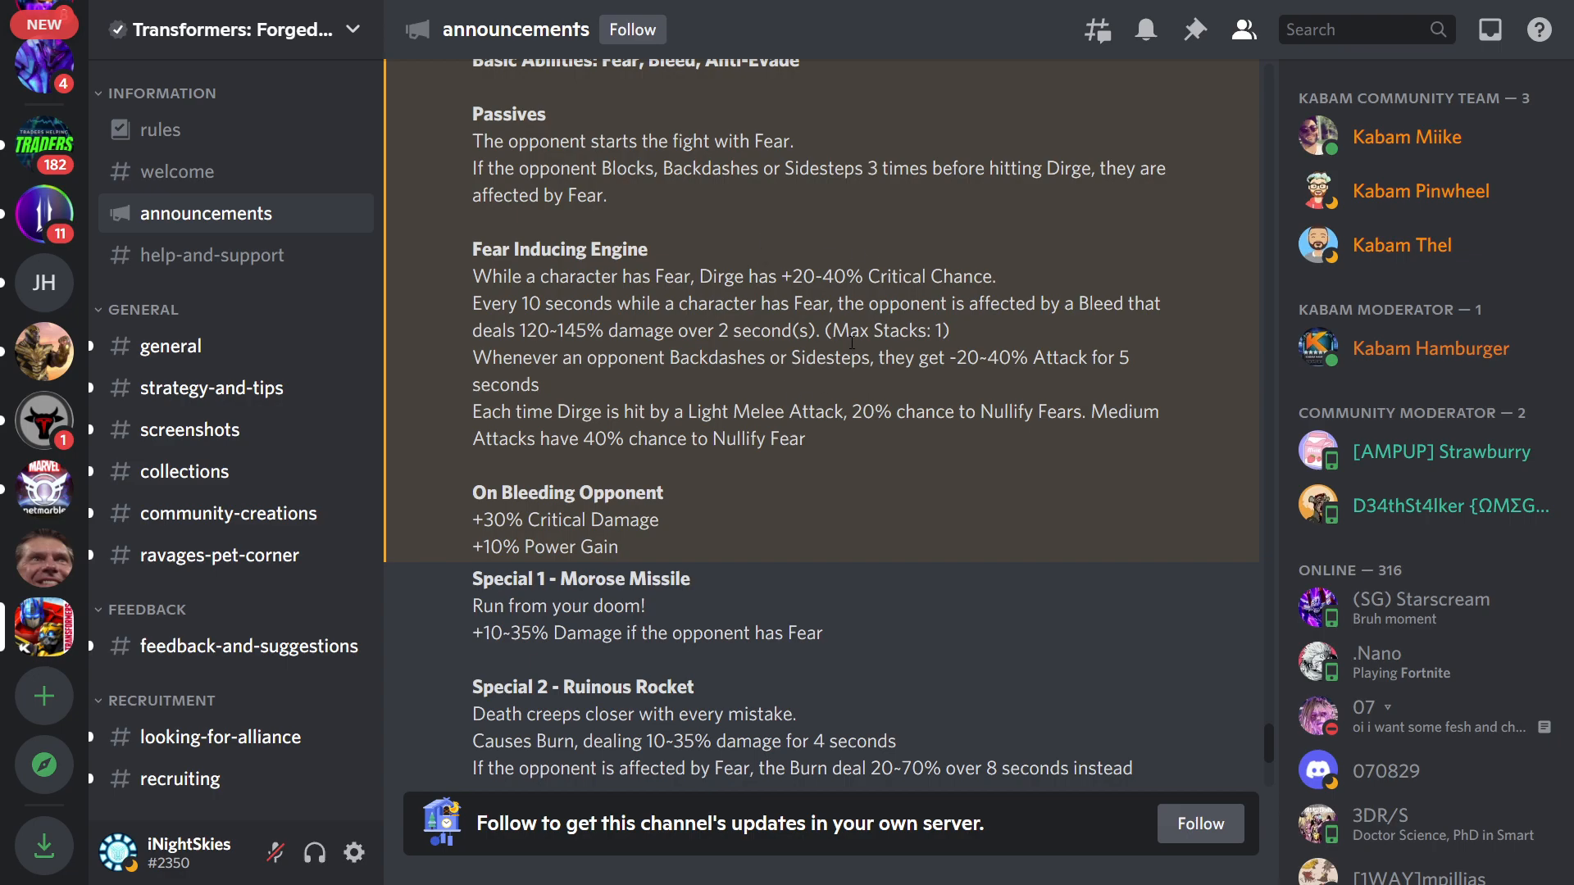
pyautogui.moveTo(798, 394)
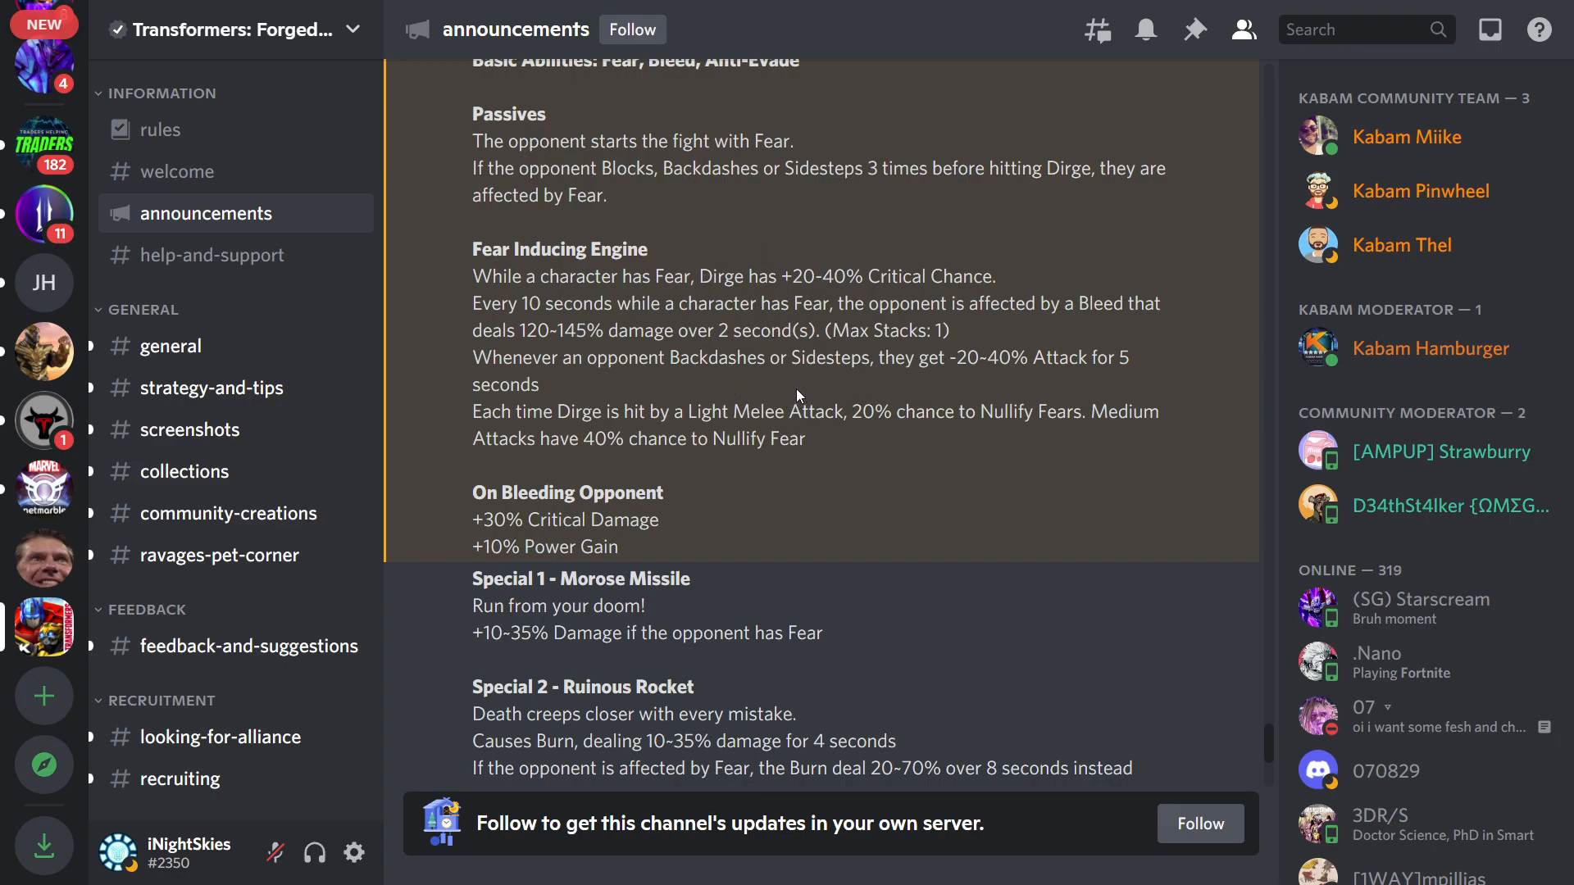
pyautogui.scroll(-3)
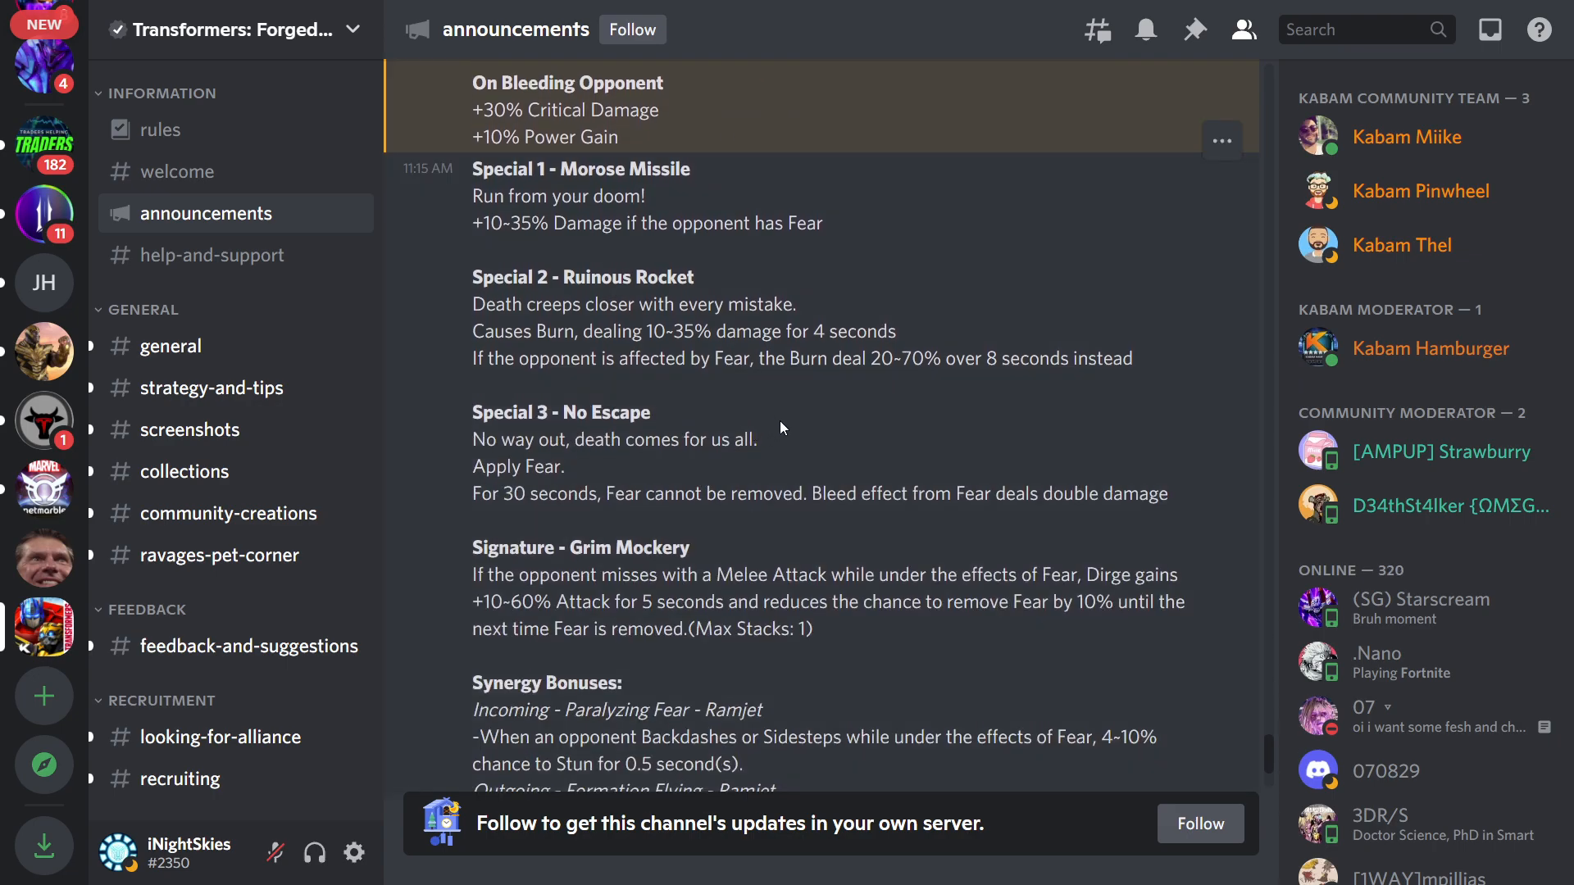
pyautogui.scroll(3)
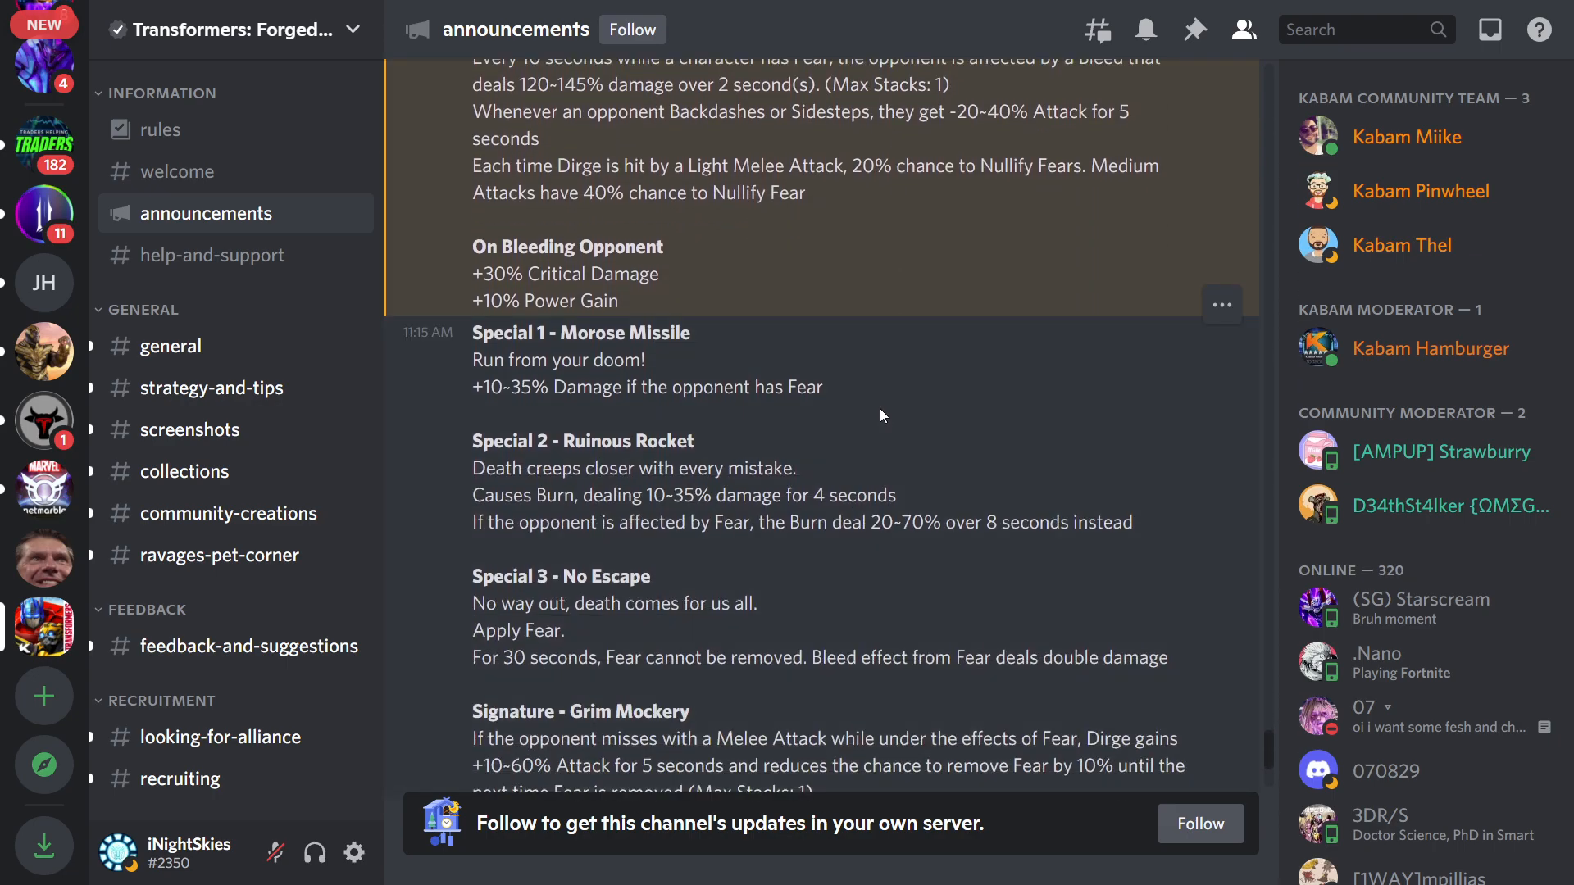
pyautogui.scroll(-3)
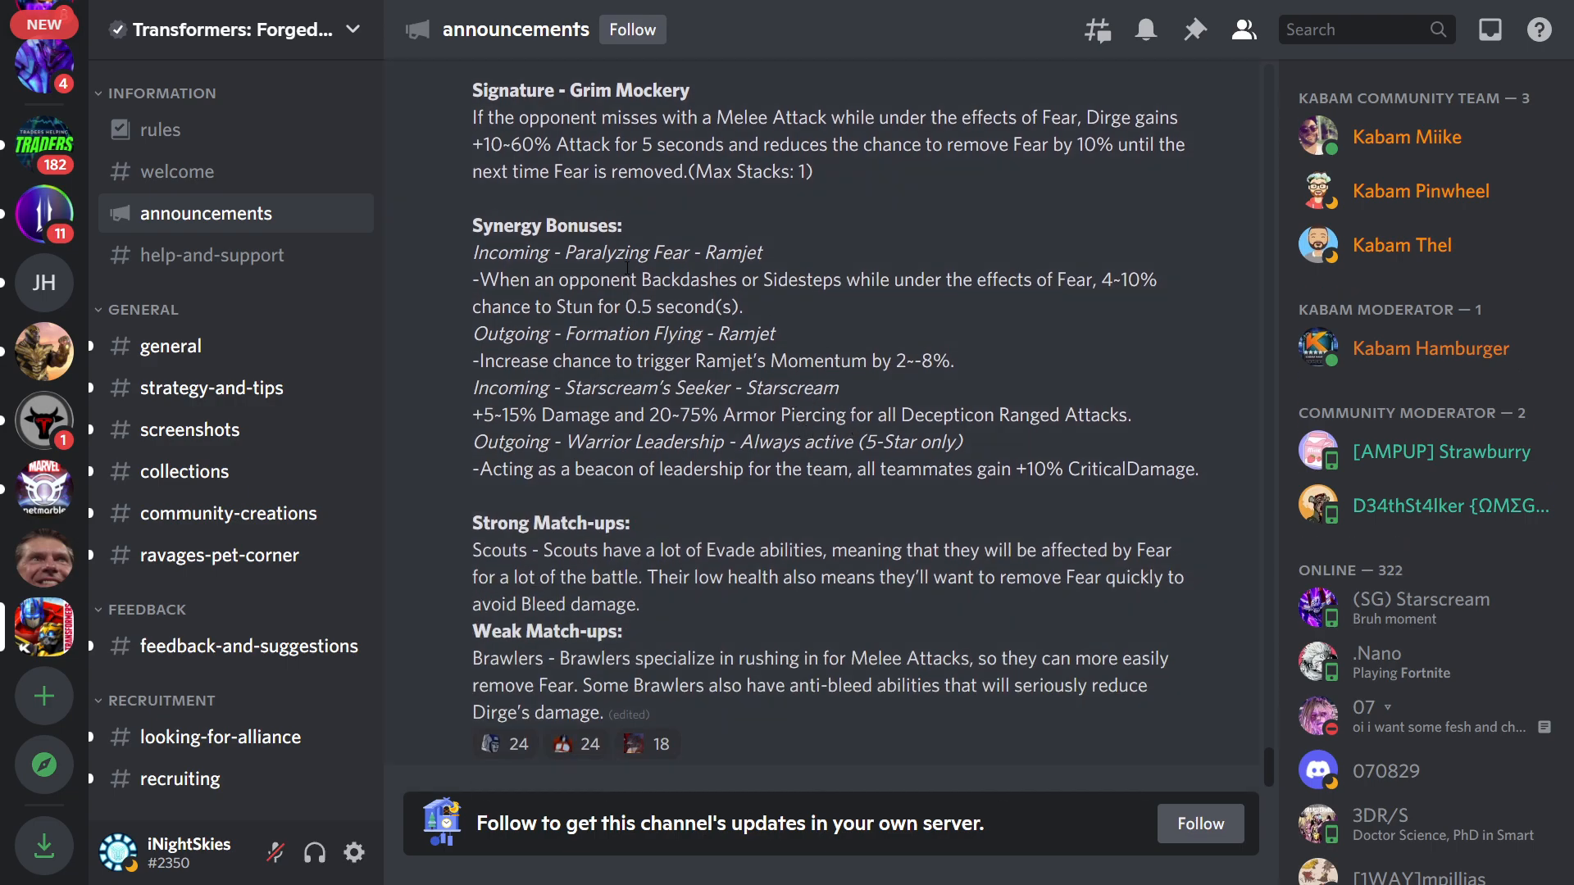
pyautogui.moveTo(998, 326)
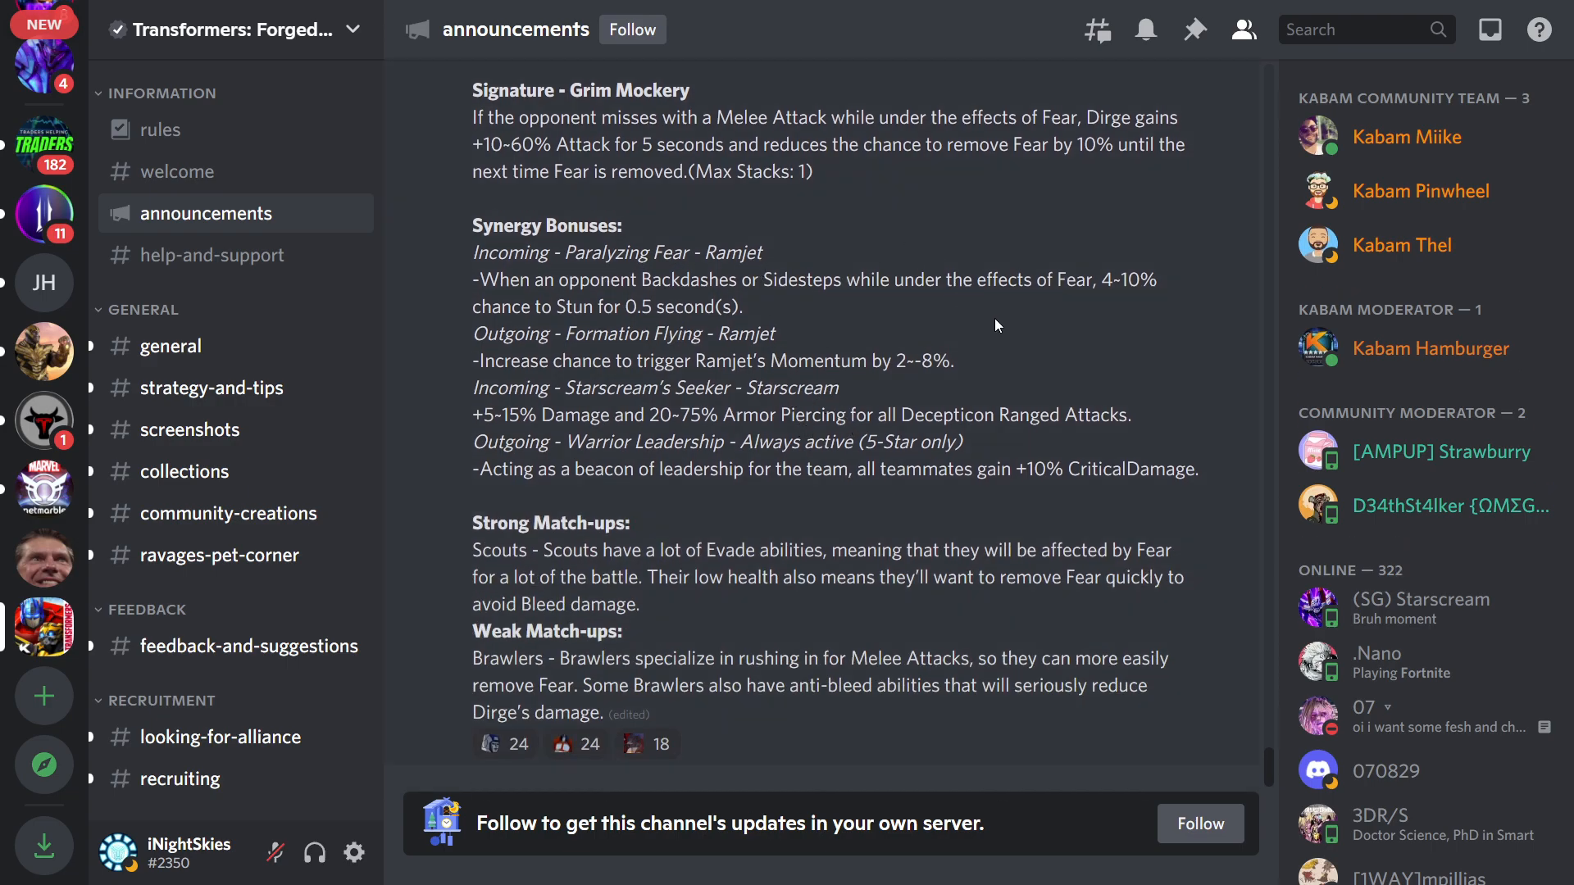
pyautogui.moveTo(1082, 313)
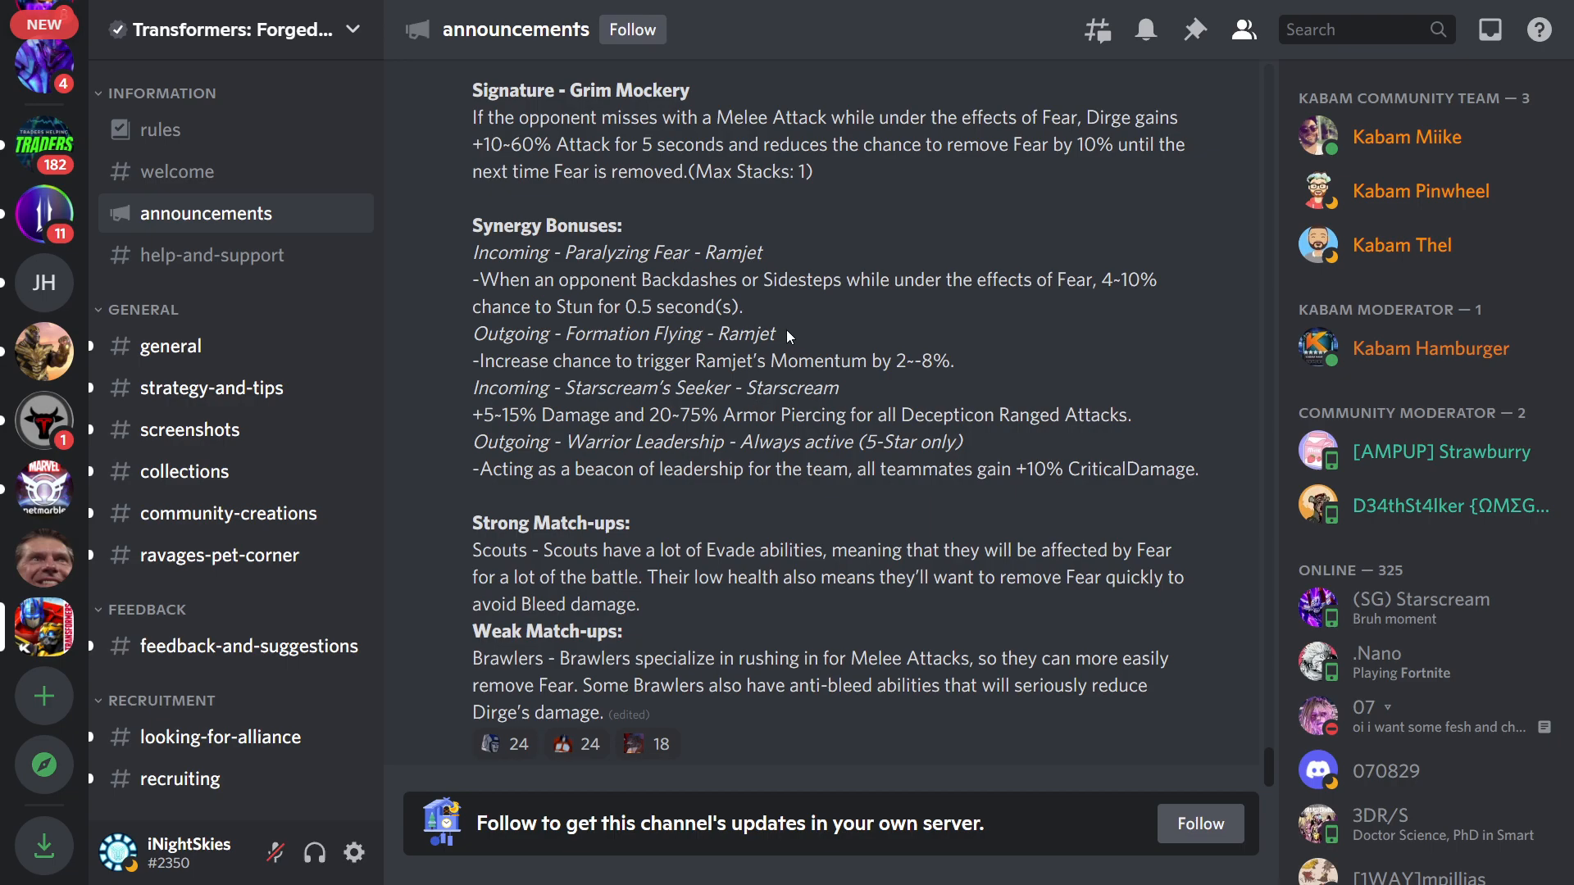
pyautogui.moveTo(678, 381)
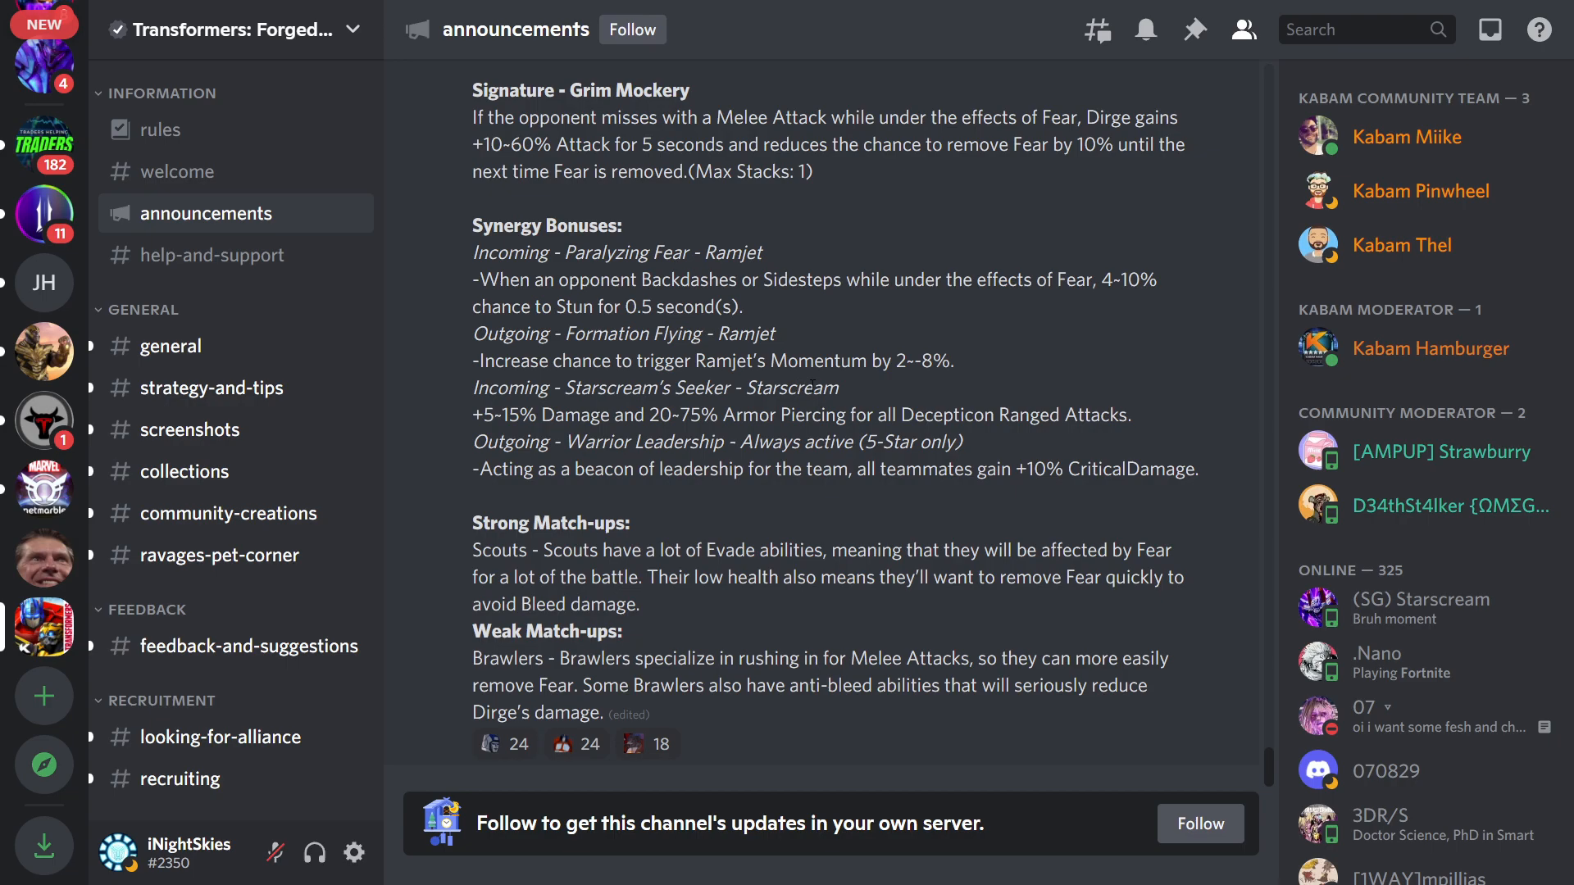
pyautogui.moveTo(926, 384)
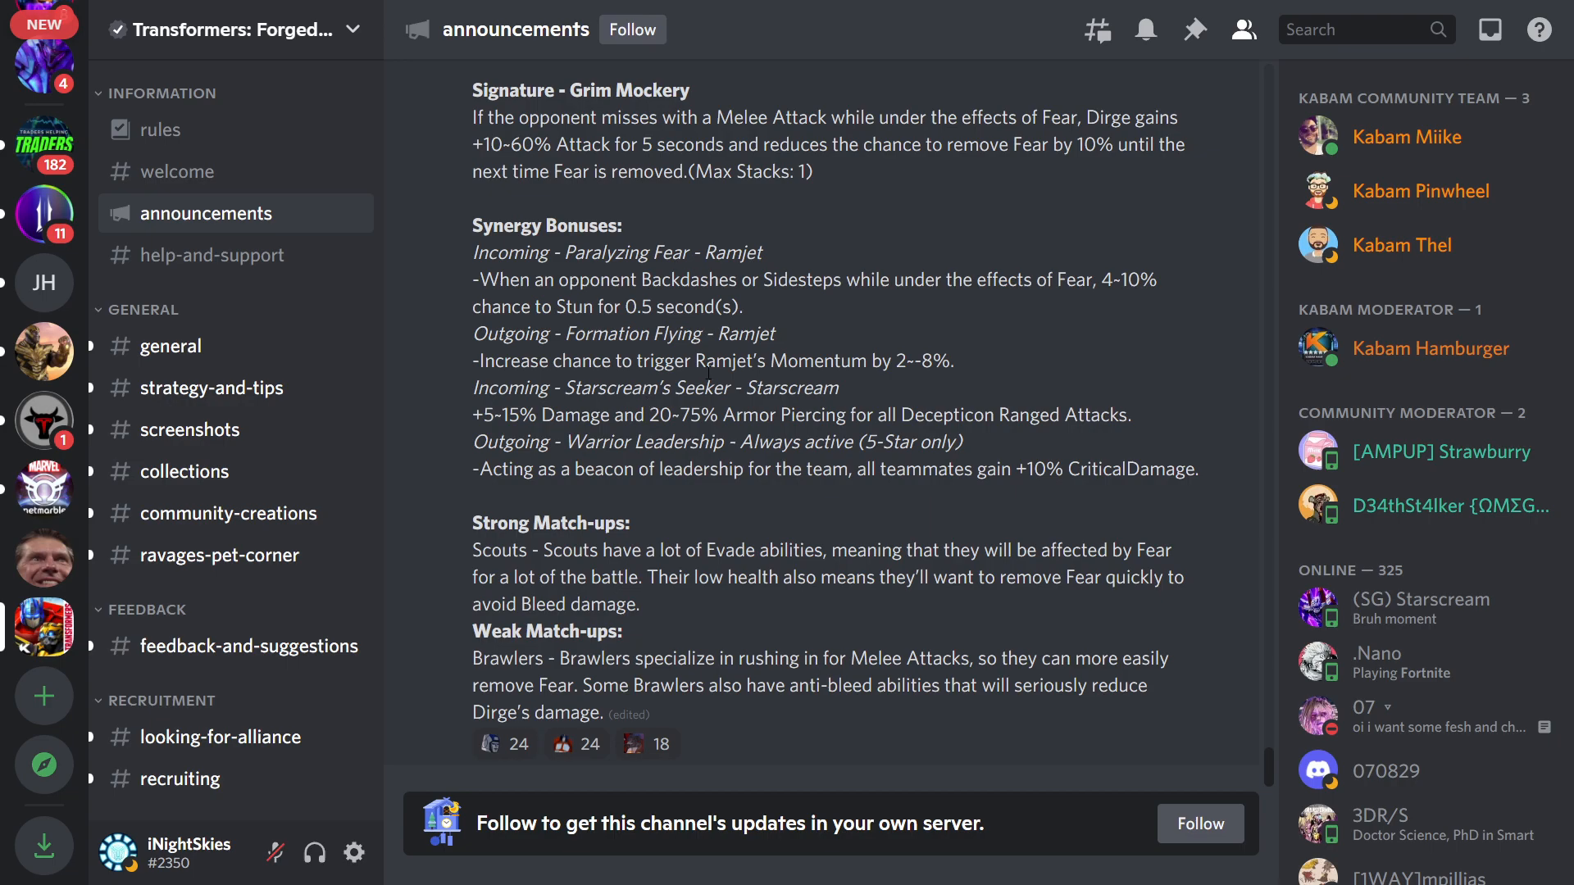
pyautogui.moveTo(902, 389)
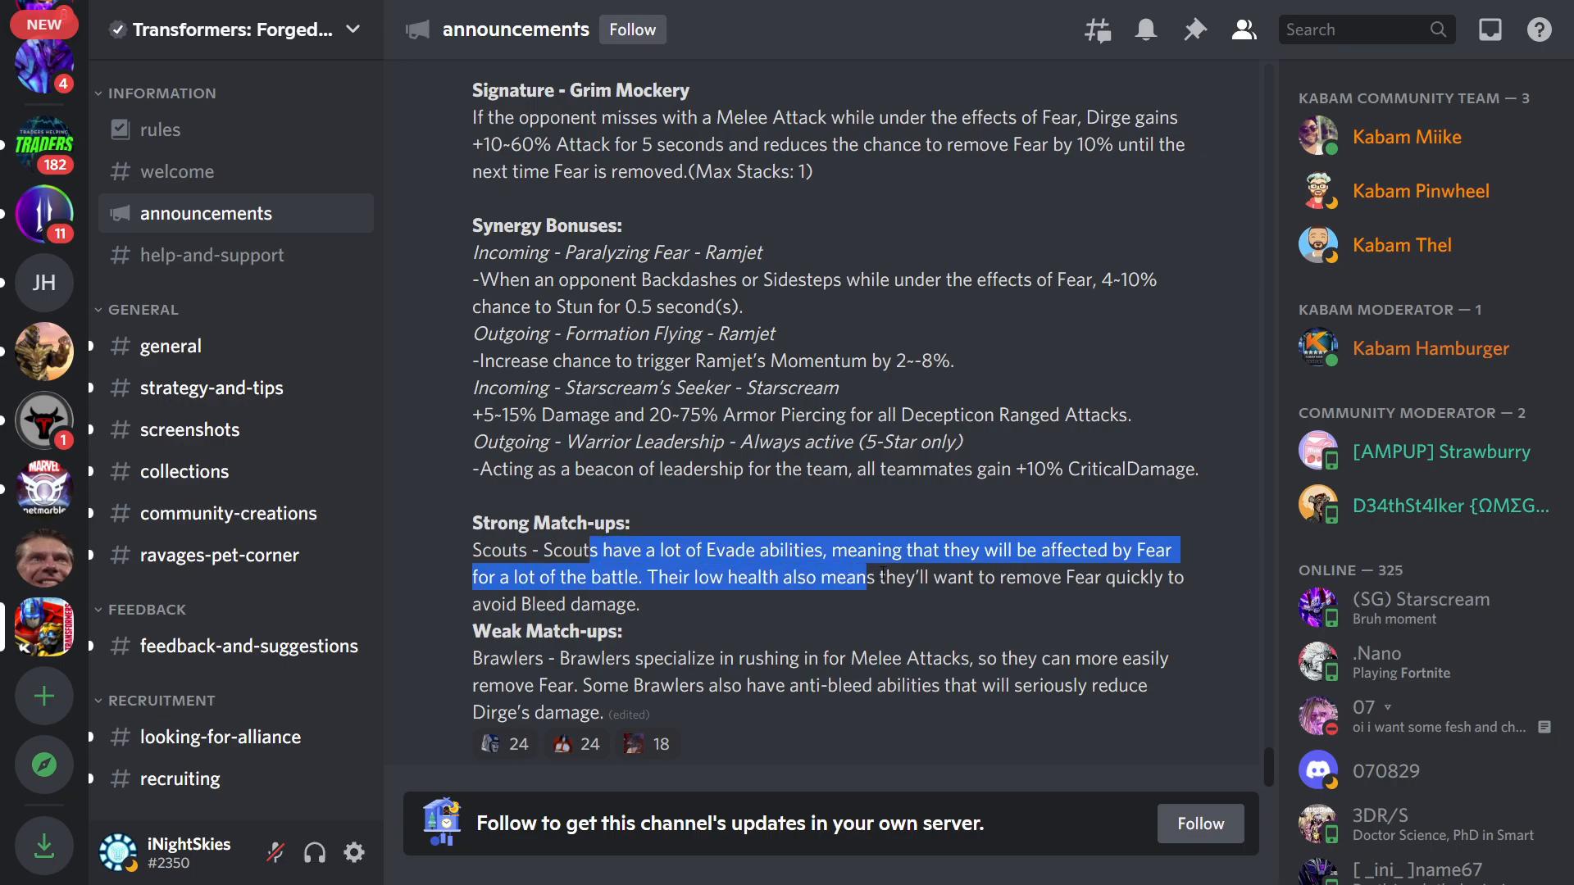
pyautogui.click(820, 619)
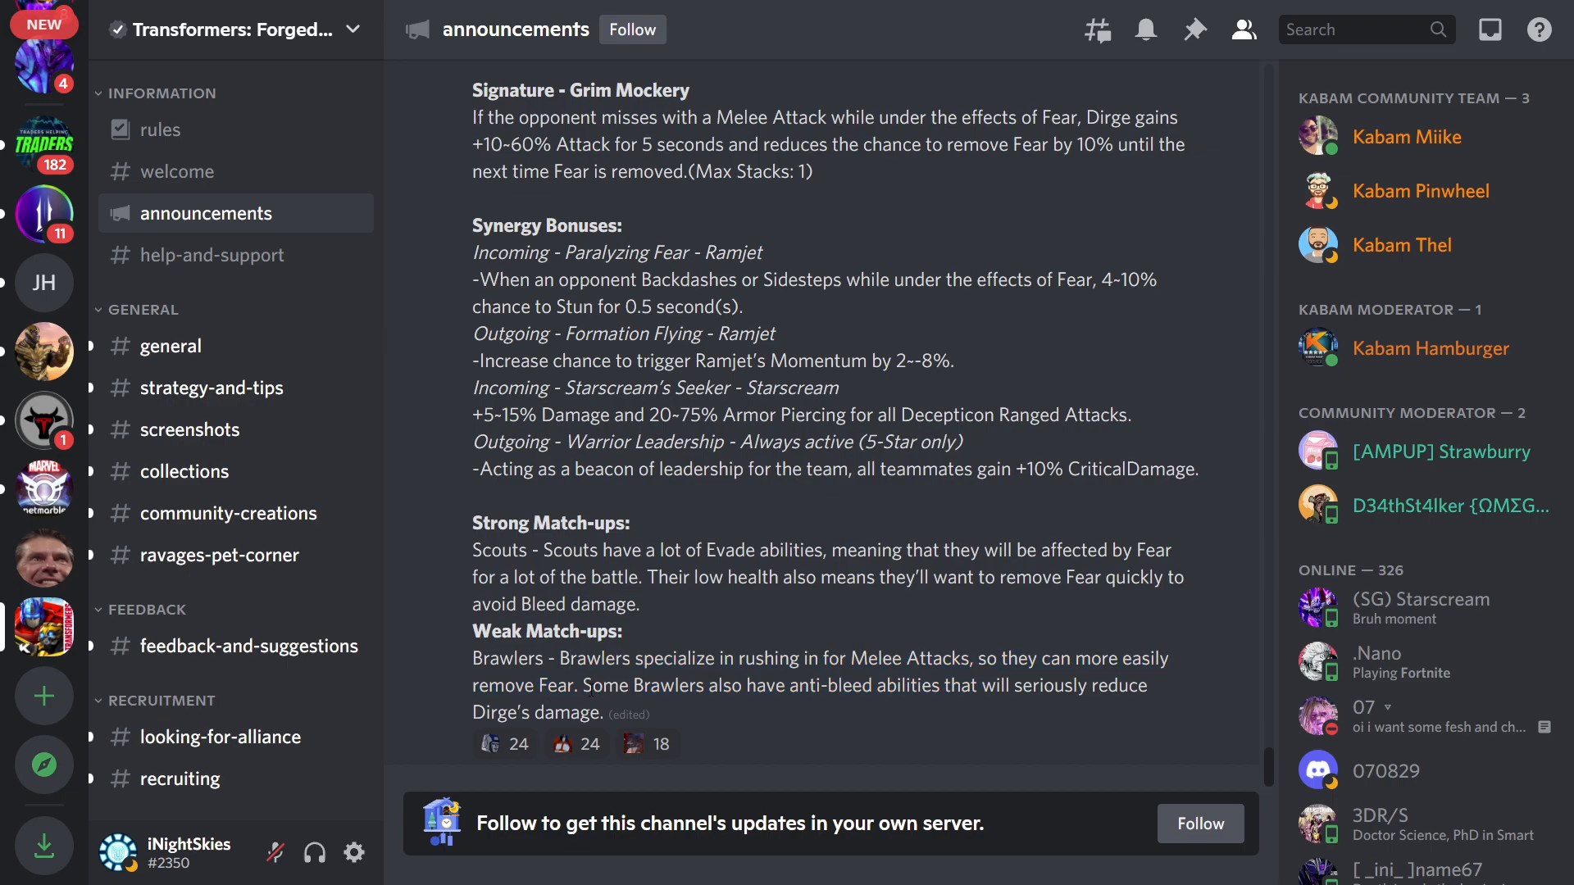
pyautogui.doubleClick(832, 686)
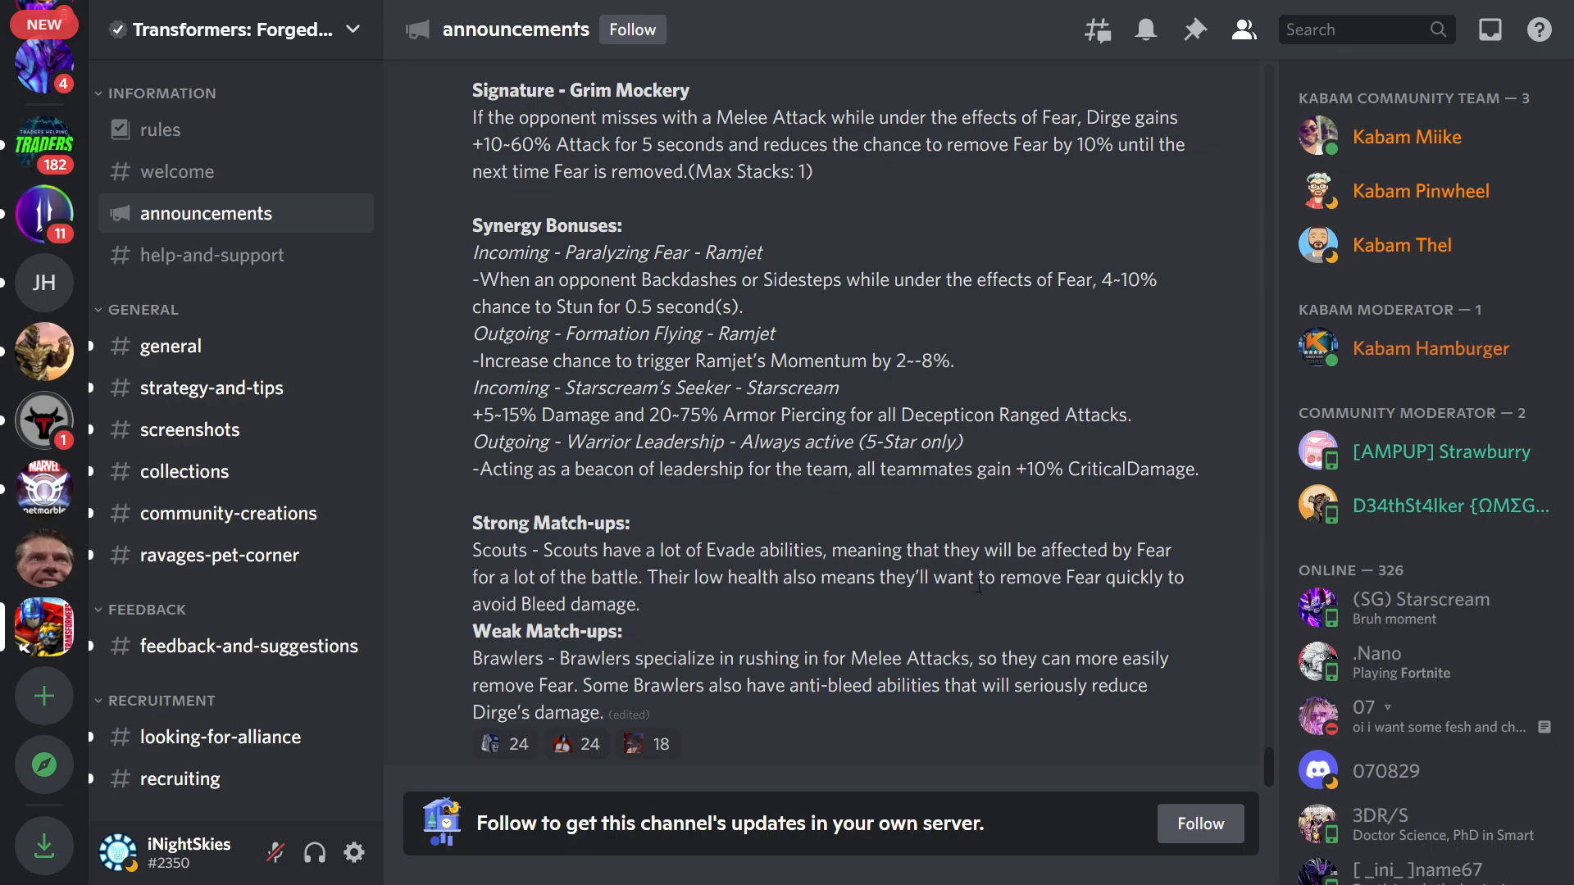
pyautogui.scroll(3)
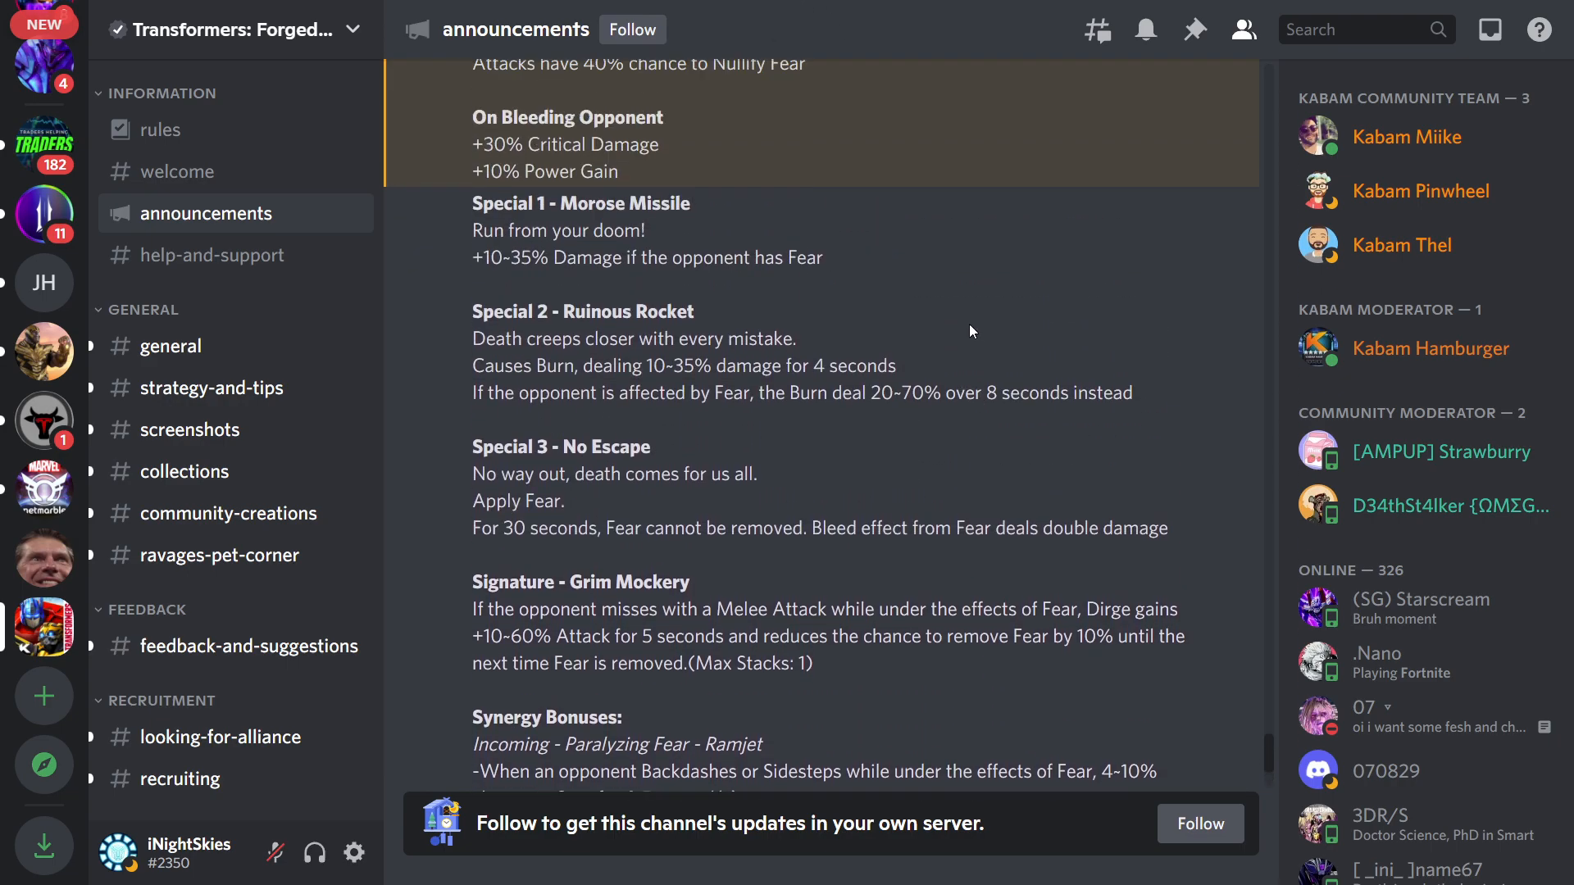
pyautogui.scroll(3)
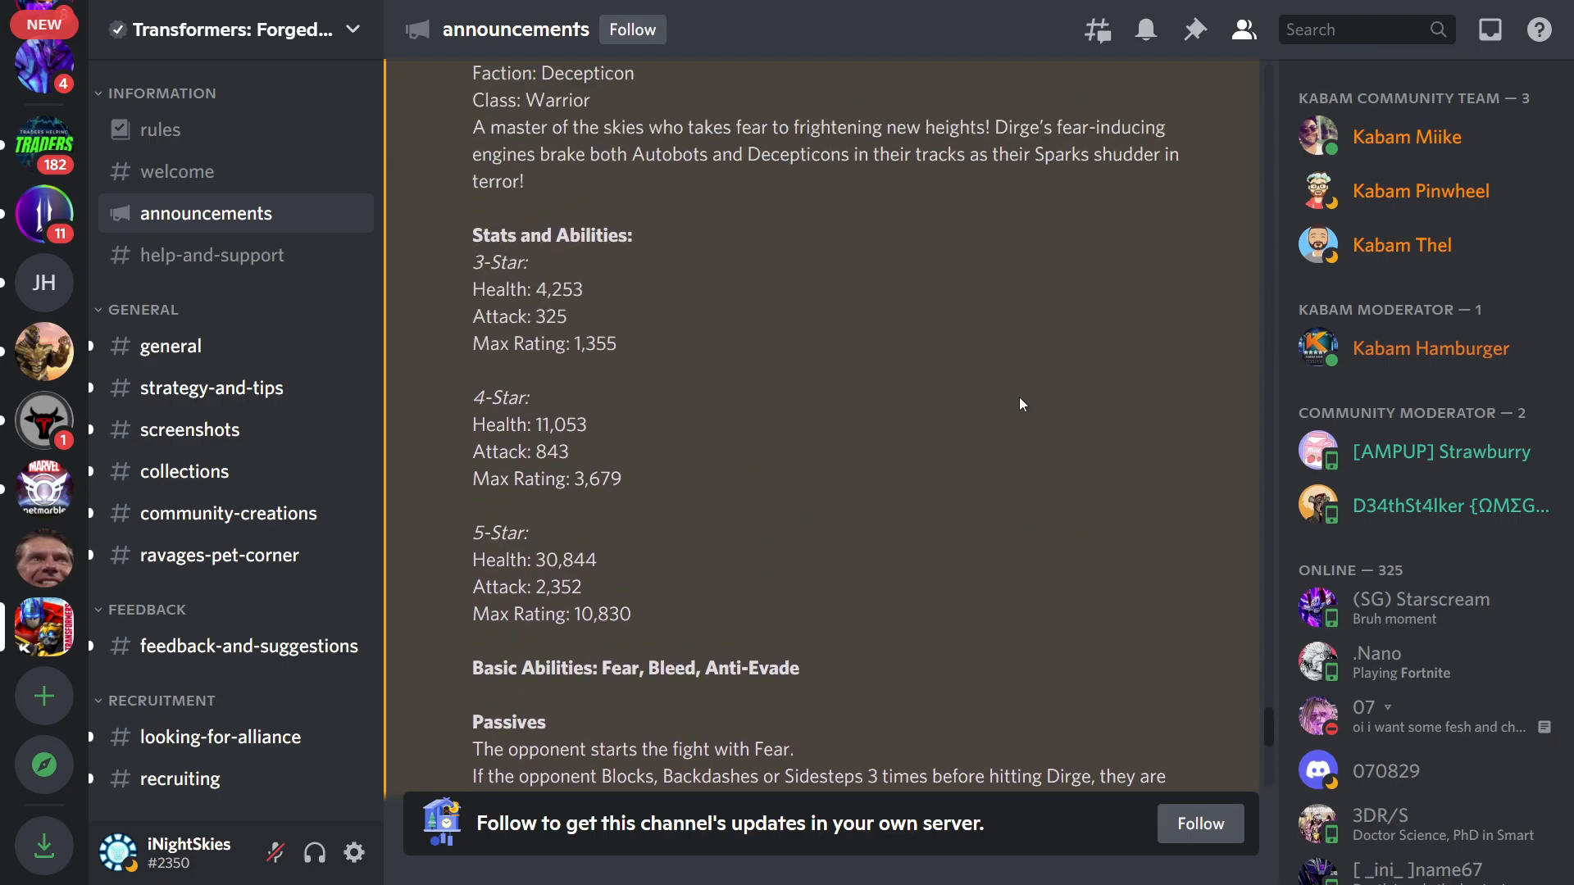
pyautogui.scroll(3)
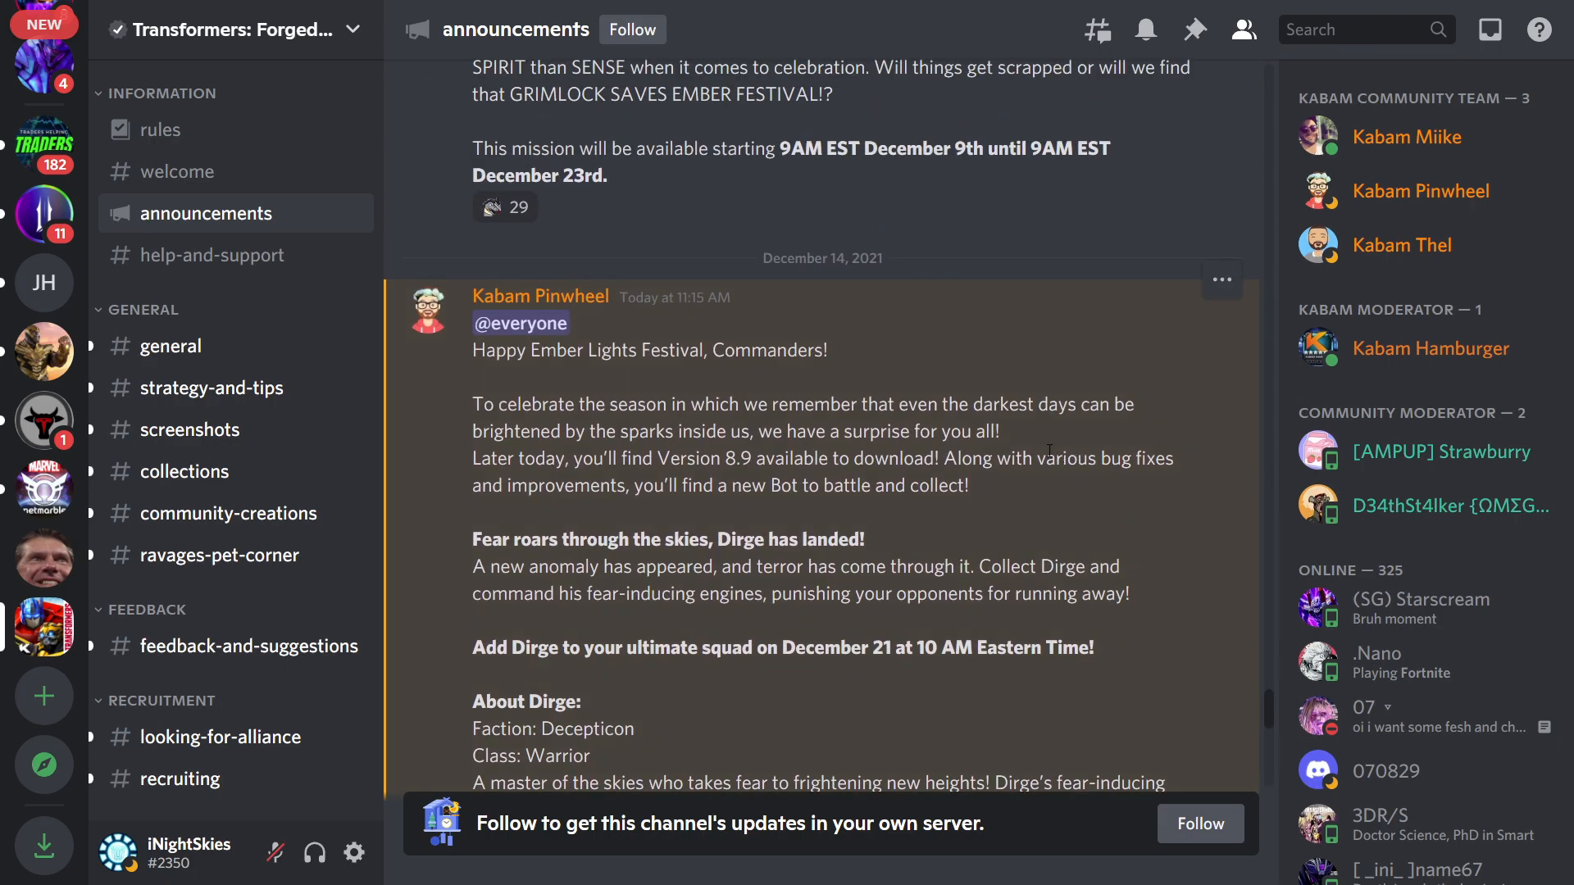
pyautogui.scroll(-3)
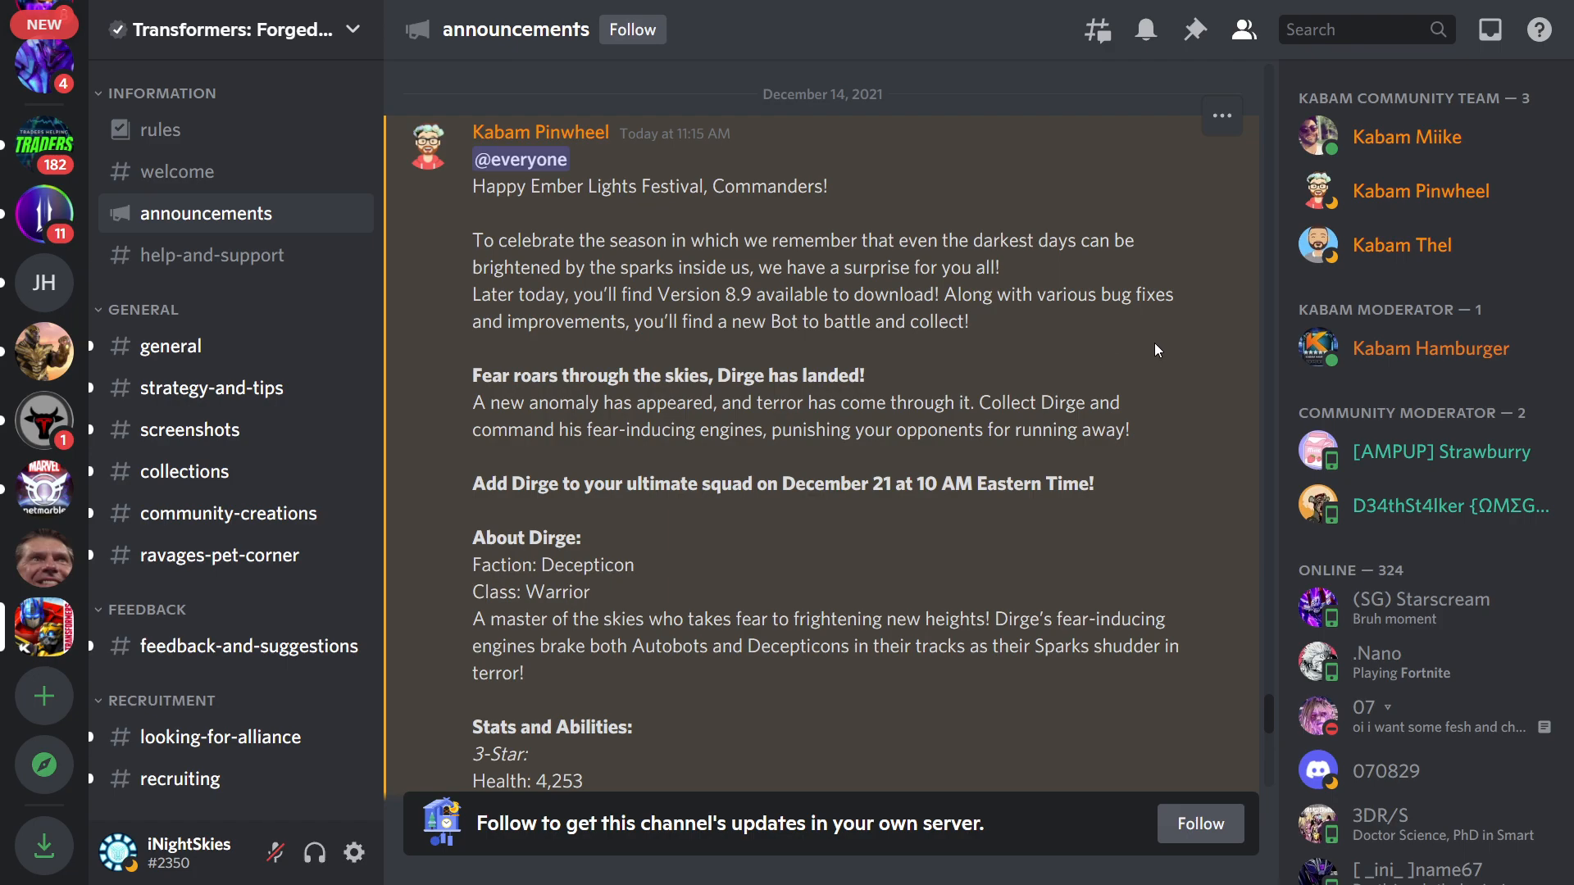
pyautogui.moveTo(1499, 120)
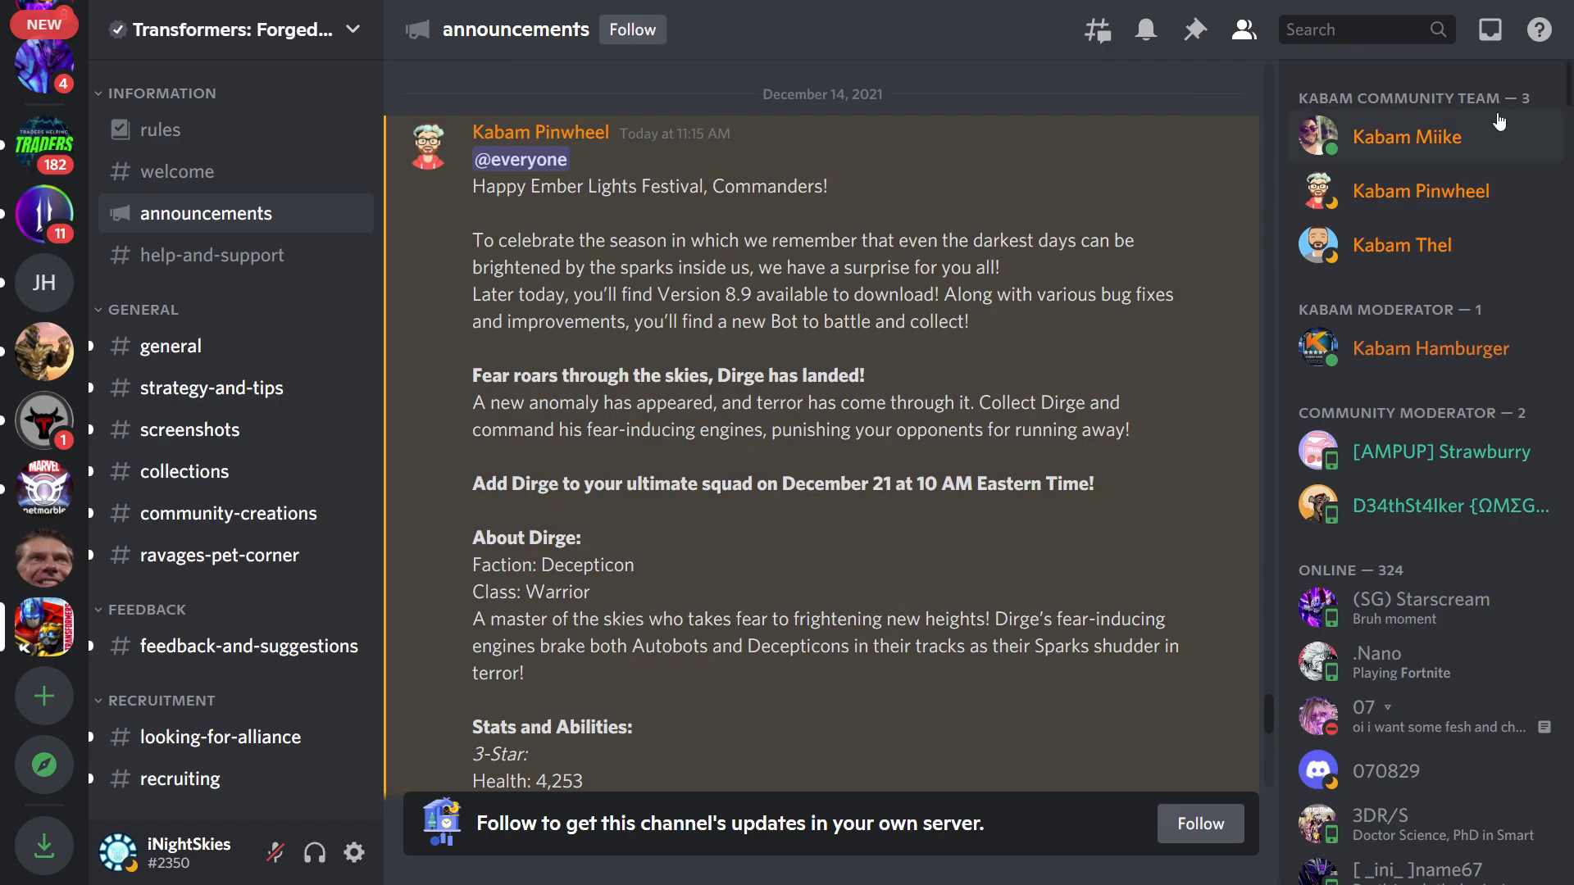
pyautogui.moveTo(1541, 148)
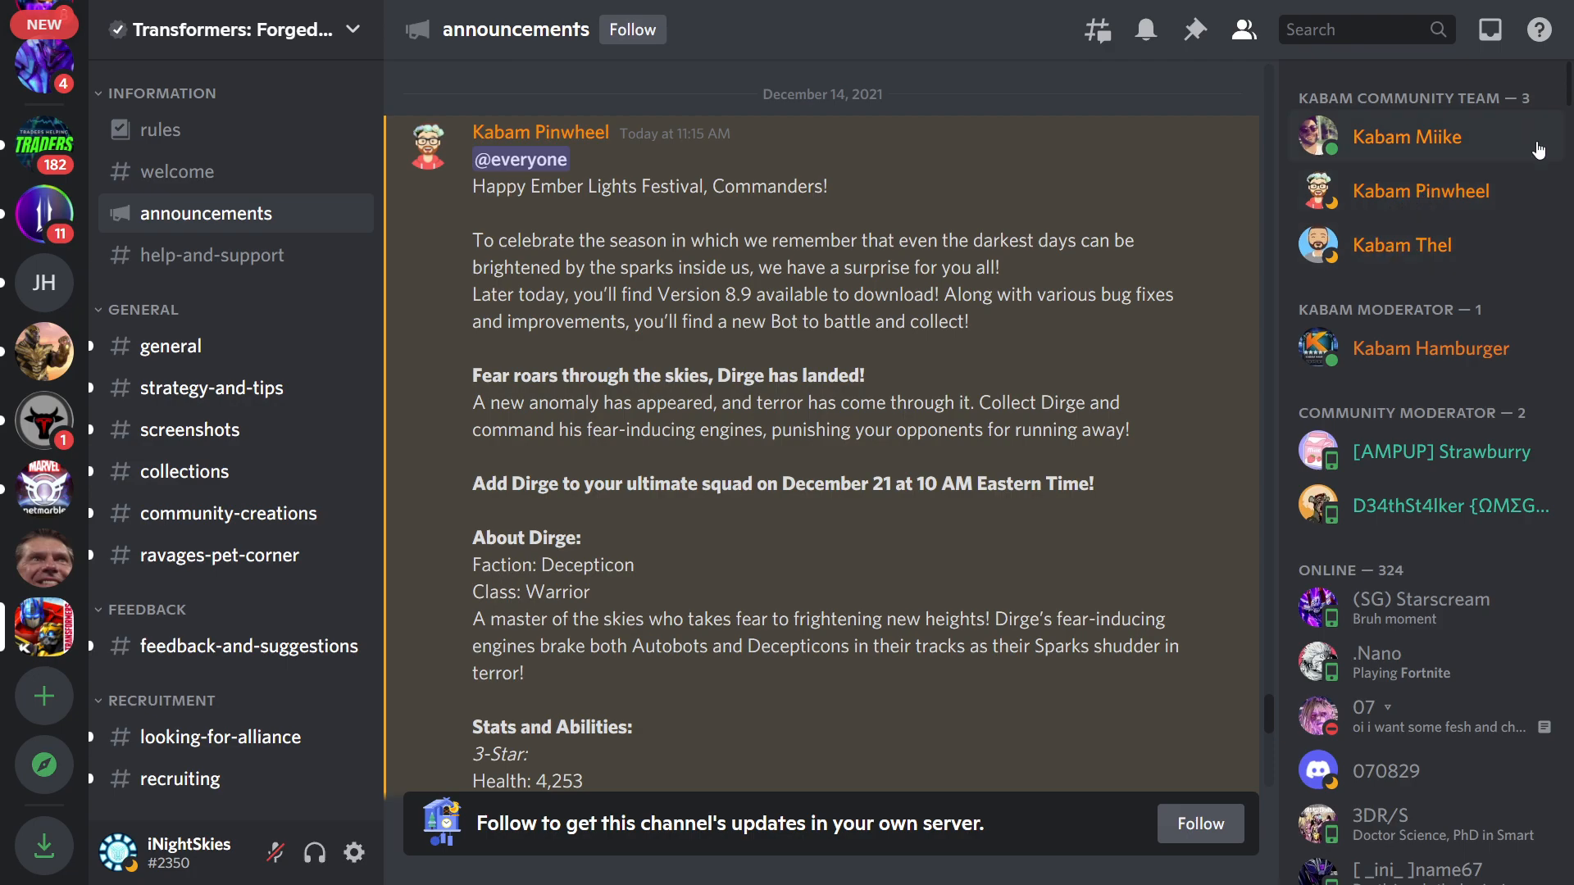
pyautogui.moveTo(803, 181)
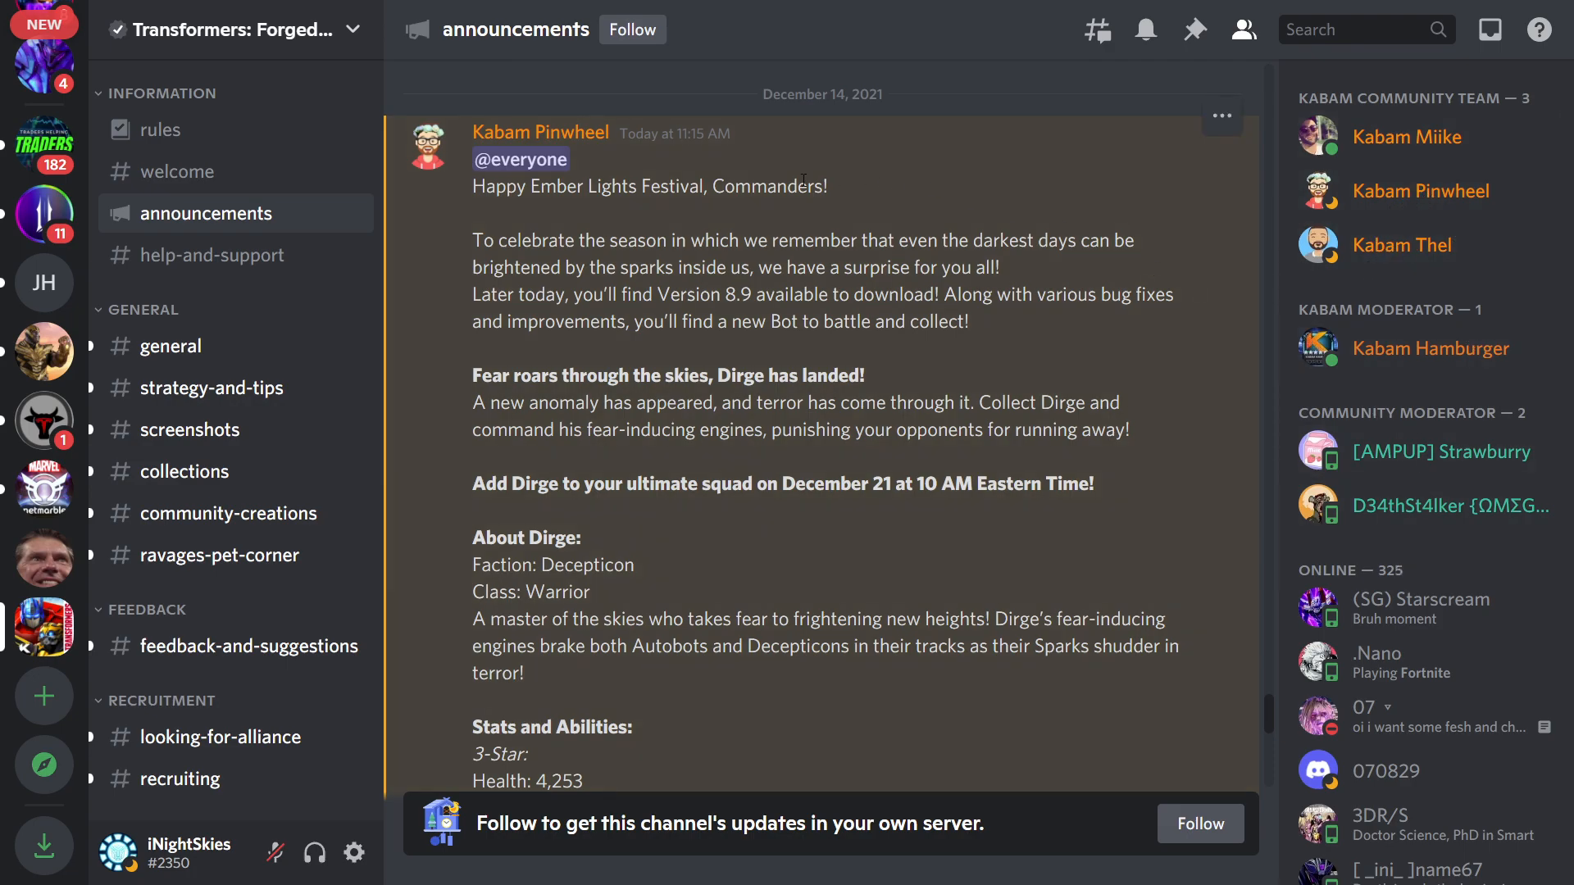
pyautogui.scroll(-3)
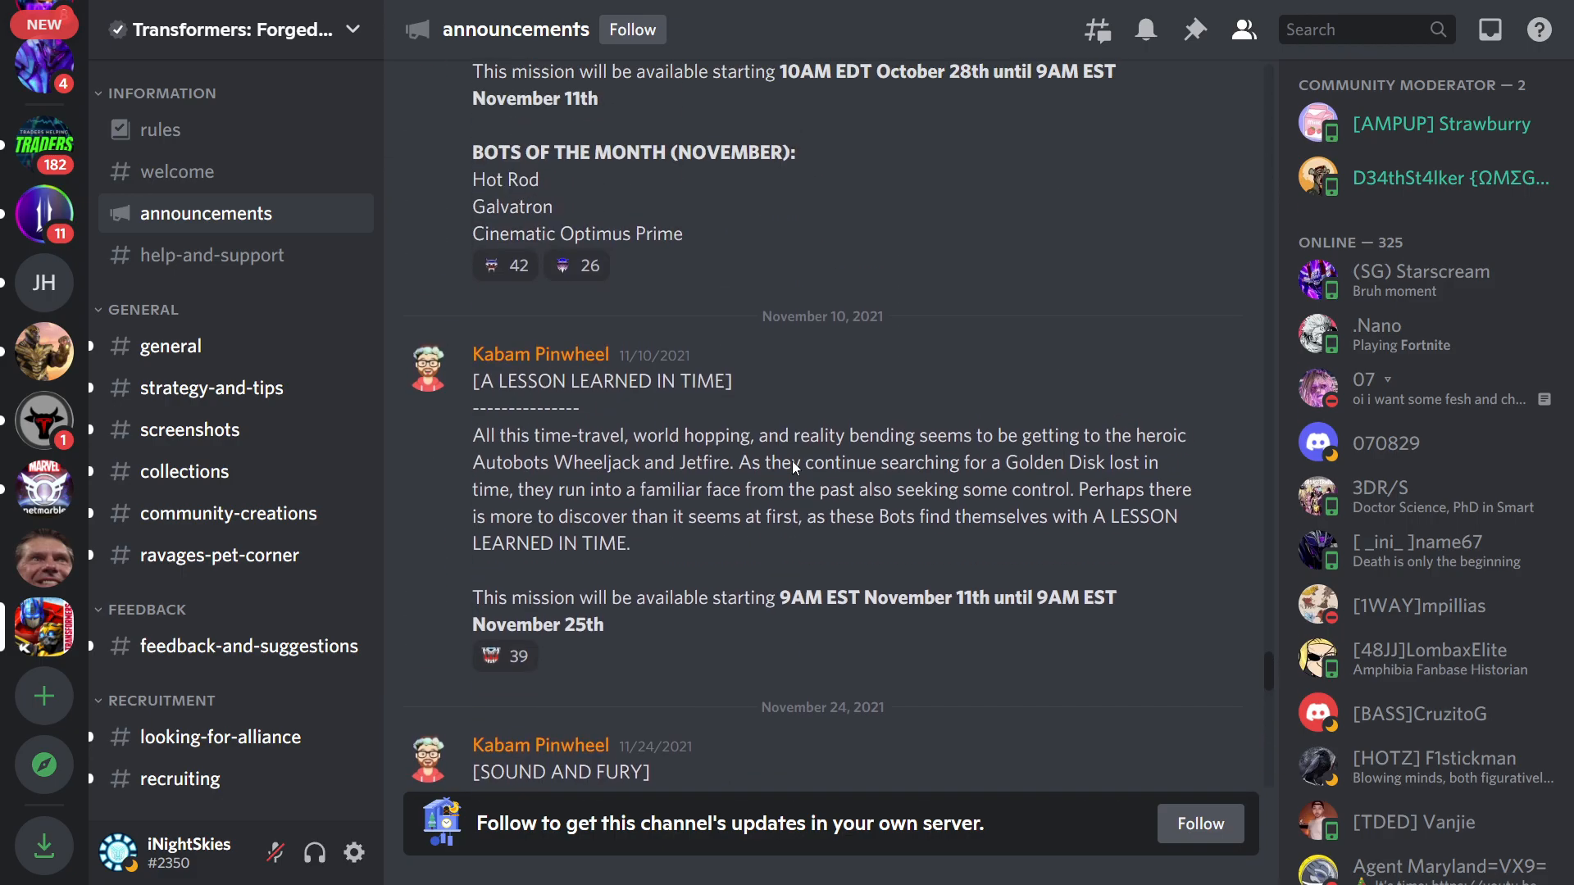
pyautogui.scroll(-3)
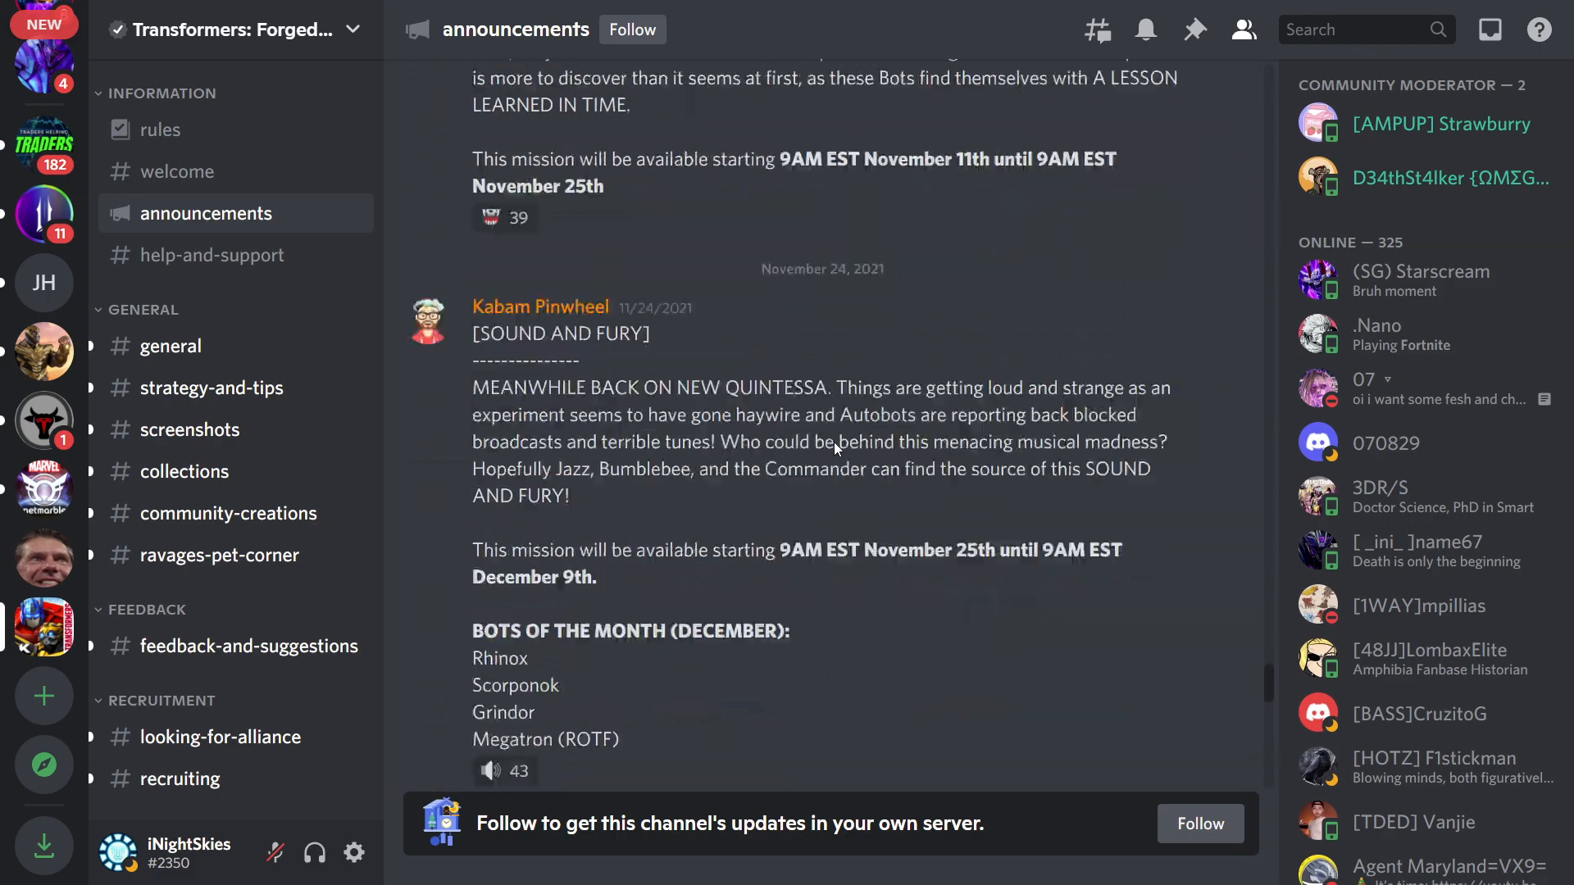
pyautogui.scroll(-3)
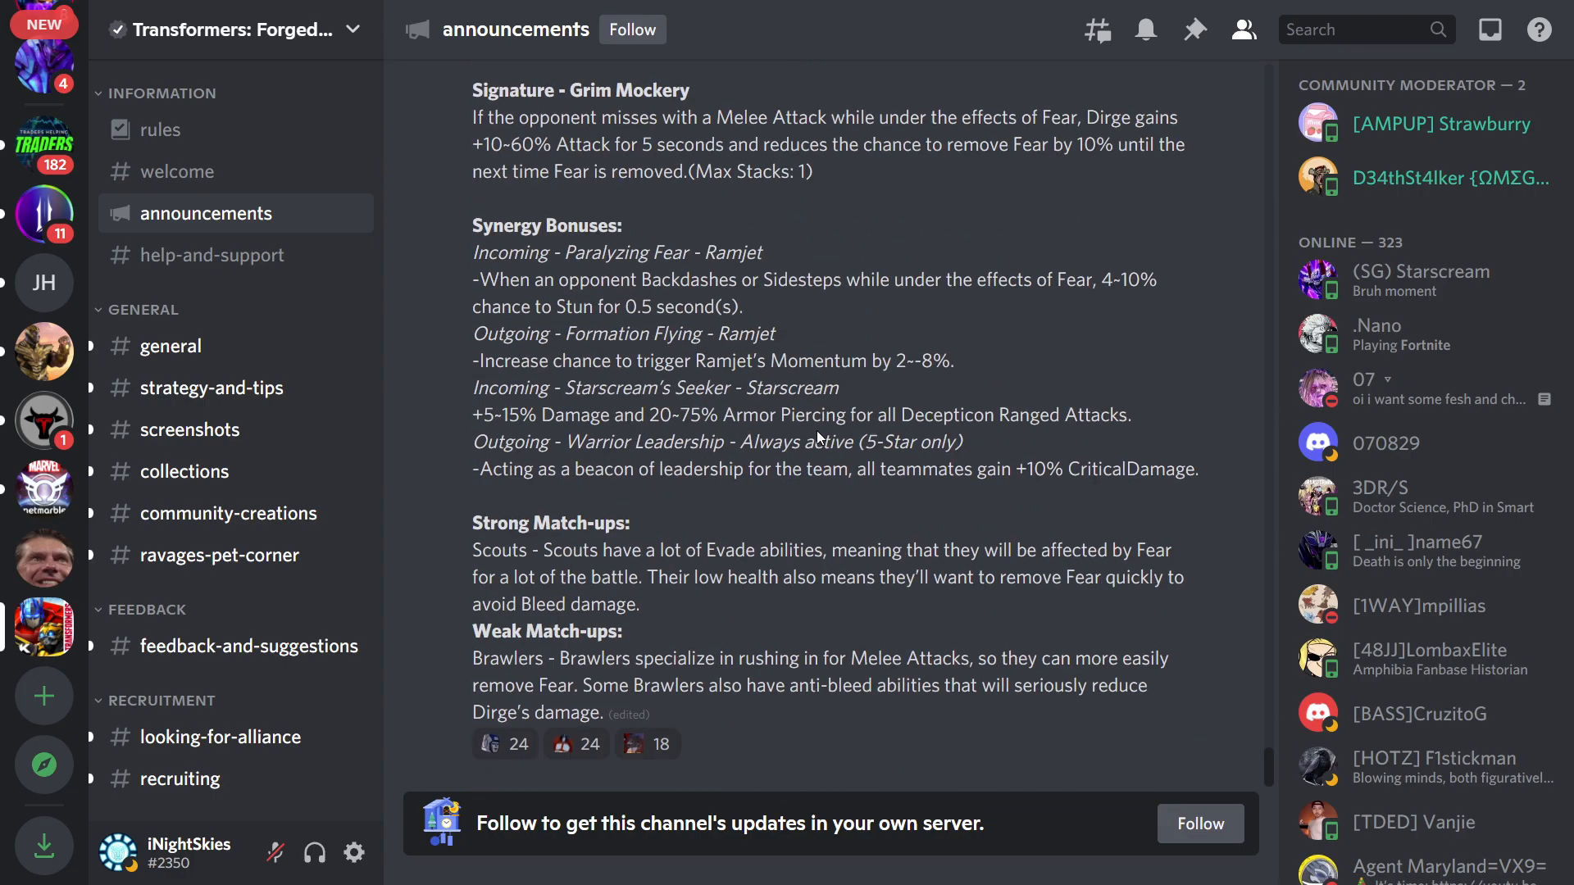
pyautogui.moveTo(699, 777)
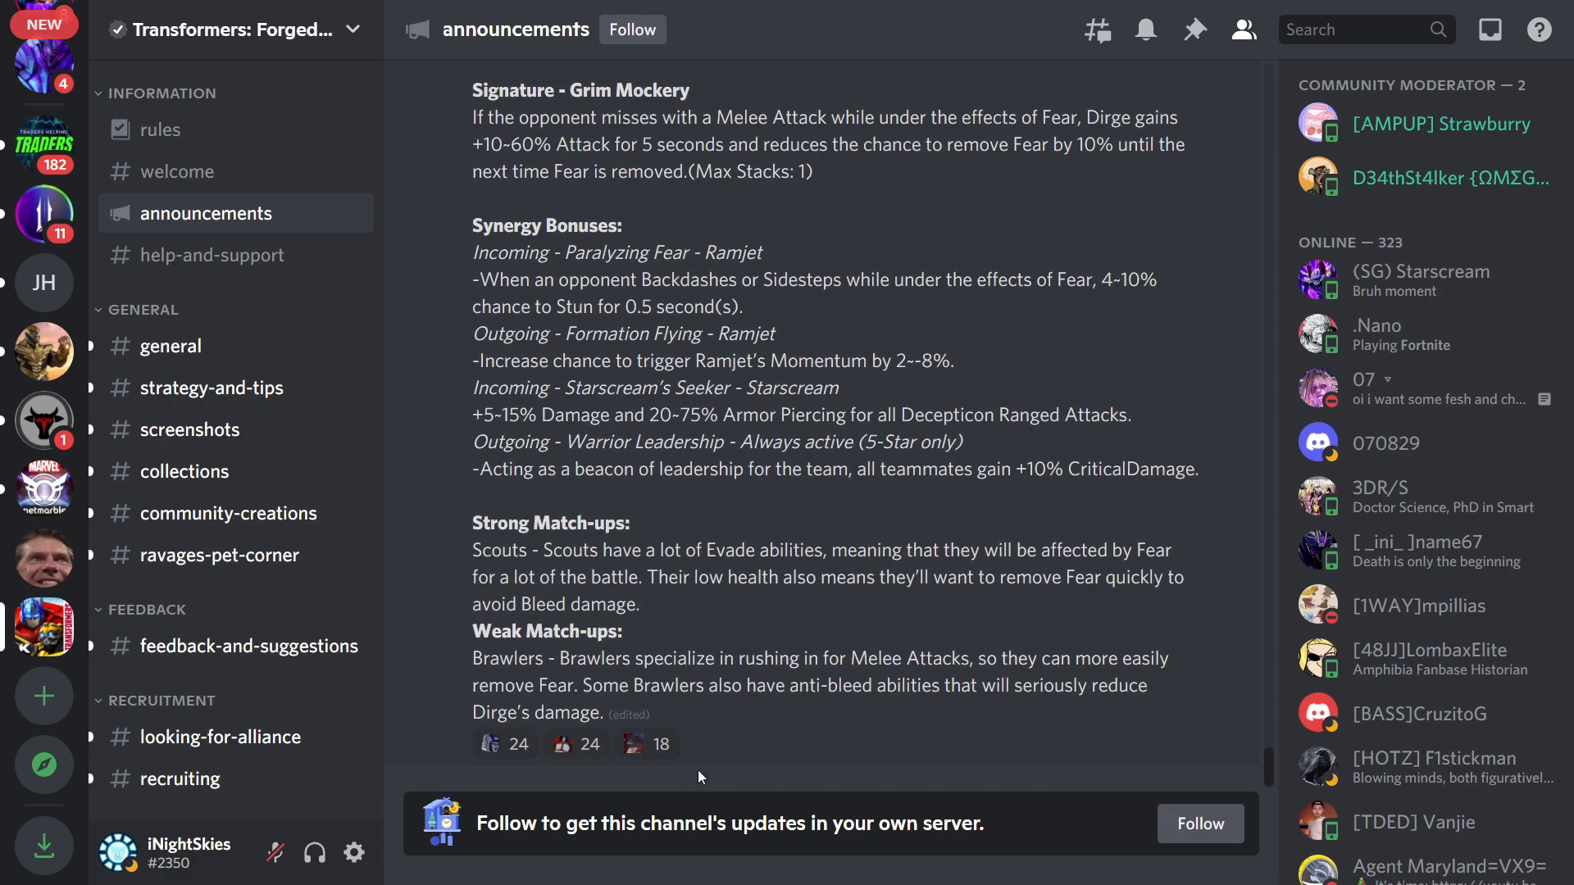
pyautogui.moveTo(576, 744)
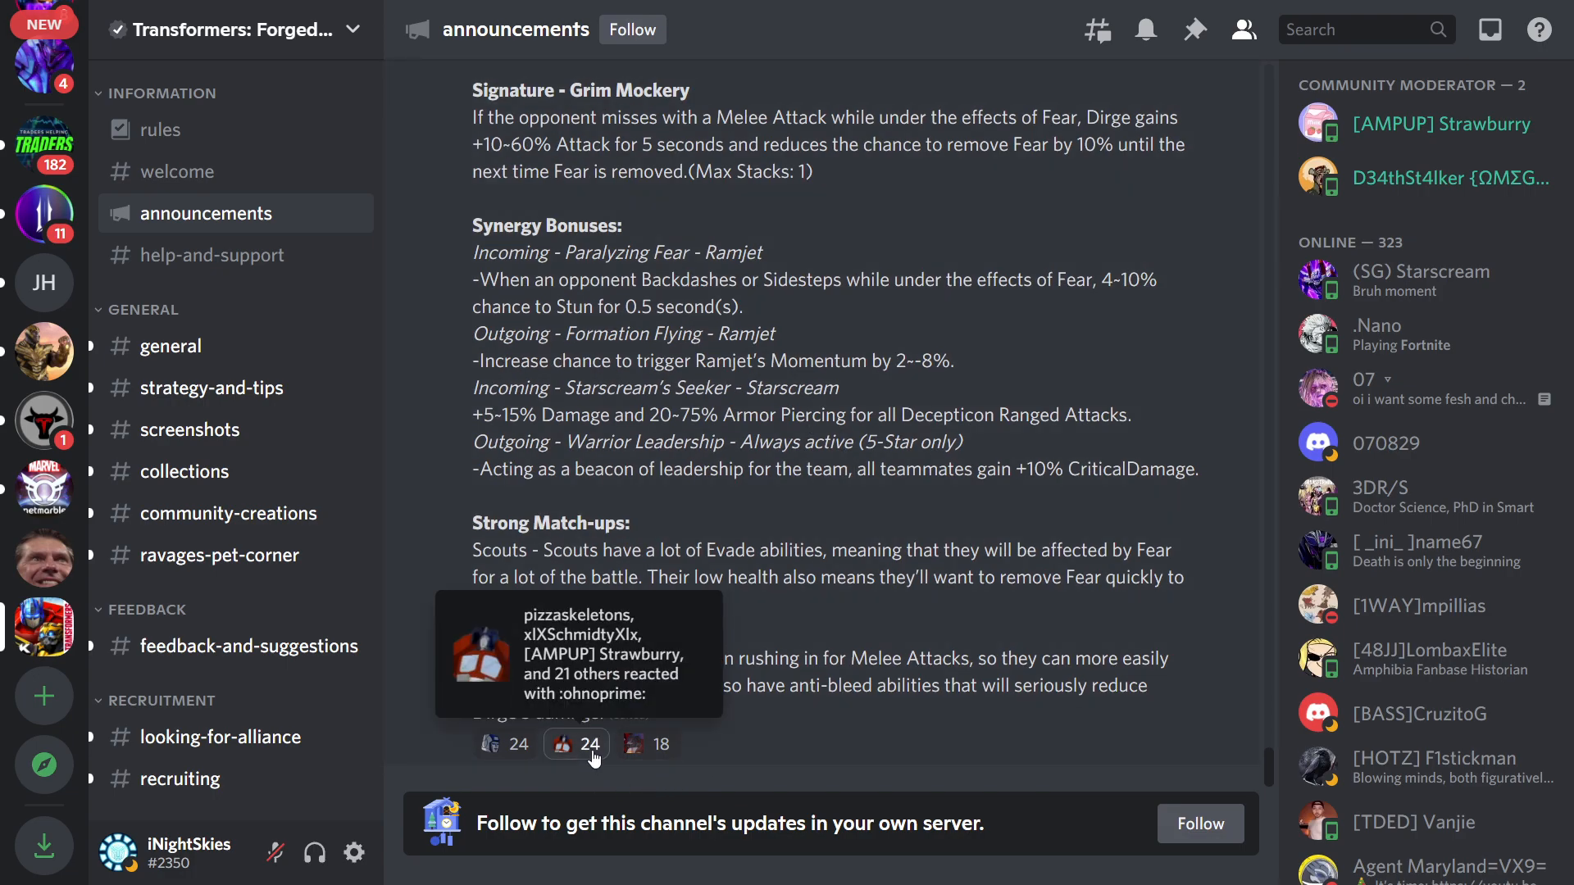
# Add my own :ohnoprime: reaction to the Dirge announcement, raising its count to 25
pyautogui.click(576, 744)
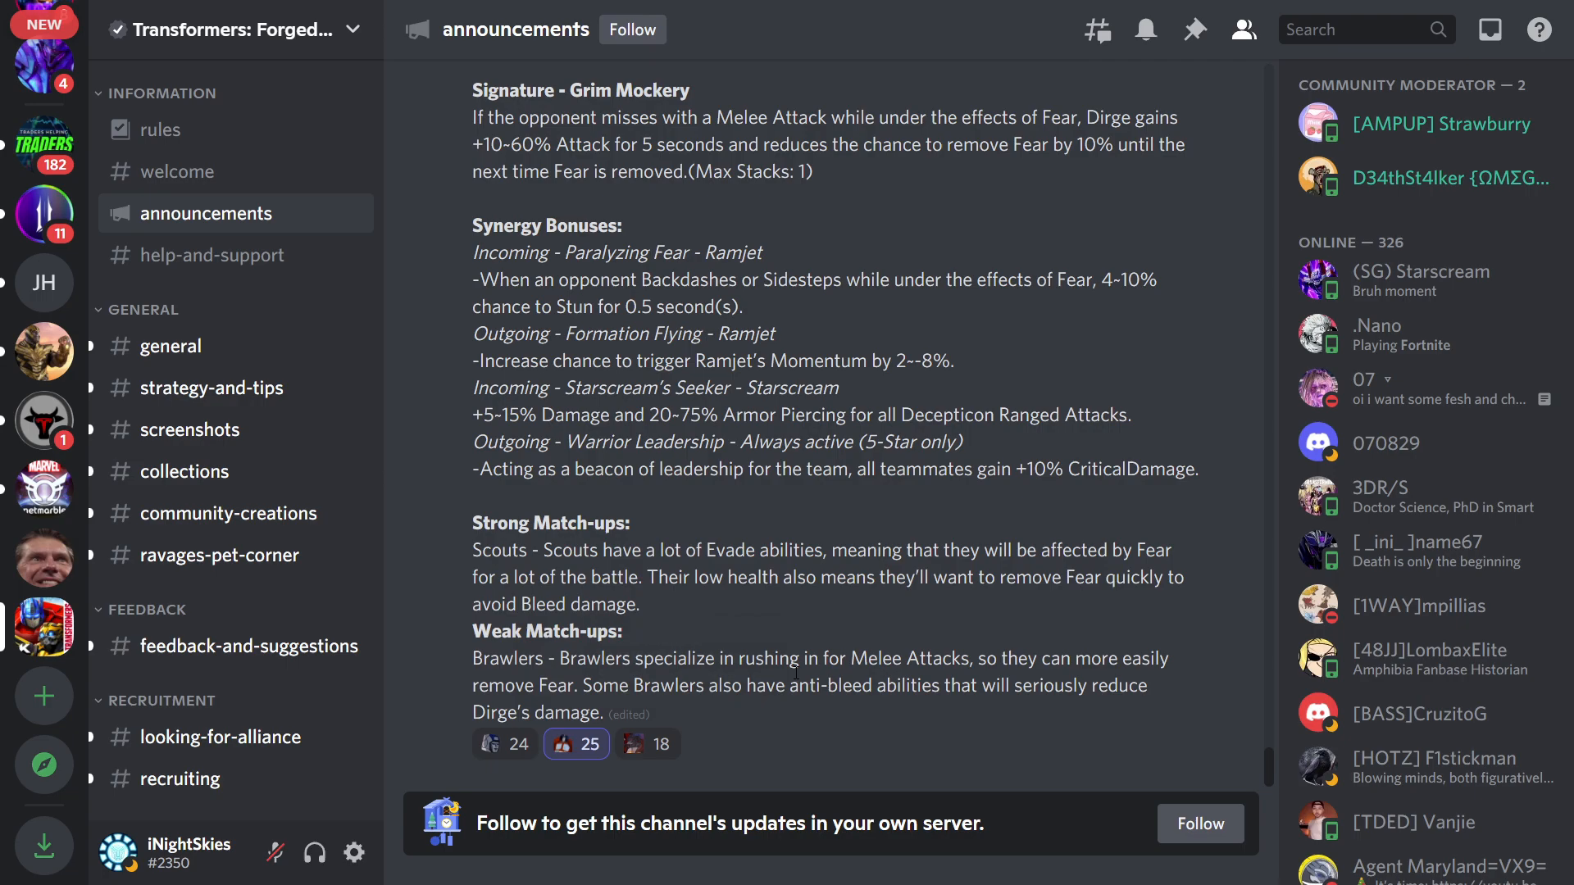
pyautogui.moveTo(794, 650)
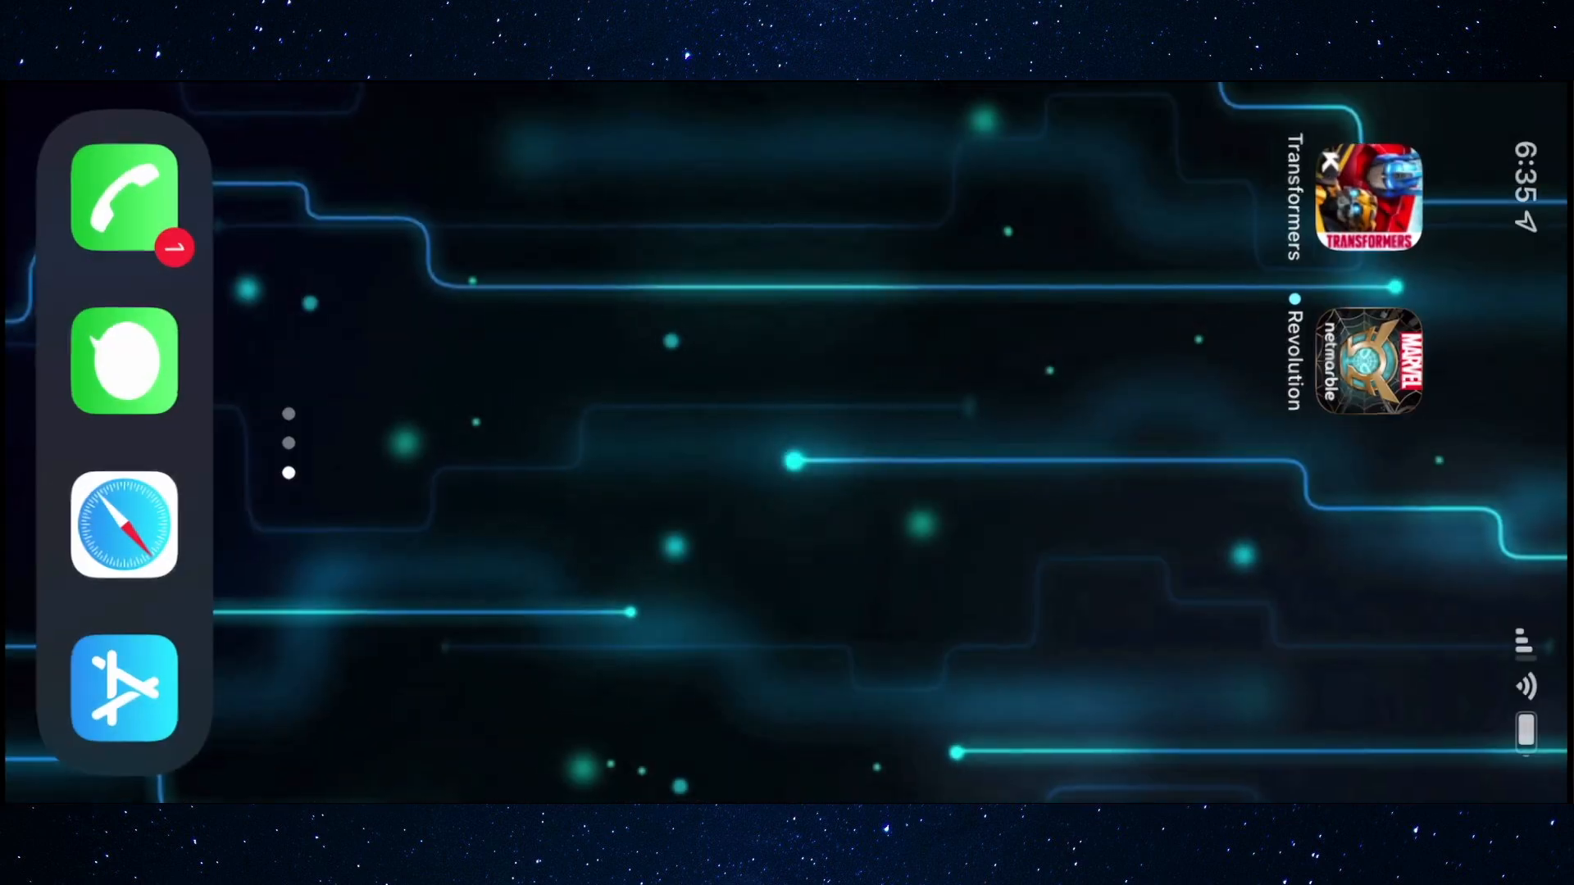
# Launch Transformers: Forged to Fight from the home screen to its base screen
pyautogui.click(1367, 197)
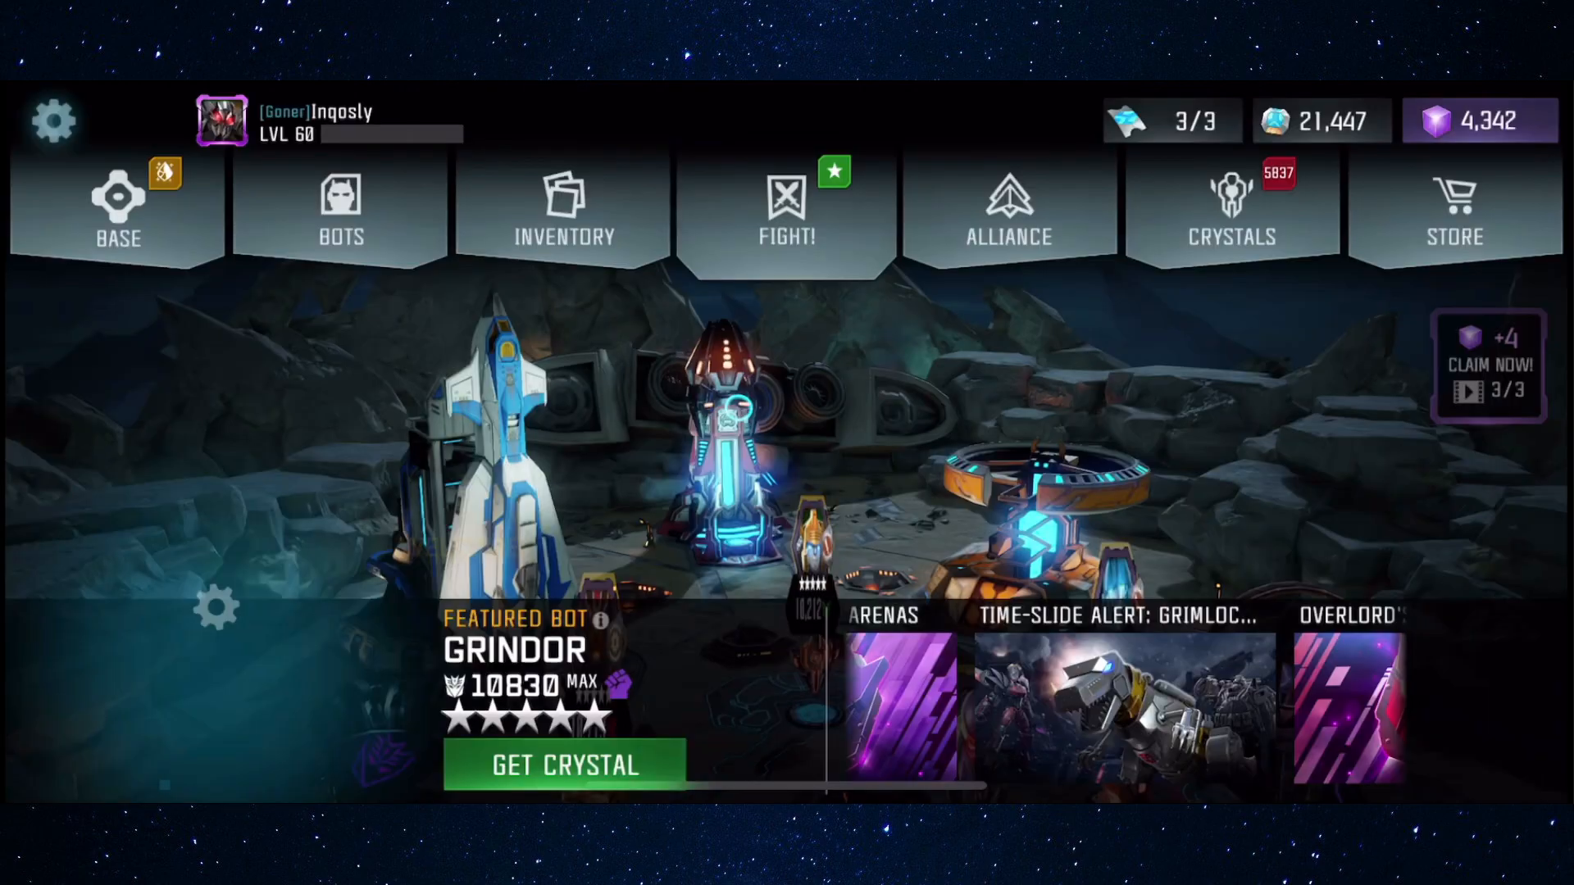
# Browse the owned bot roster, checking Mixmaster's details and scrolling through the rest
pyautogui.click(340, 206)
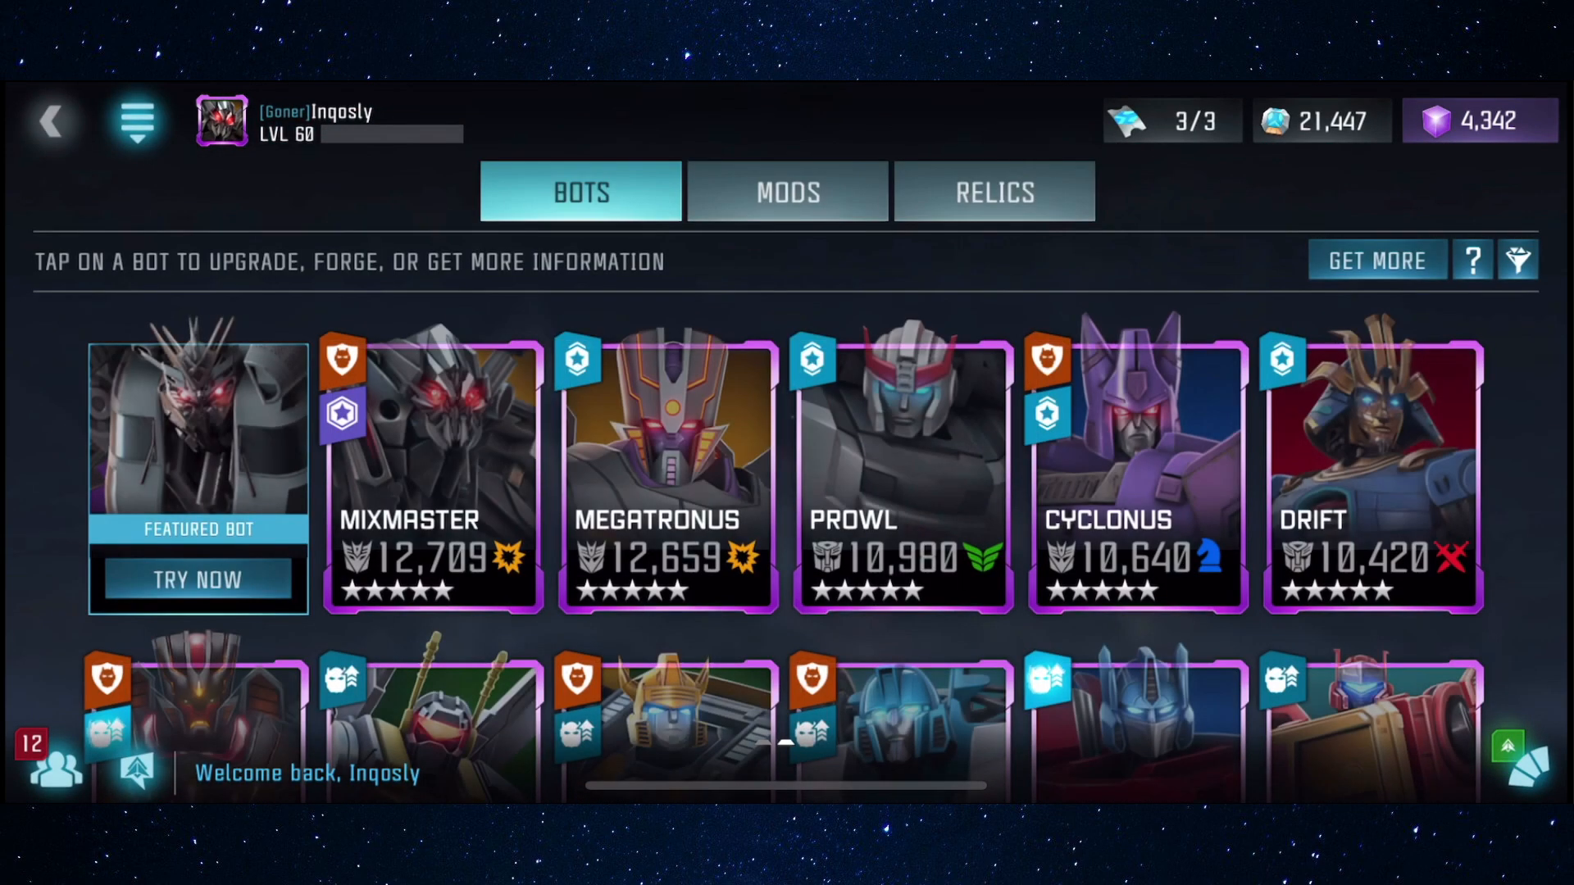
pyautogui.click(432, 473)
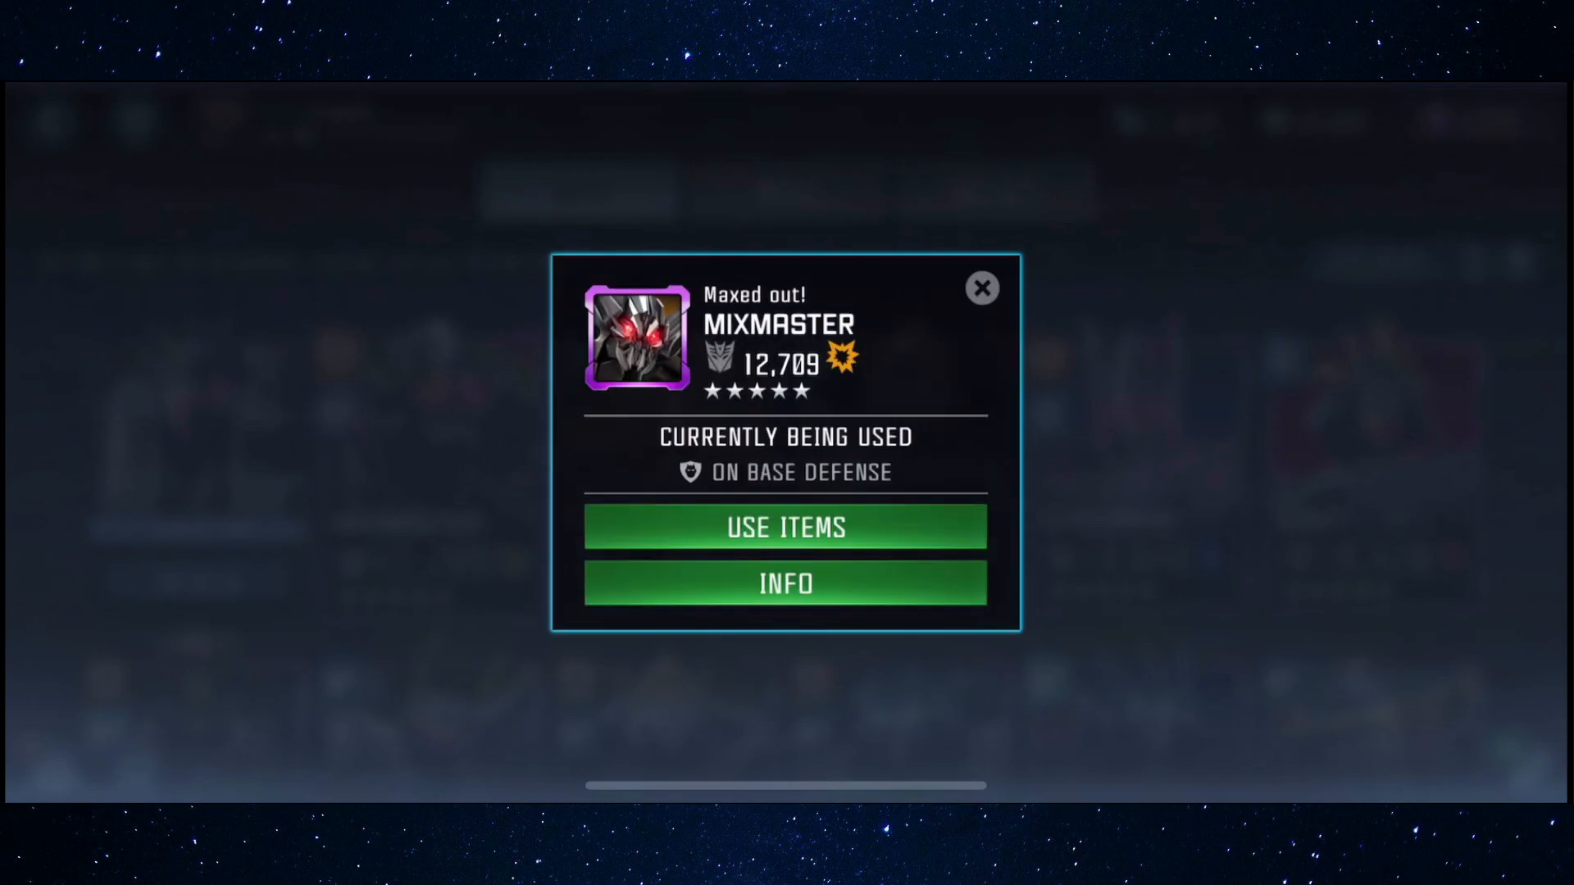
pyautogui.click(980, 287)
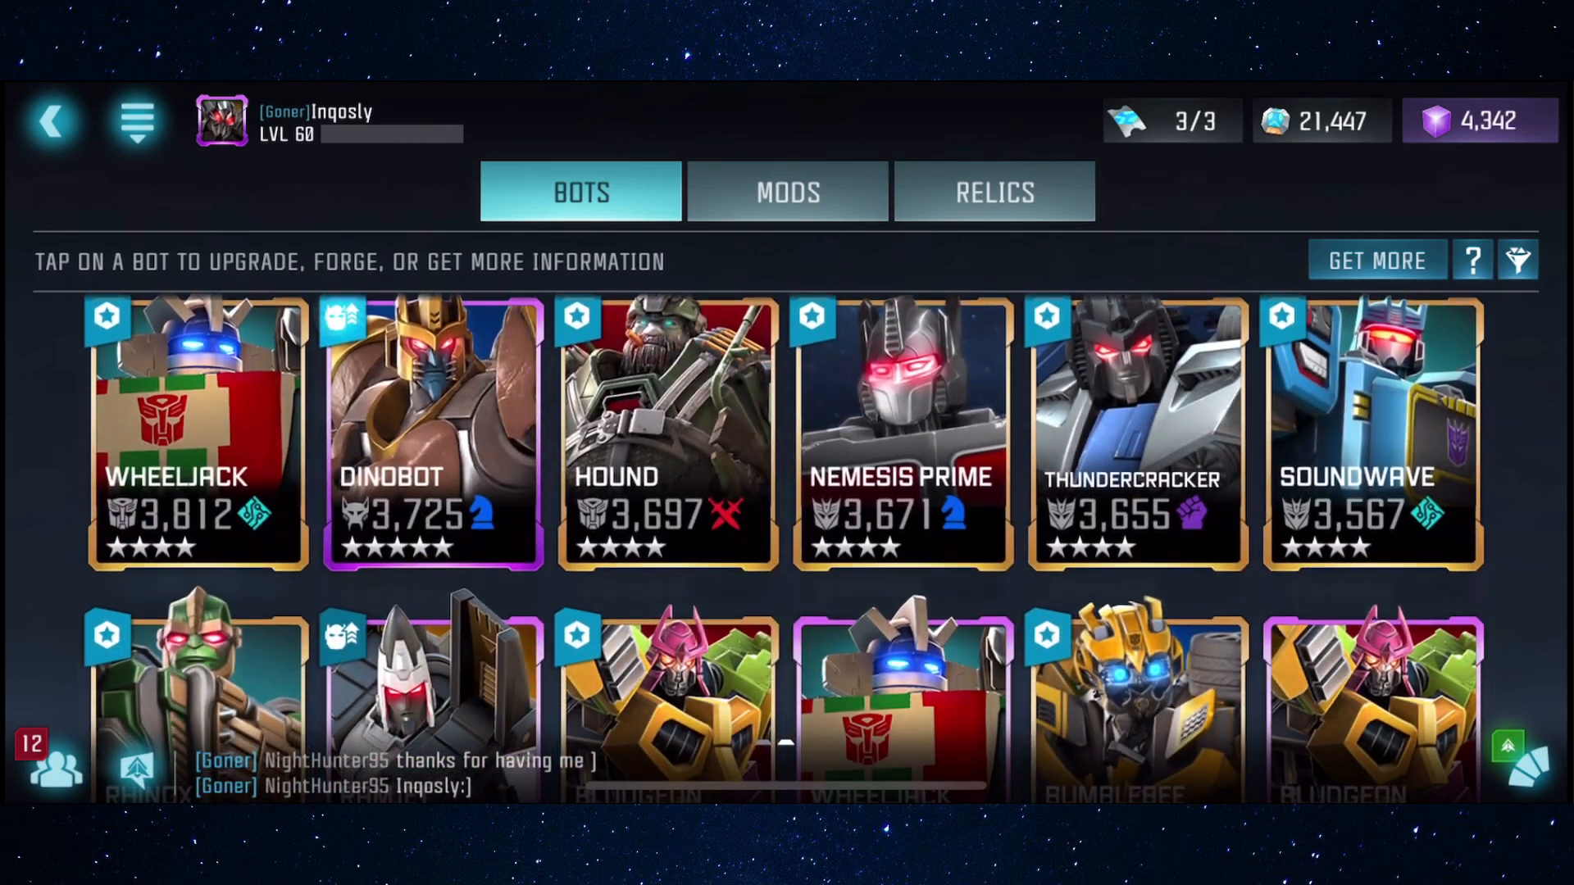
pyautogui.scroll(-3)
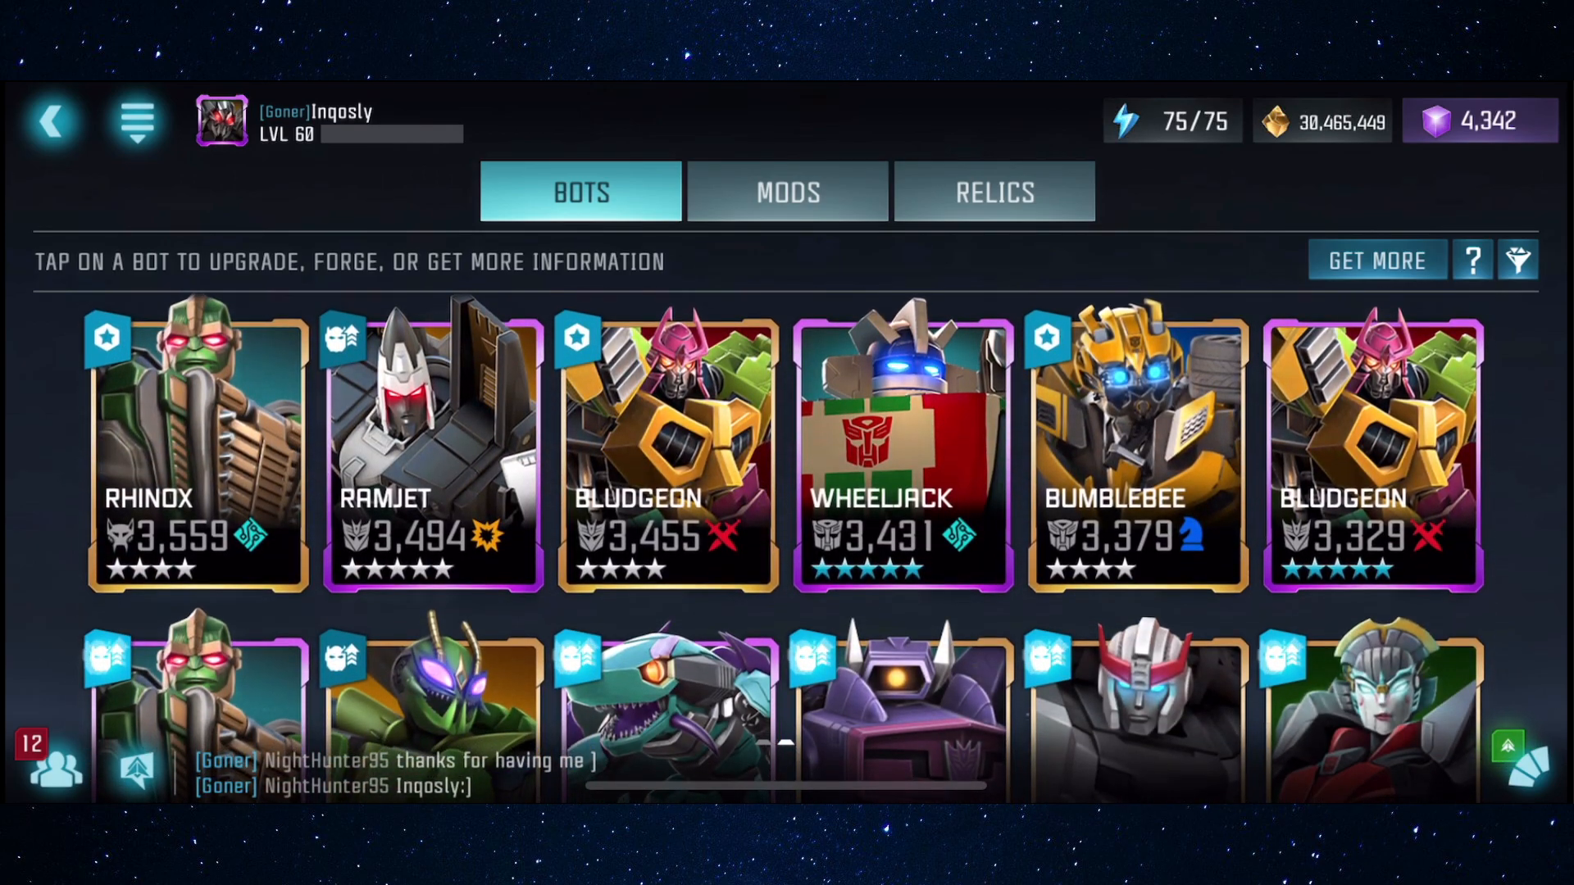
pyautogui.scroll(-3)
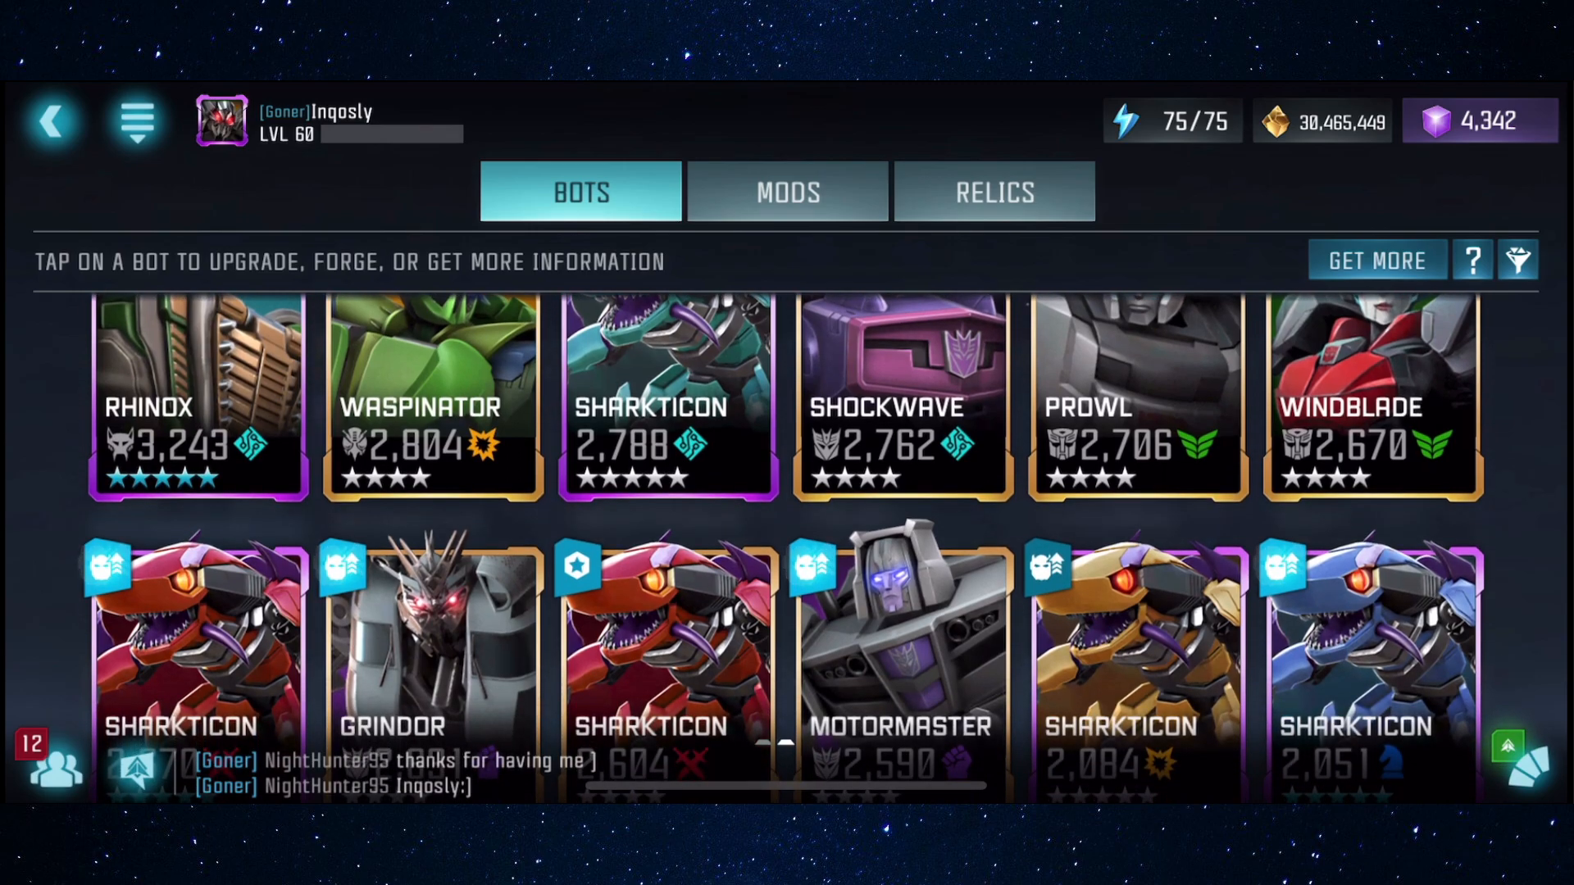
pyautogui.scroll(-3)
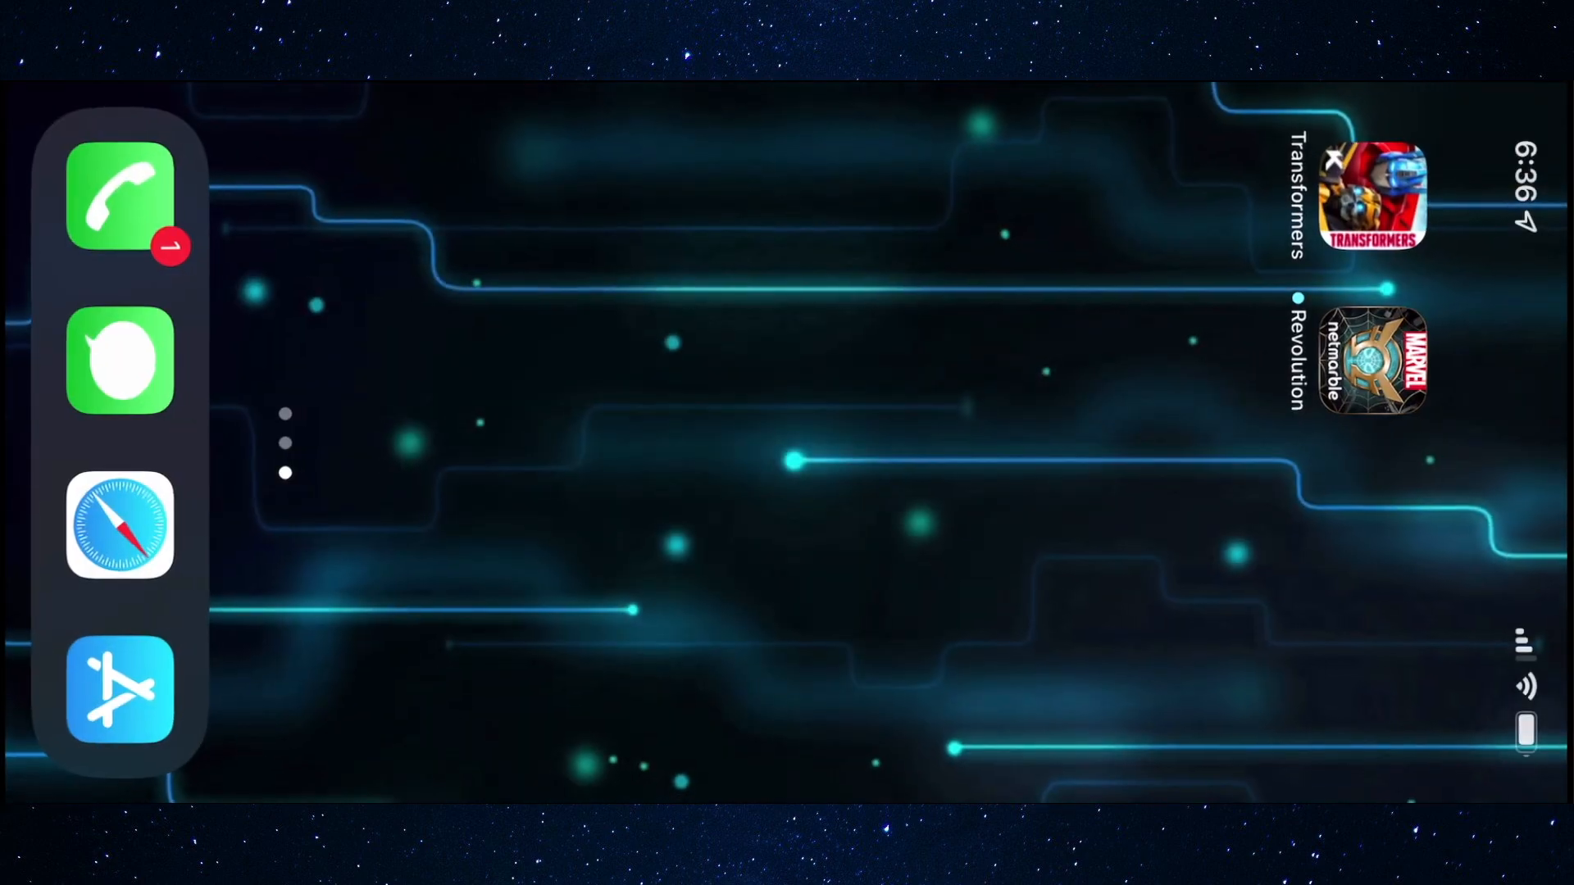
# Relaunch Transformers: Forged to Fight from the home screen so it logs in again
pyautogui.click(1373, 197)
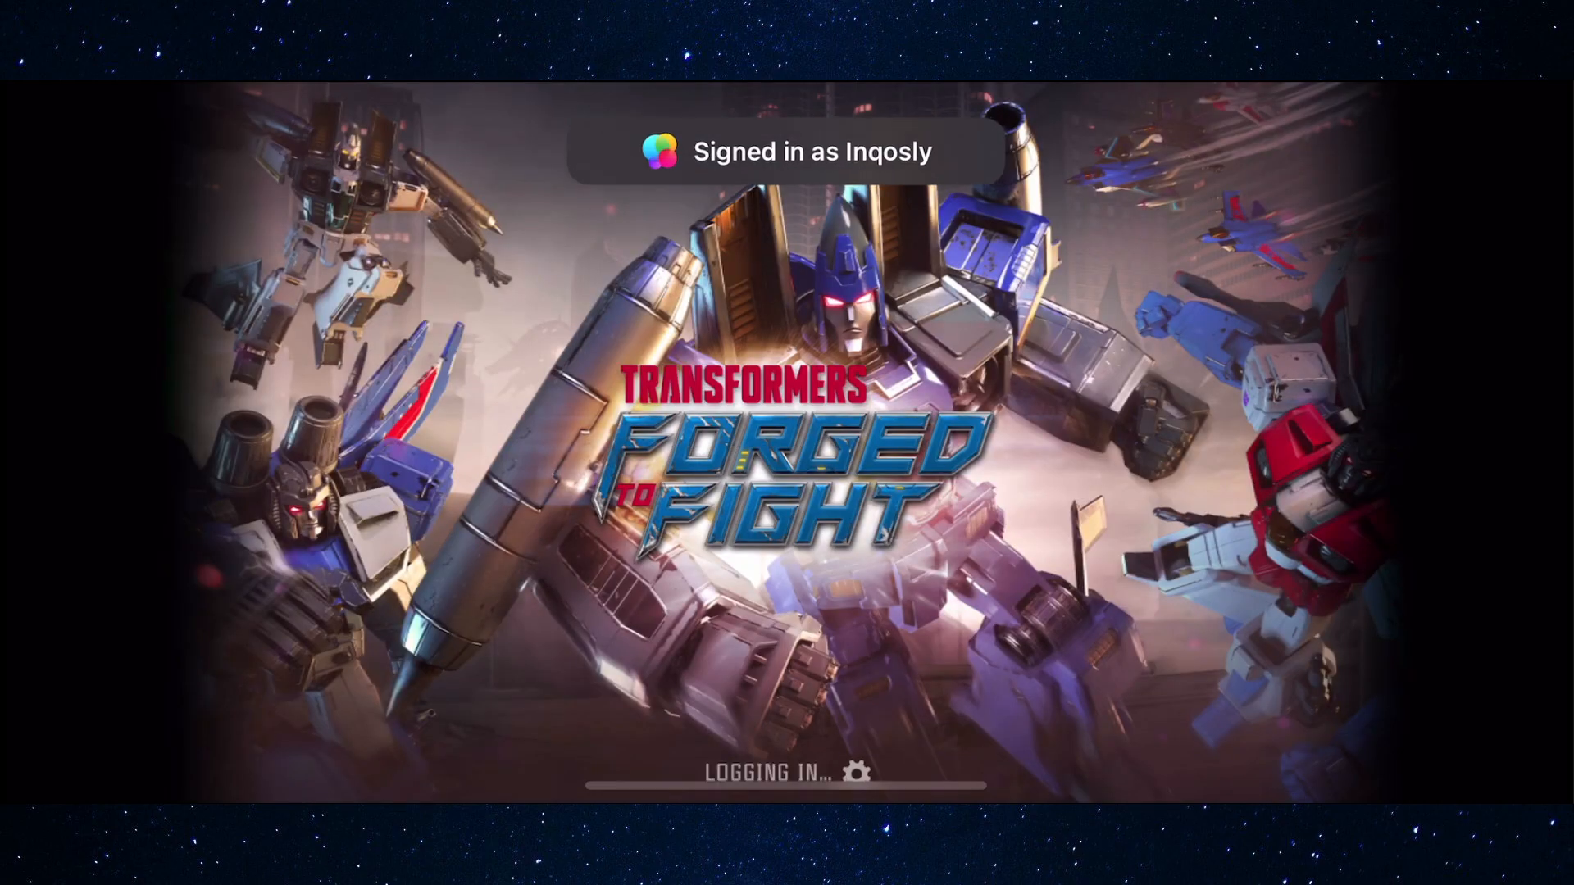